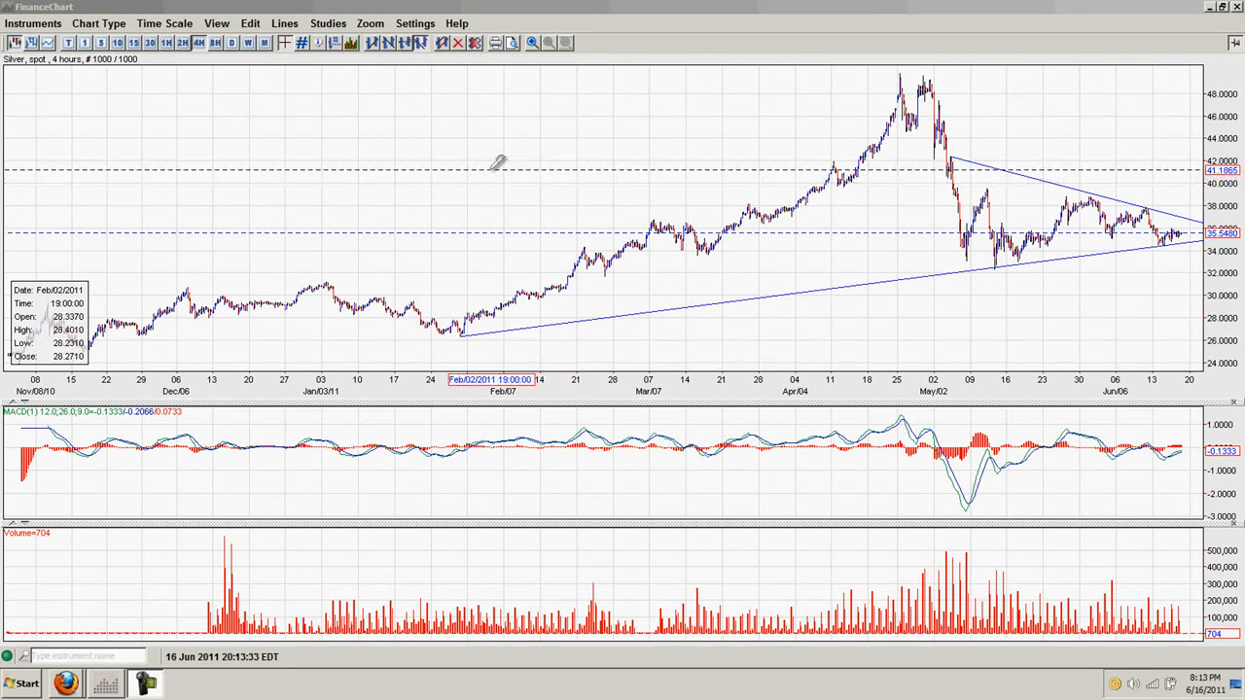
pyautogui.moveTo(1008, 362)
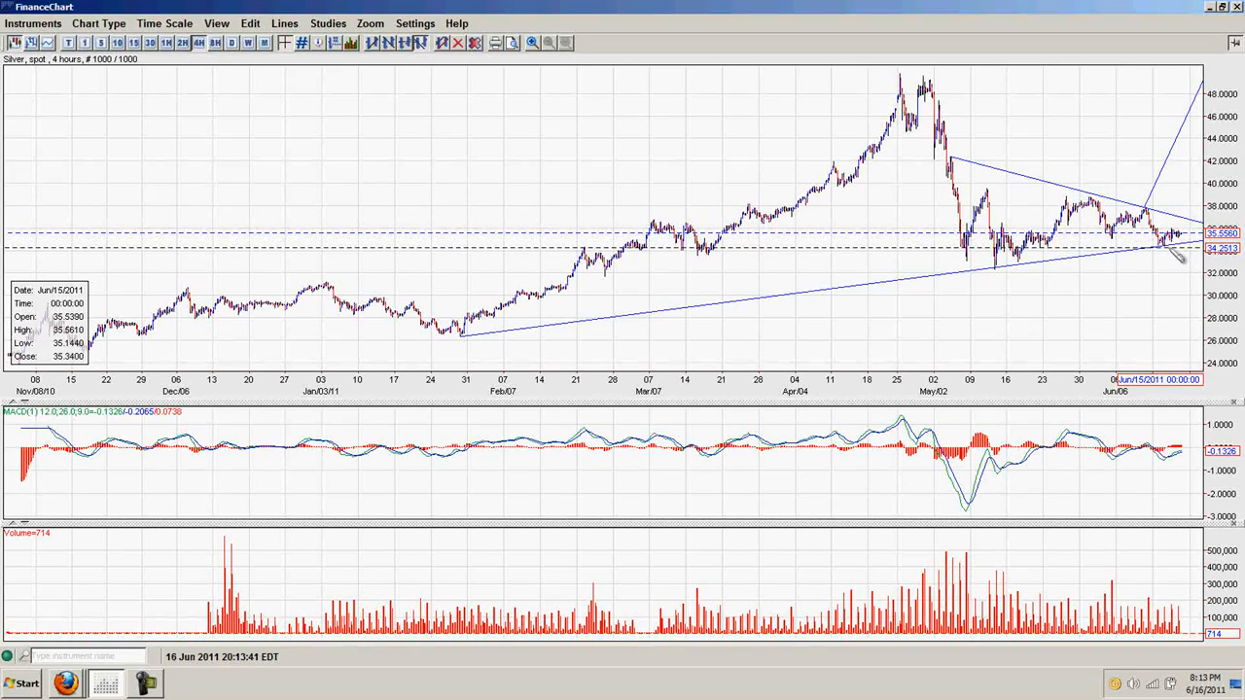
pyautogui.moveTo(1167, 253)
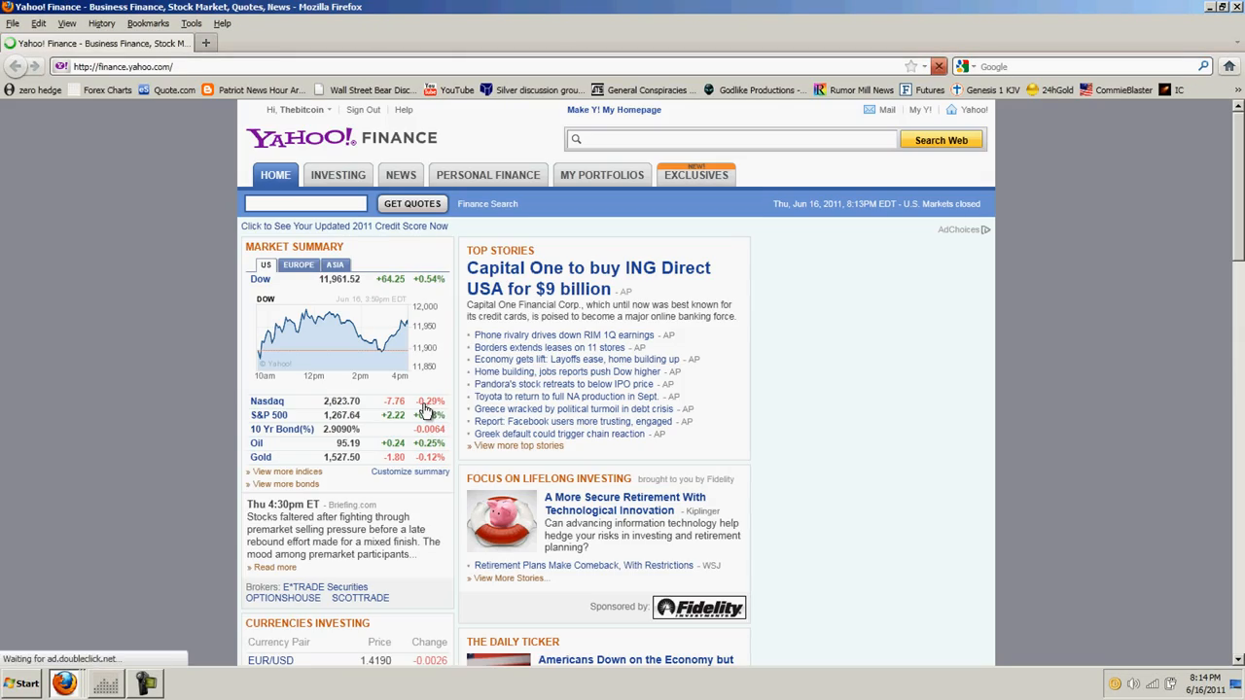
# Bring up the SLV options chain for the July 2011 expiration in Yahoo Finance
pyautogui.scroll(-3)
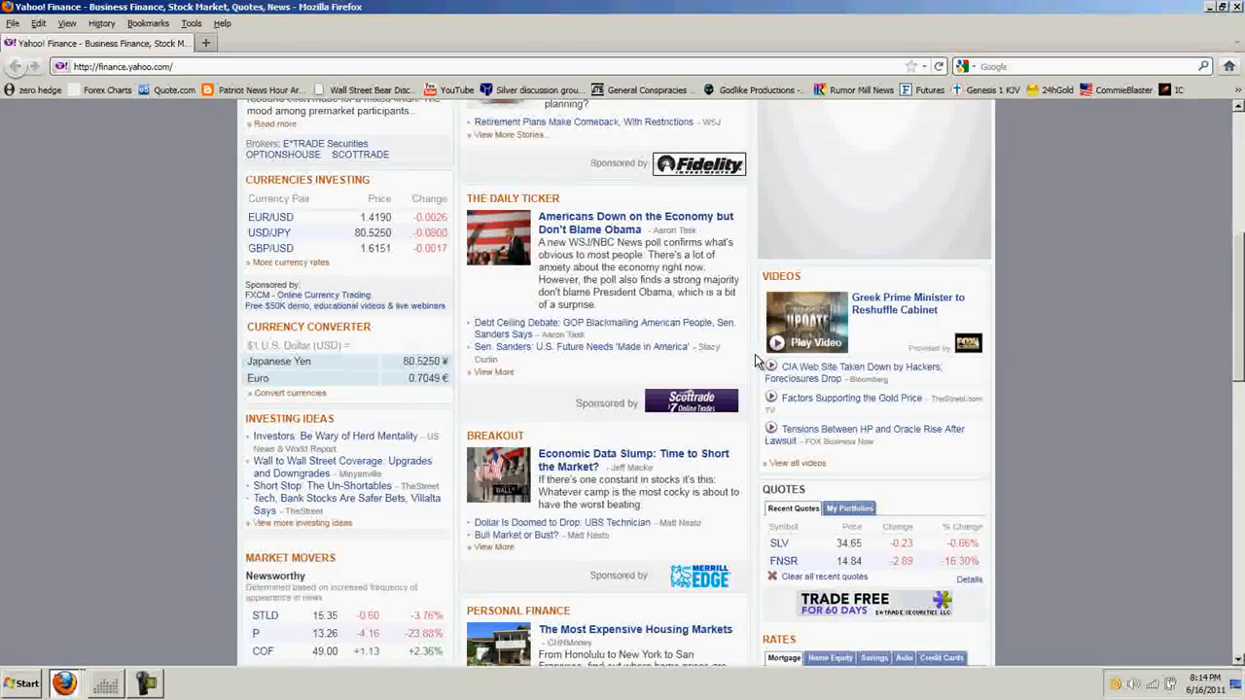
pyautogui.click(778, 543)
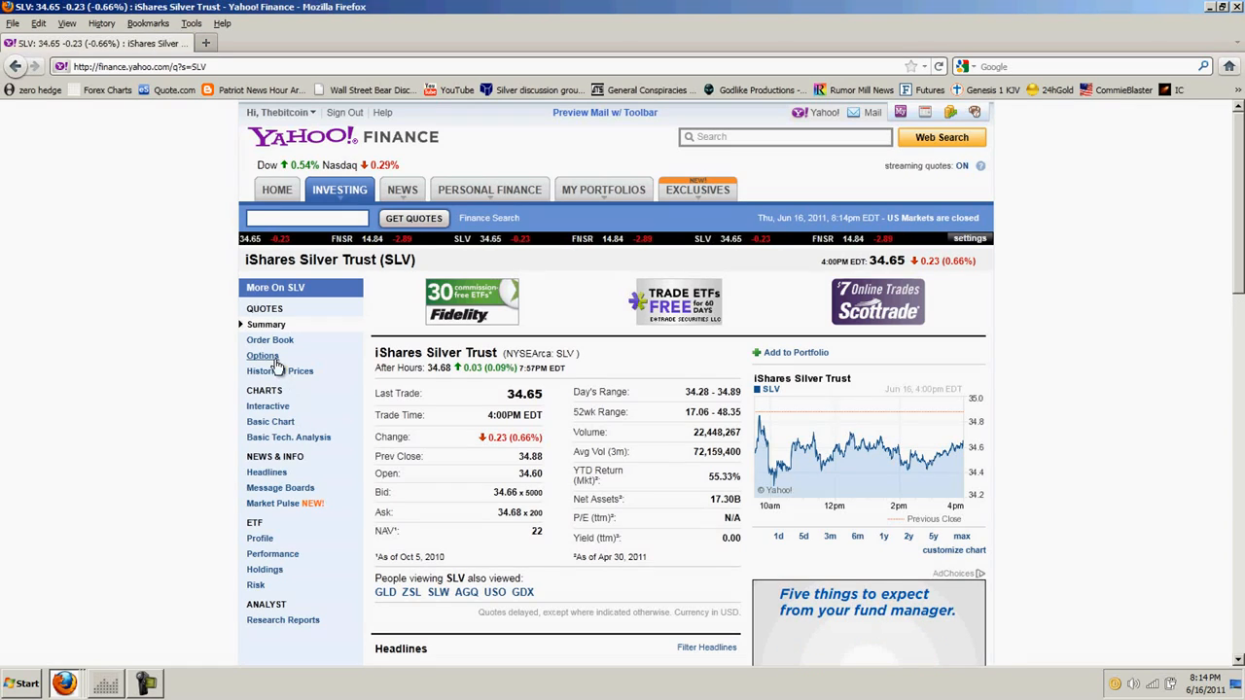
pyautogui.click(261, 354)
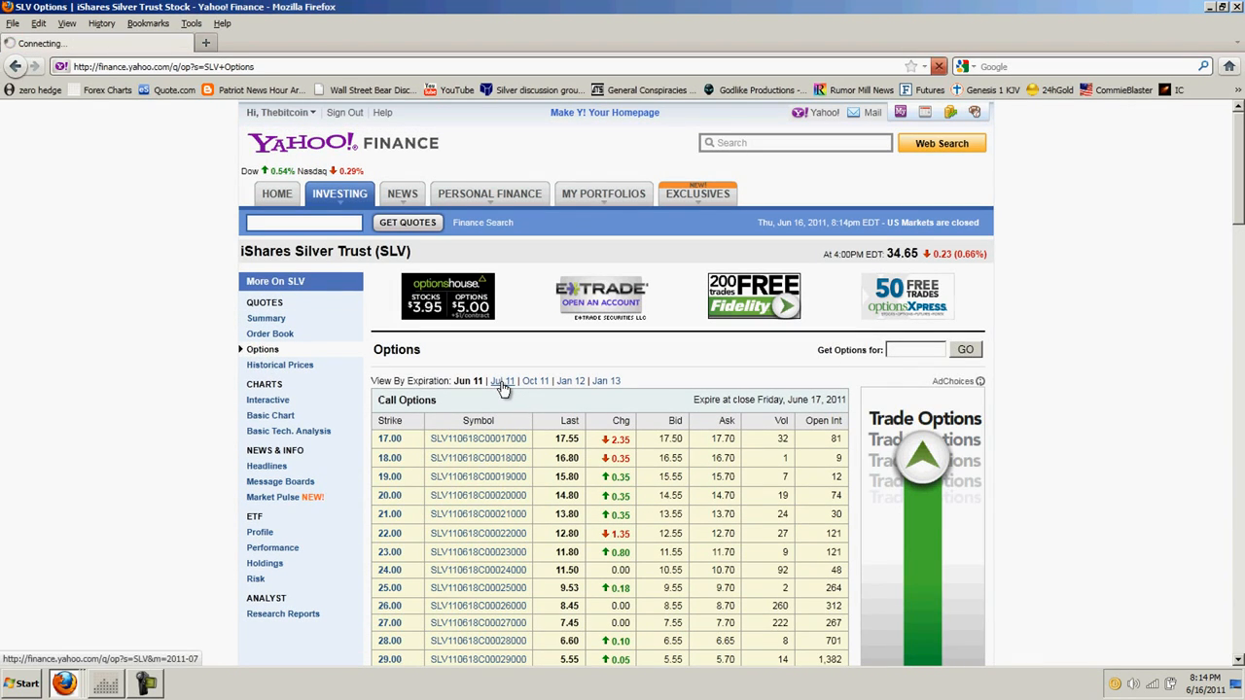
pyautogui.click(501, 380)
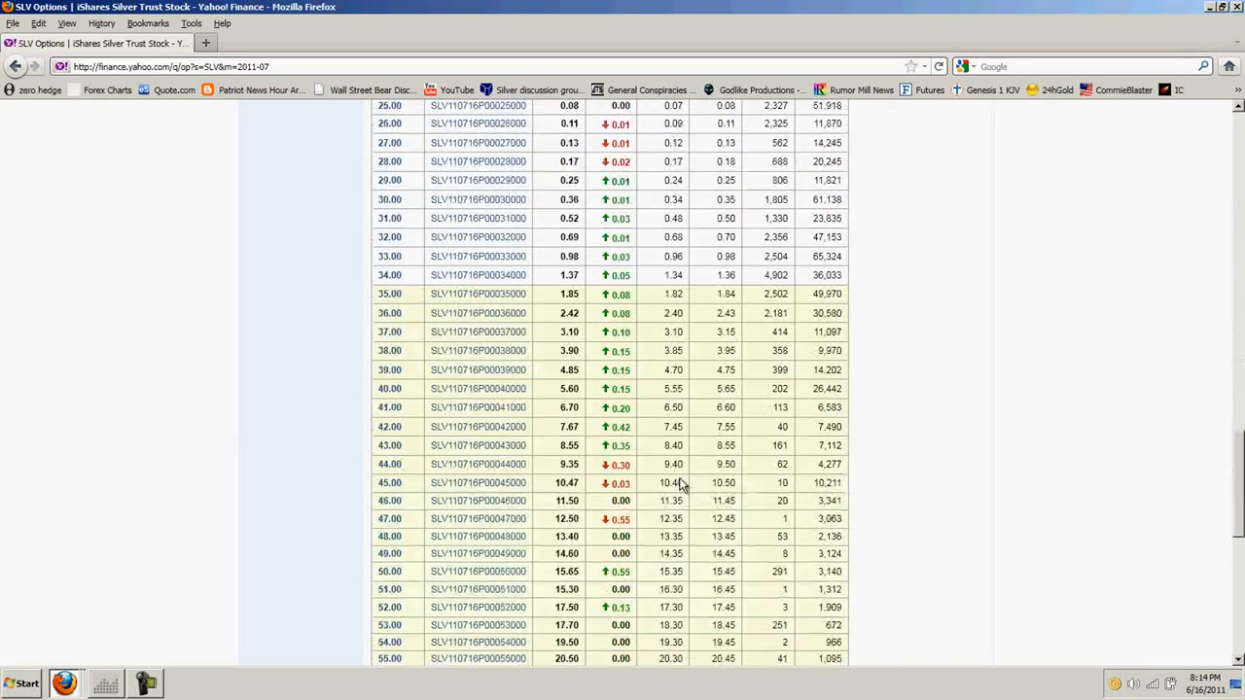
# Review the call and put strike tables, marking the 51,918 open interest figure
pyautogui.scroll(3)
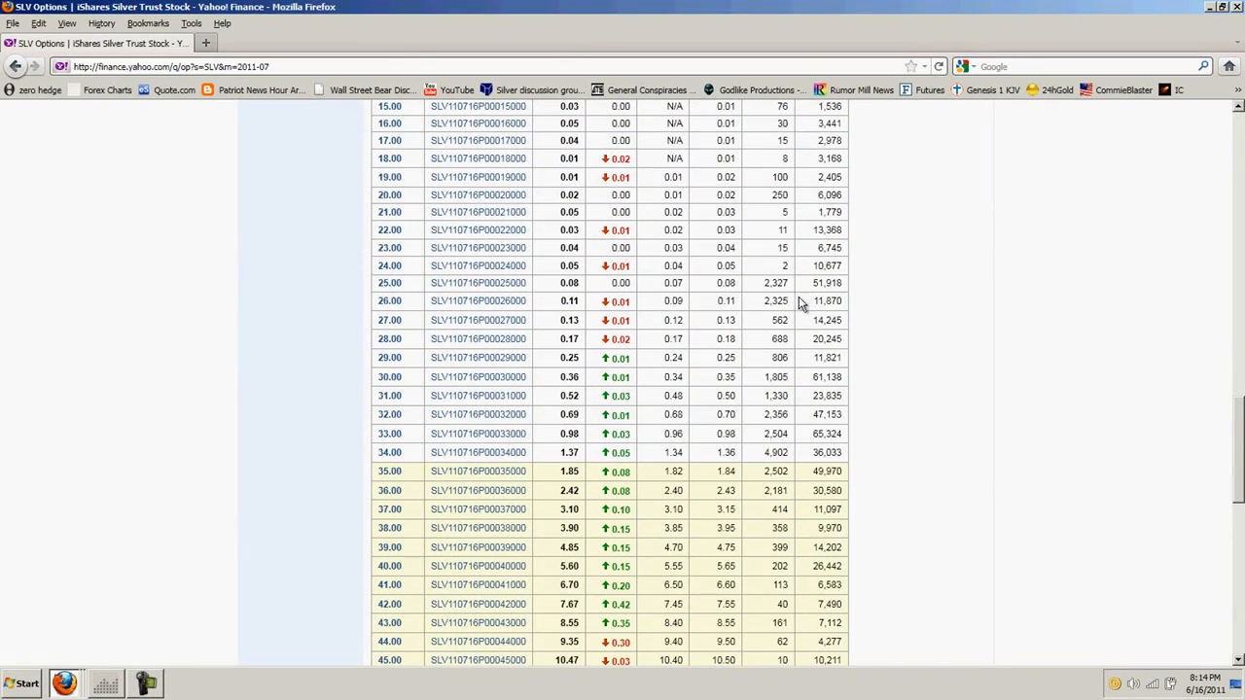
pyautogui.moveTo(844, 296)
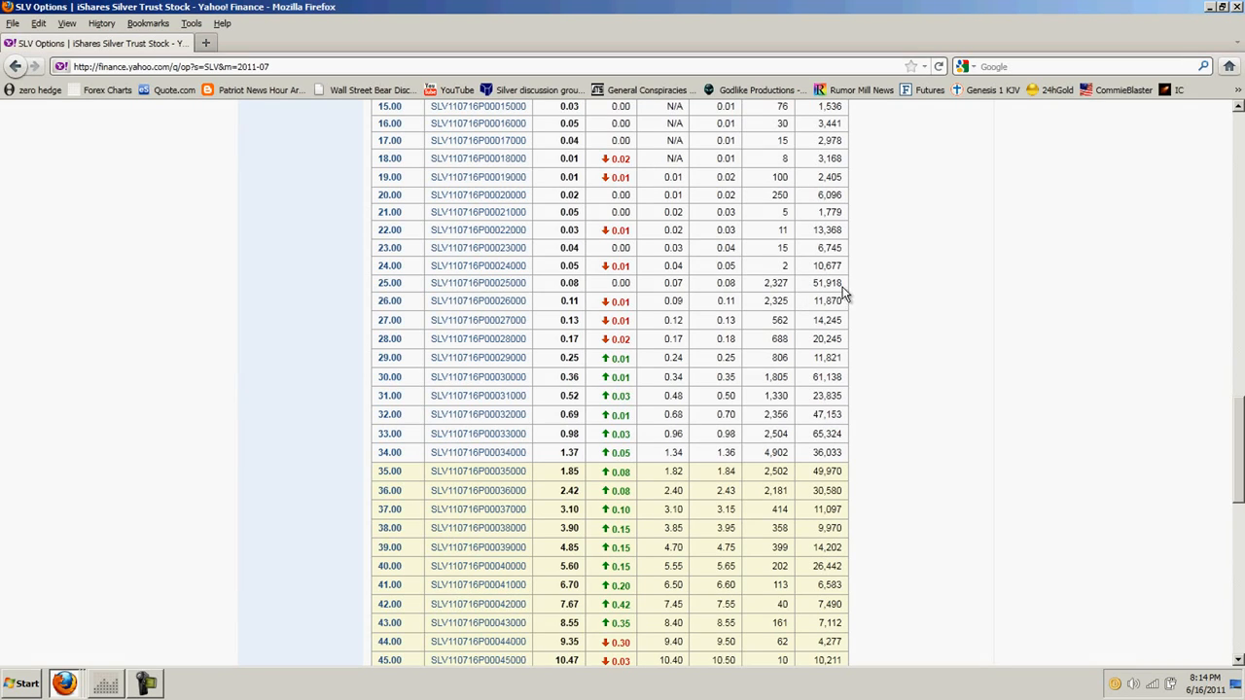
pyautogui.doubleClick(824, 284)
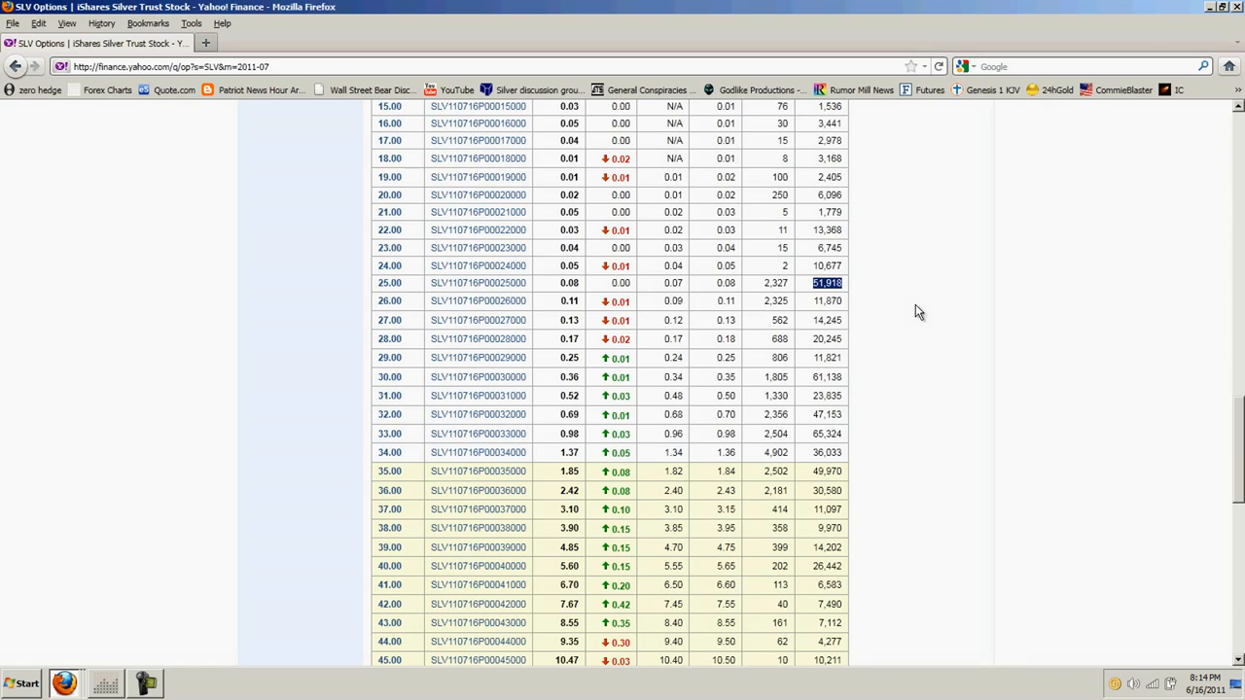
pyautogui.moveTo(897, 302)
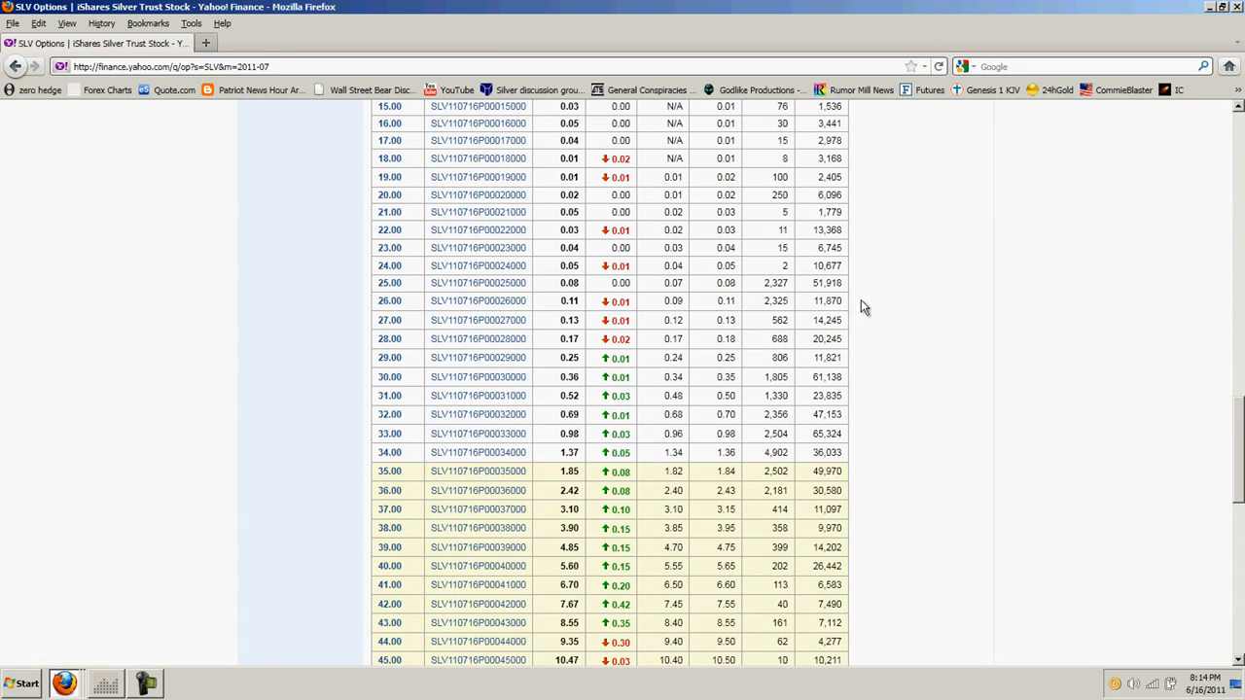
pyautogui.moveTo(848, 343)
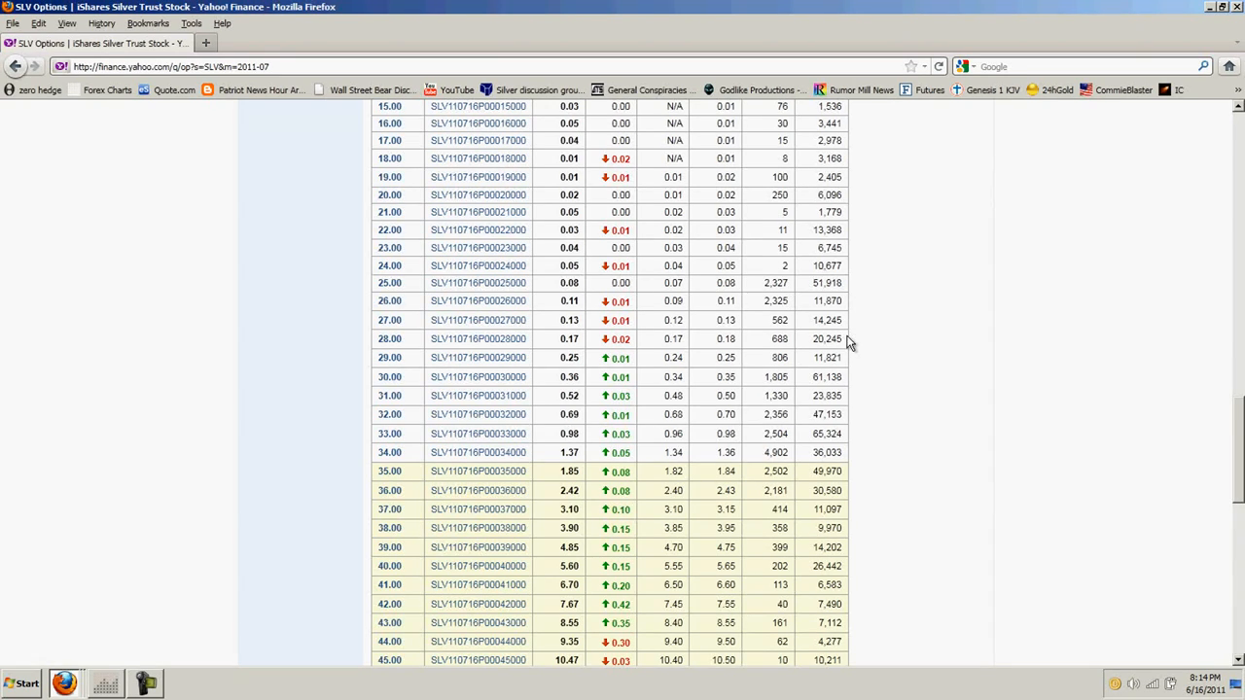
pyautogui.moveTo(868, 366)
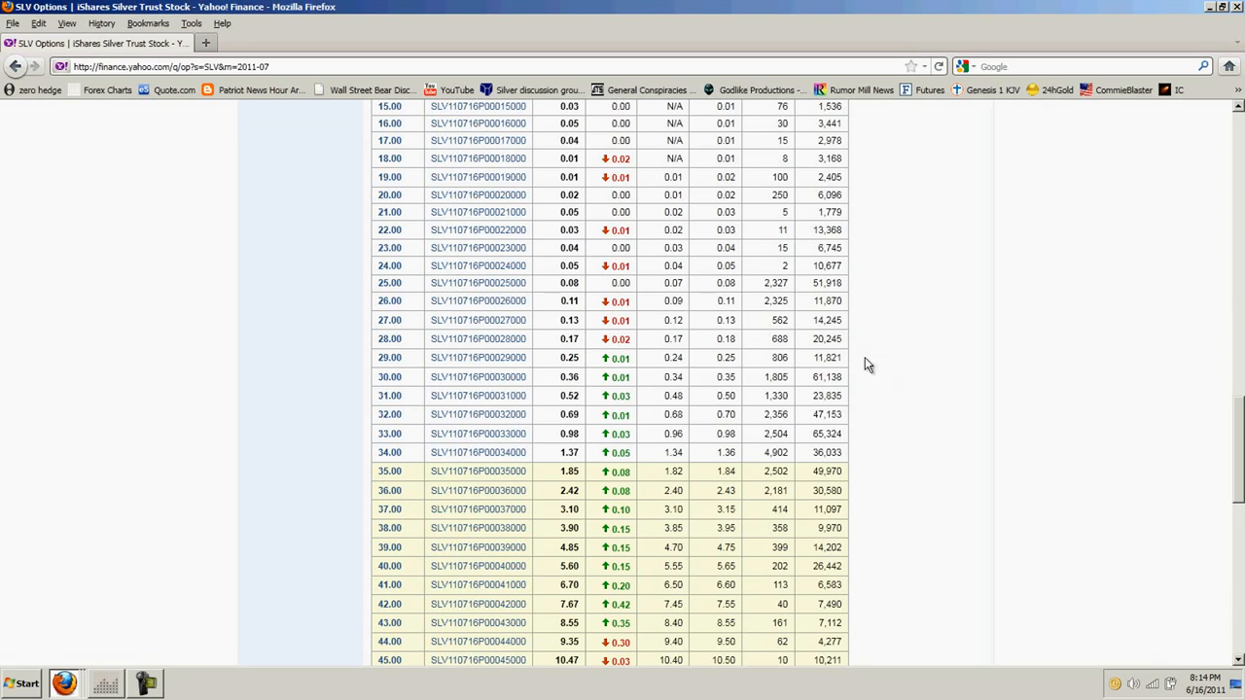
pyautogui.moveTo(846, 389)
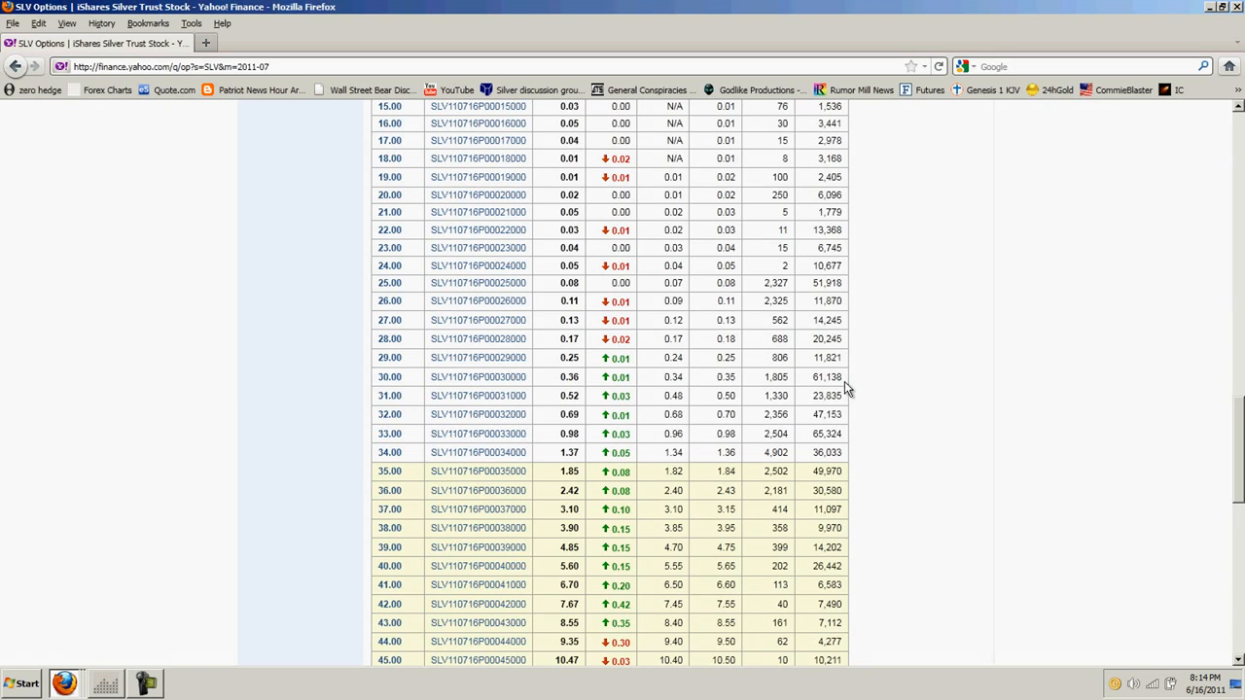
pyautogui.moveTo(872, 424)
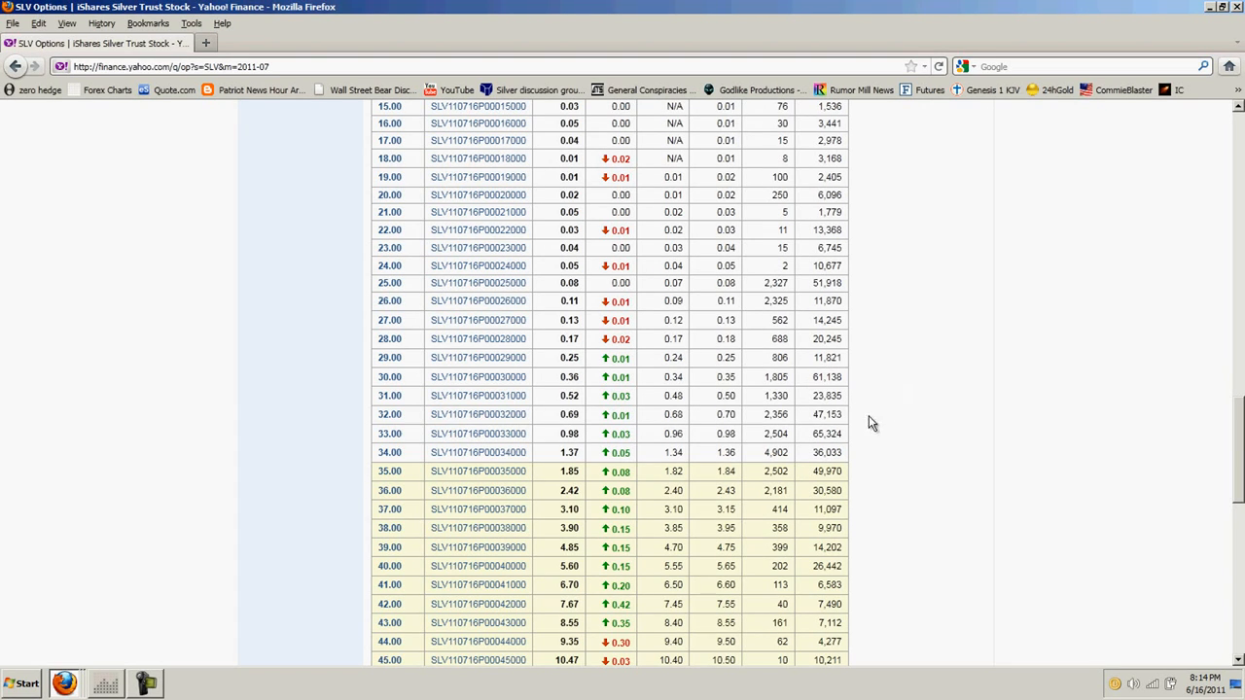
pyautogui.moveTo(907, 444)
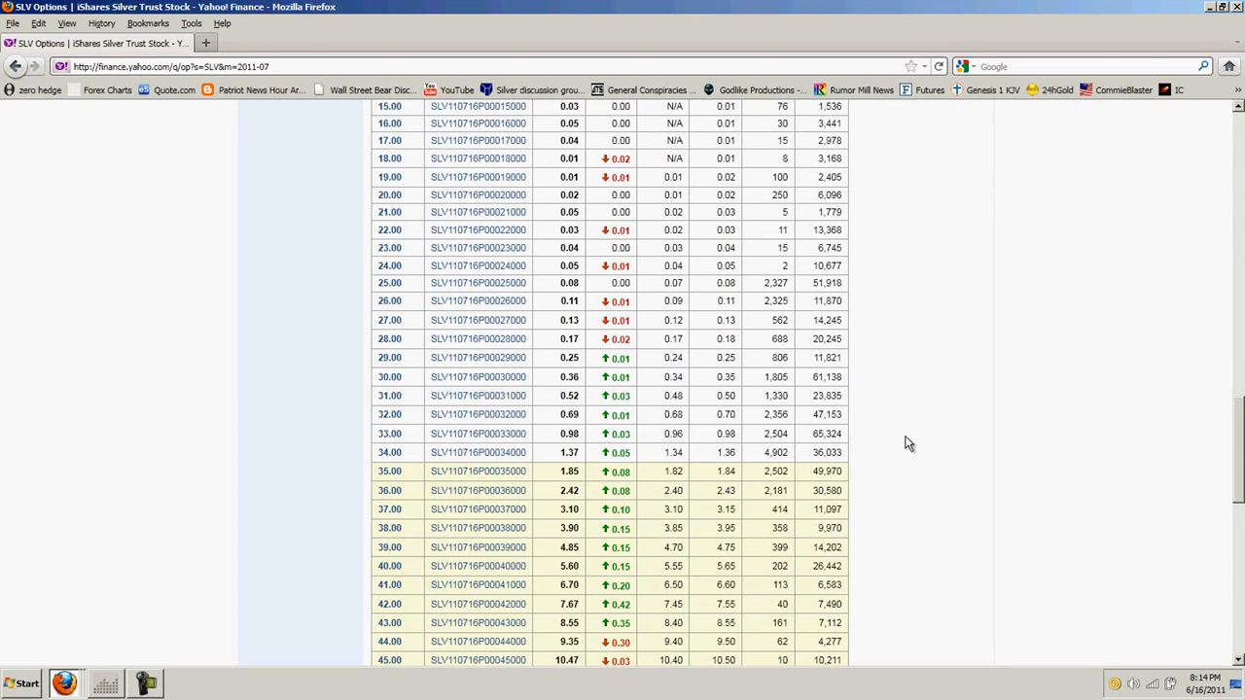
pyautogui.scroll(-3)
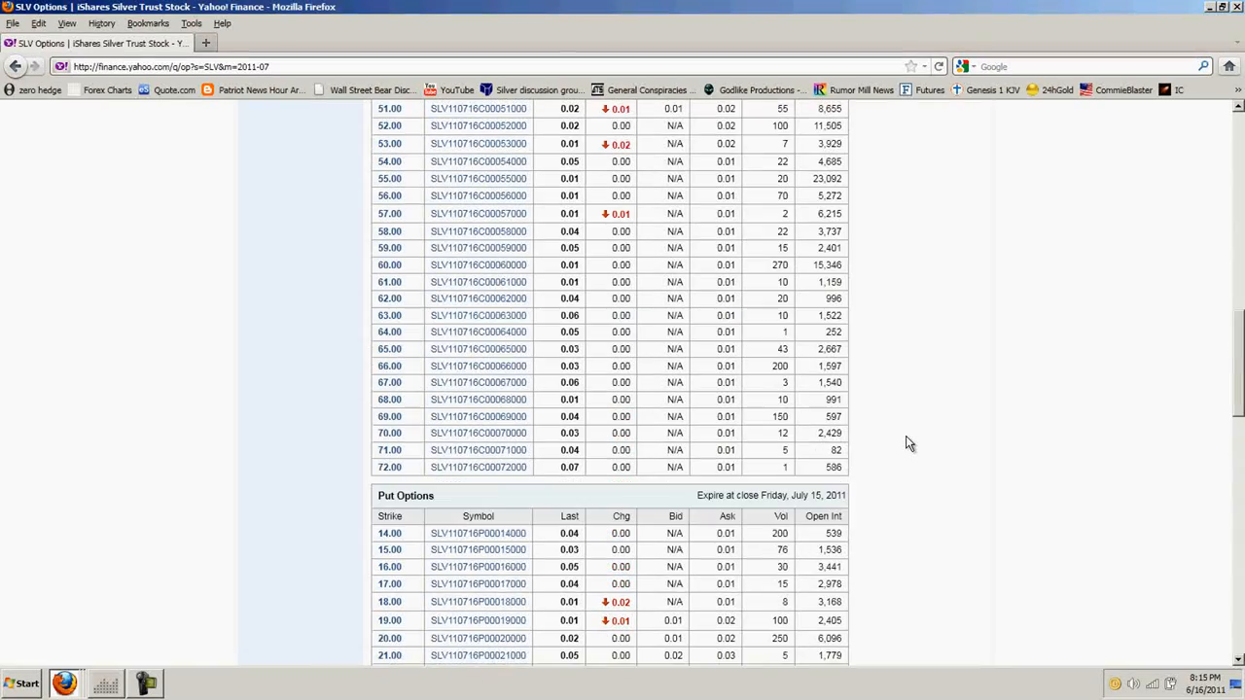
pyautogui.scroll(3)
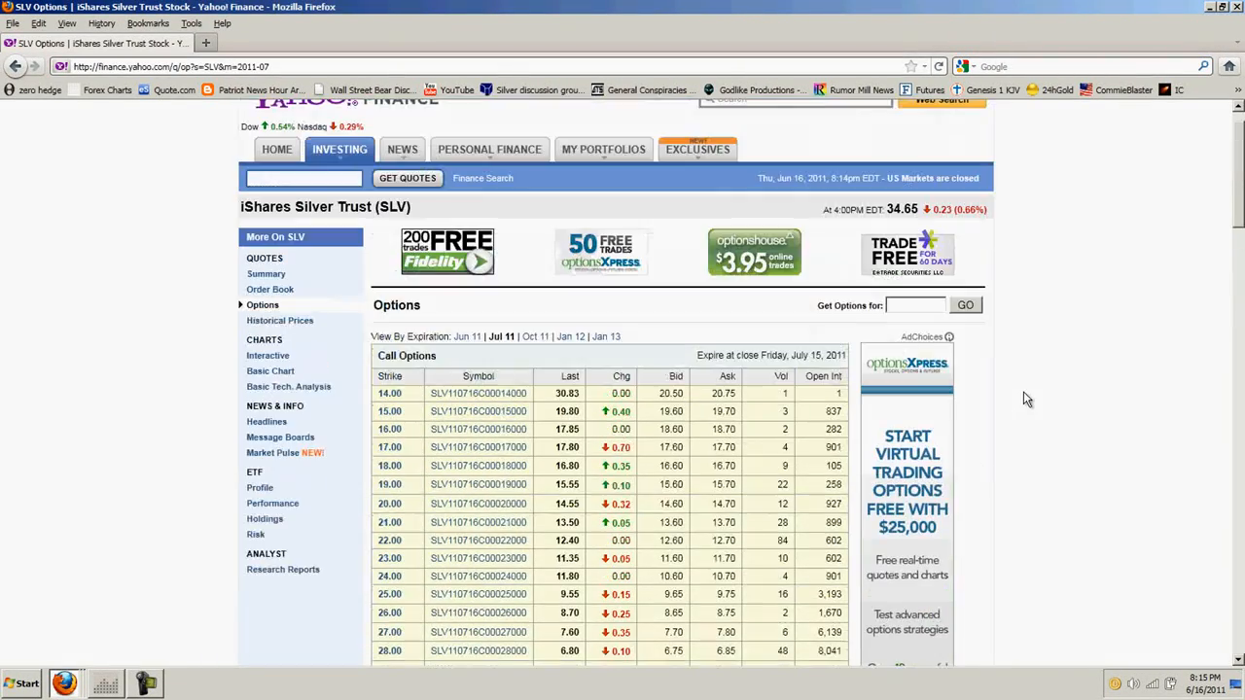
# Return to the silver chart and change its time scale to Daily bars
pyautogui.click(105, 683)
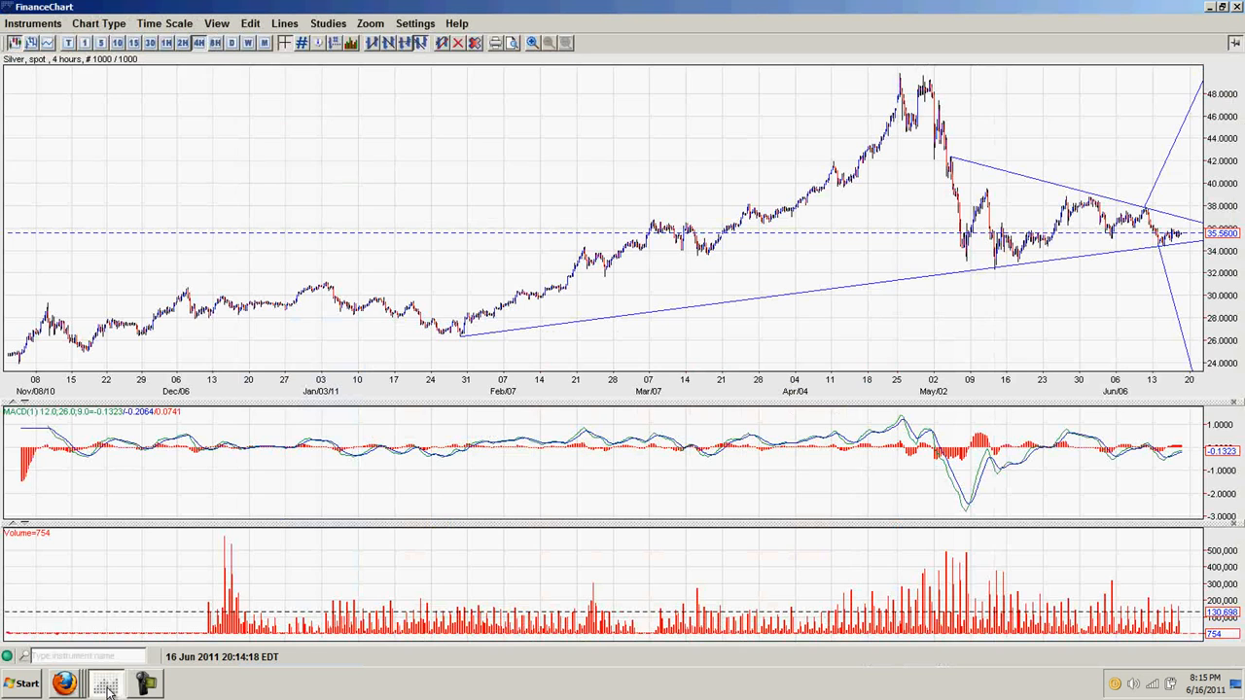
pyautogui.moveTo(665, 365)
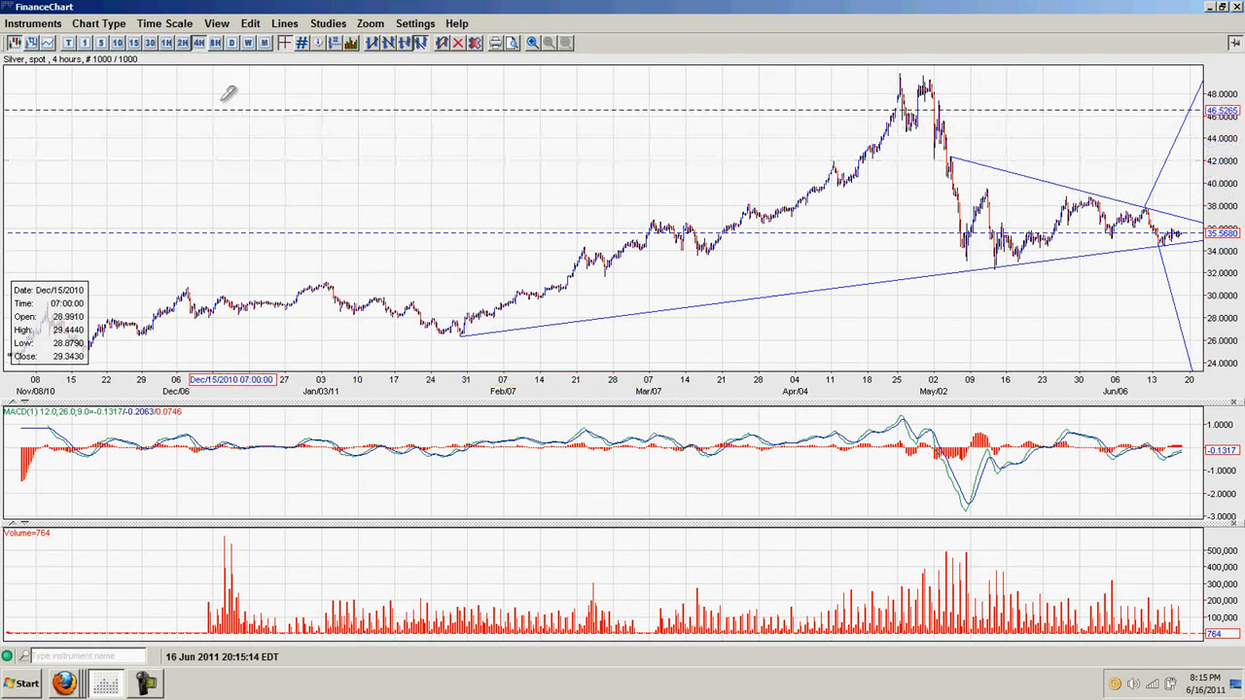
pyautogui.click(163, 23)
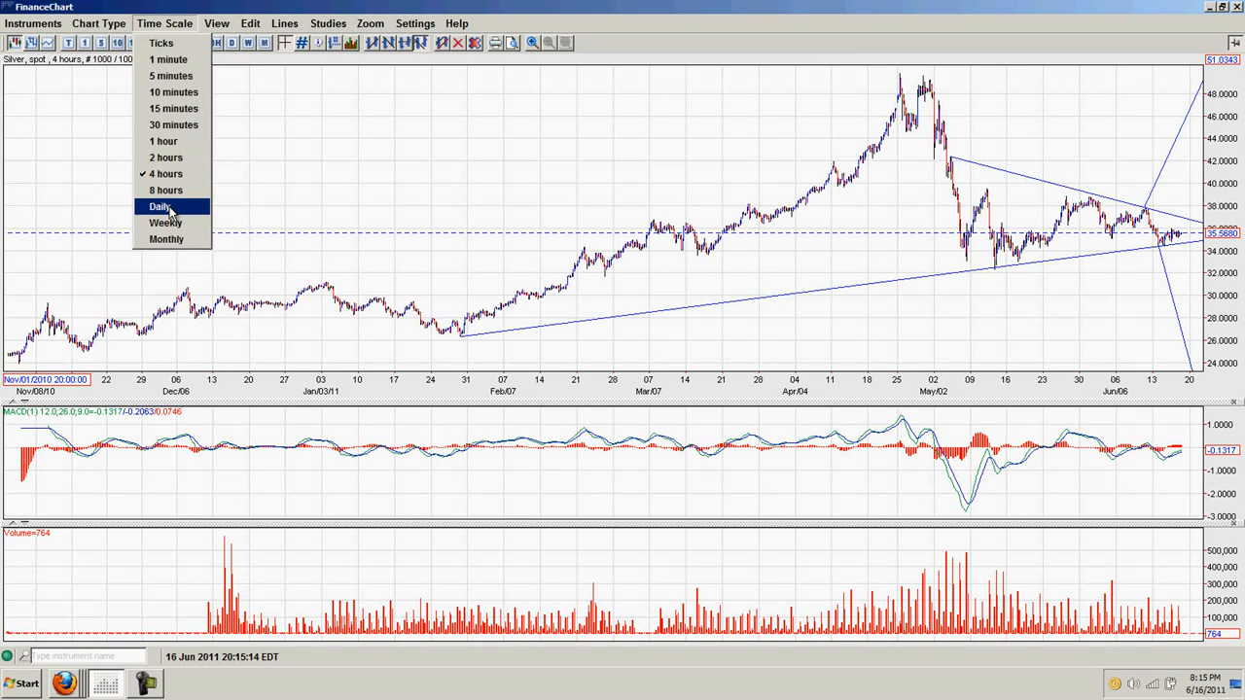
pyautogui.click(160, 206)
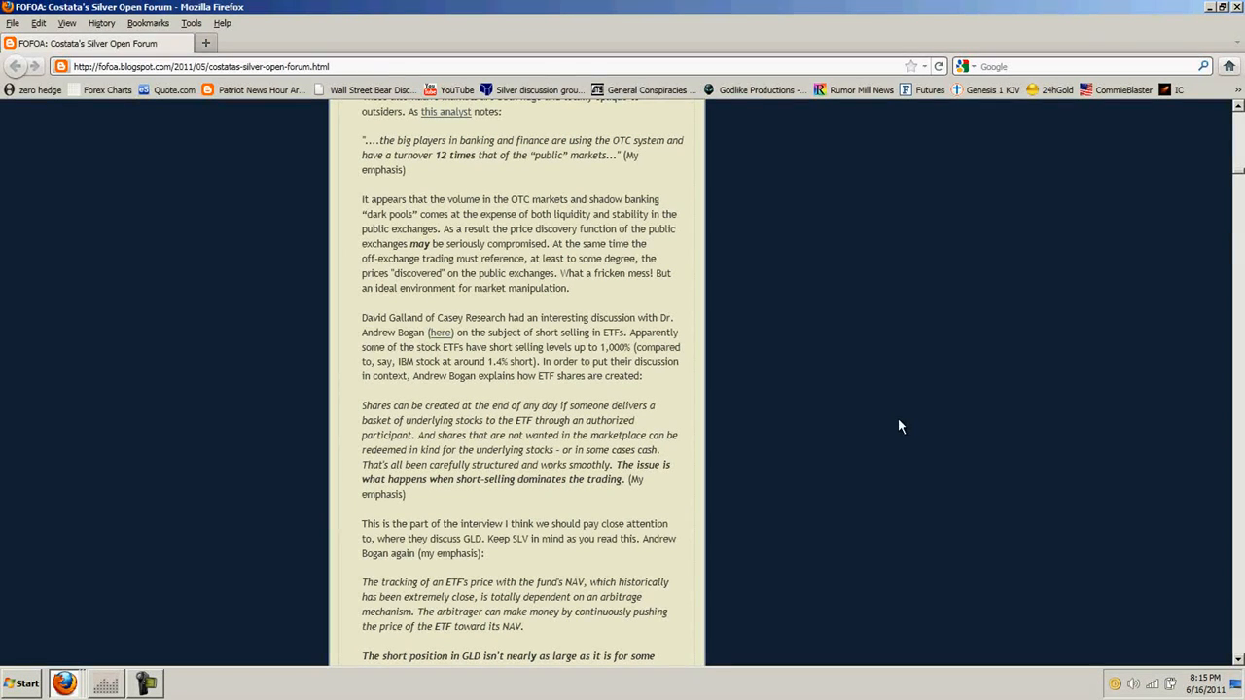
pyautogui.moveTo(798, 366)
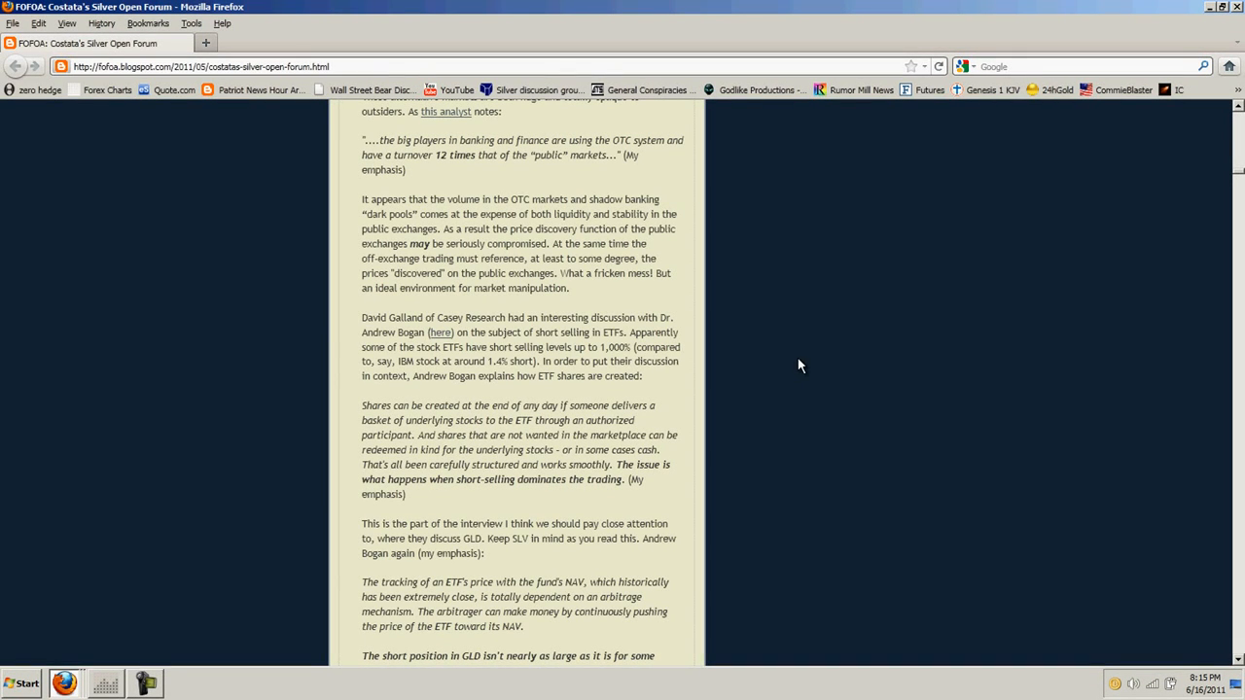
pyautogui.moveTo(953, 273)
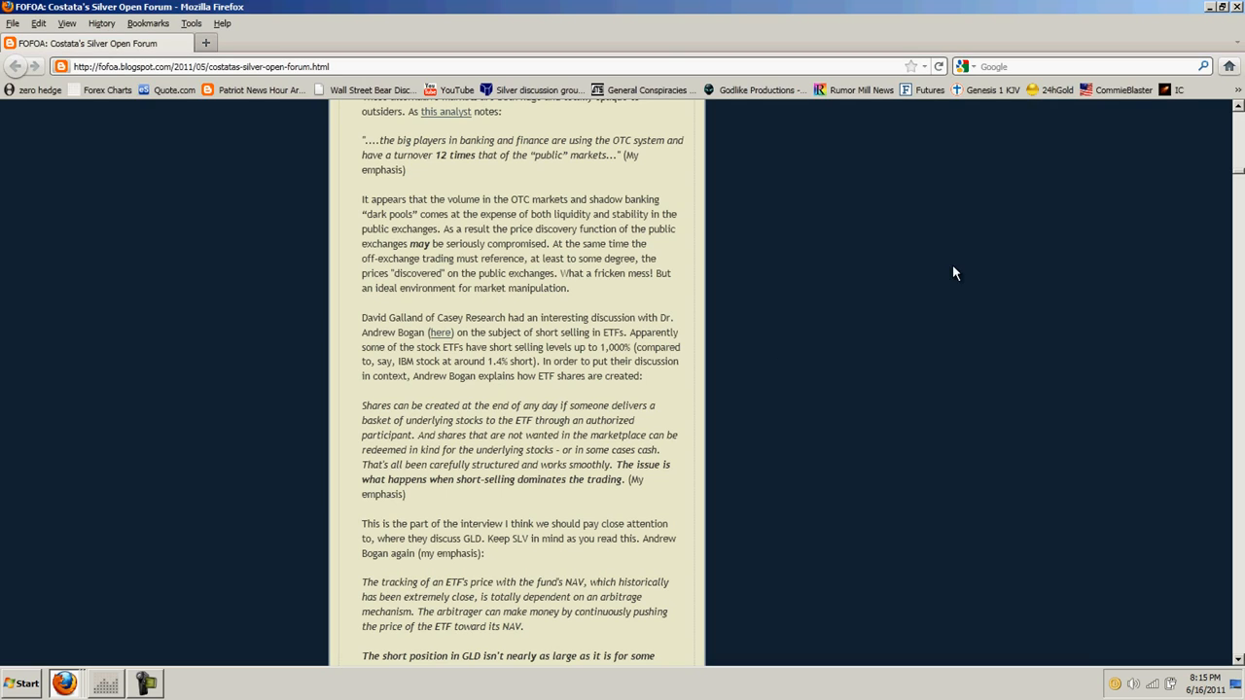
pyautogui.moveTo(912, 263)
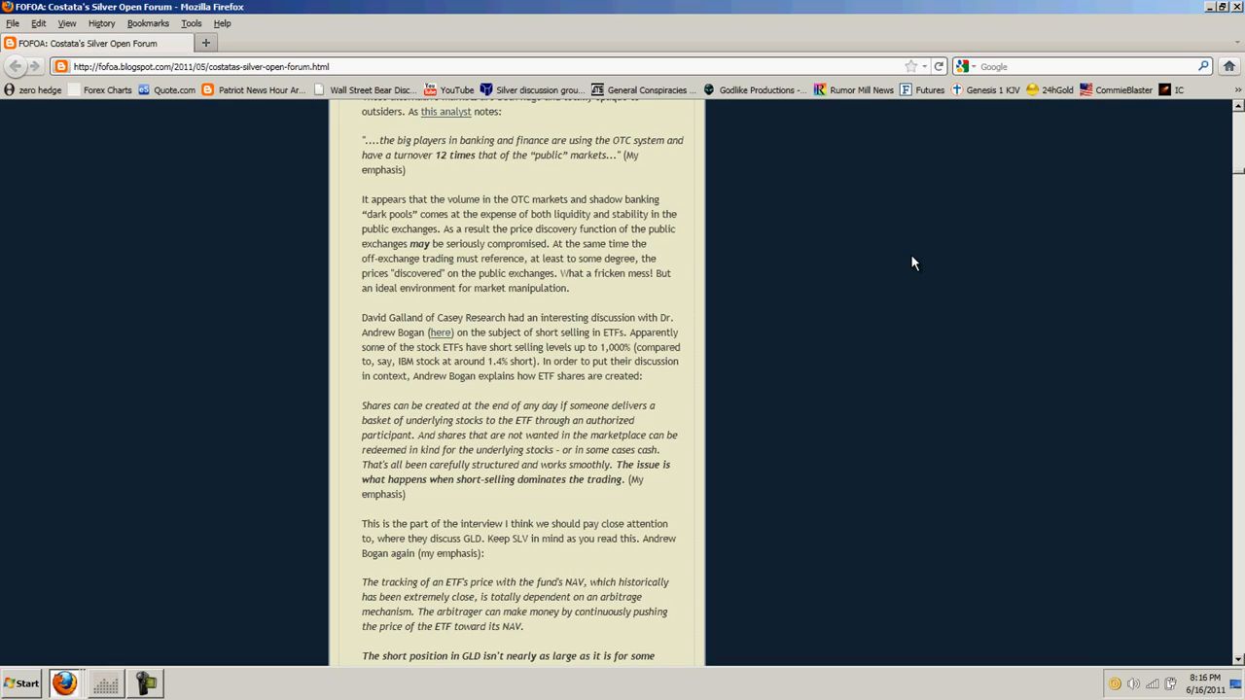
pyautogui.moveTo(866, 255)
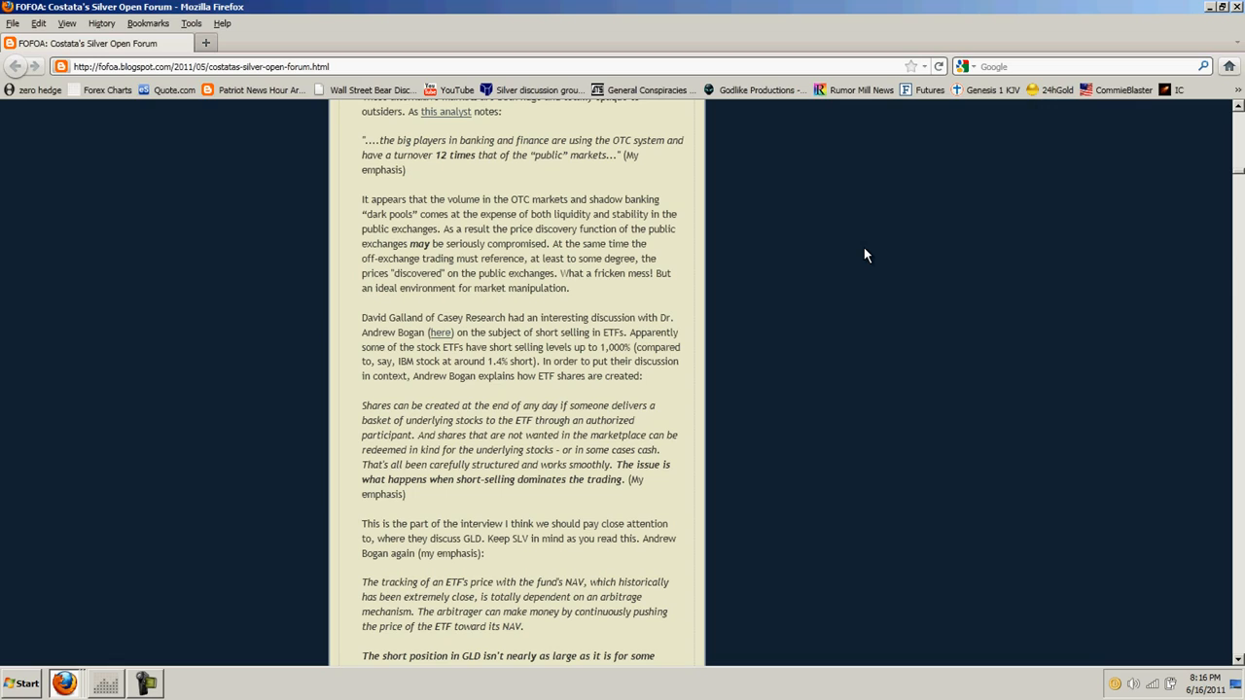
pyautogui.moveTo(669, 299)
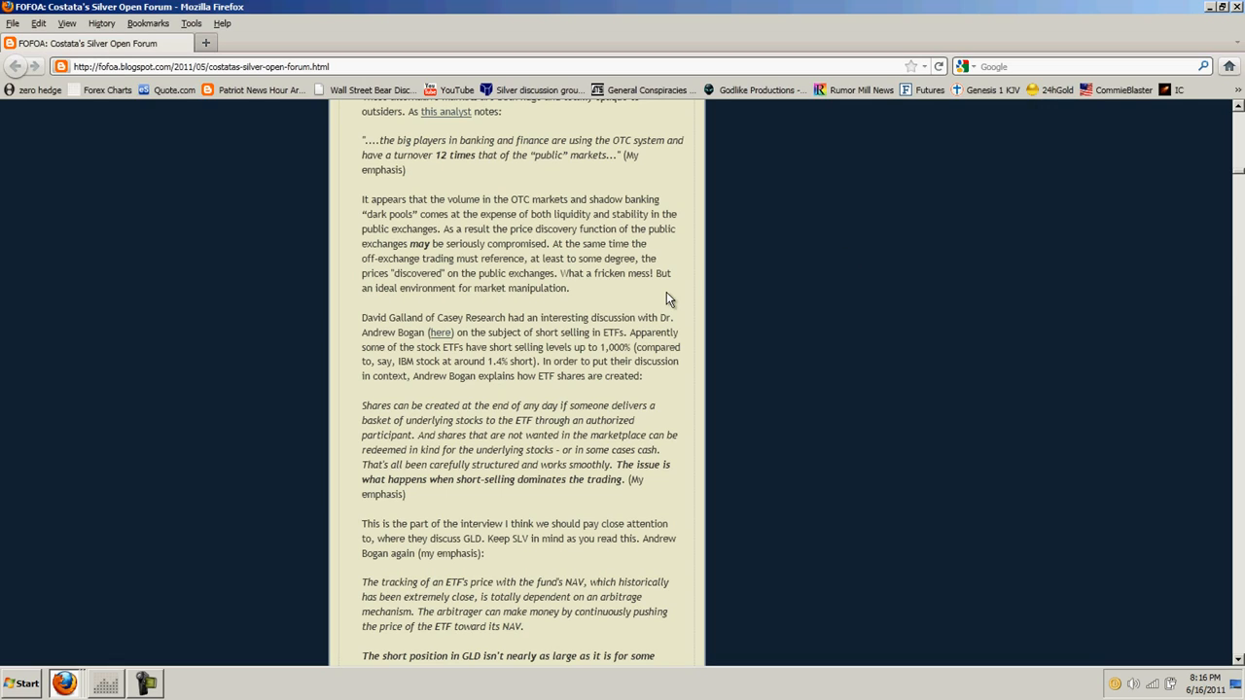
pyautogui.moveTo(807, 283)
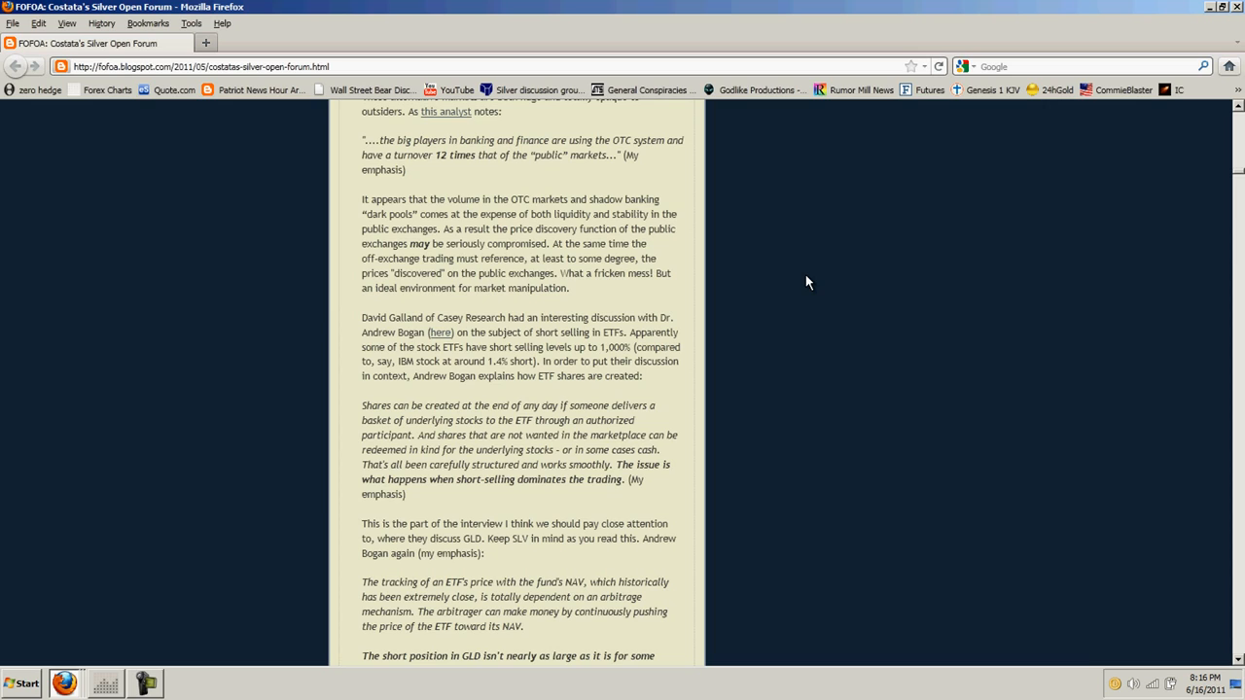
# Scroll the post past the GLD interview to Taibbi's speculation figures and the Der Spiegel paragraph
pyautogui.scroll(-3)
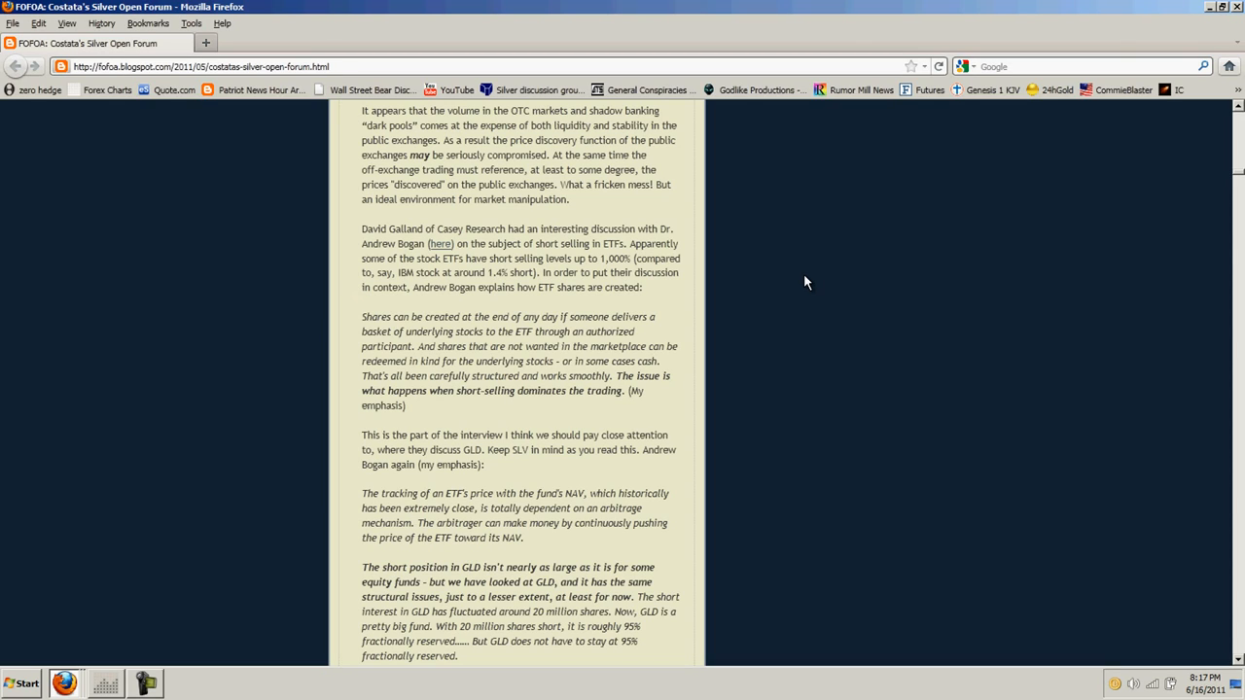
pyautogui.scroll(-3)
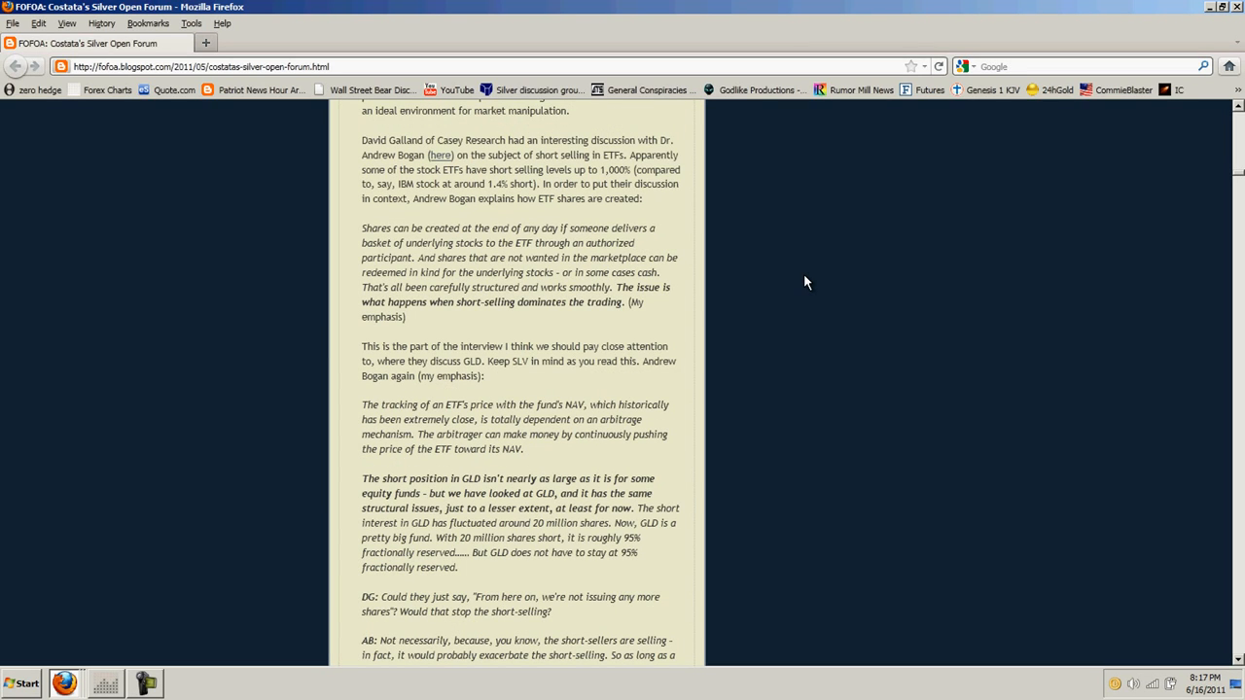
pyautogui.scroll(3)
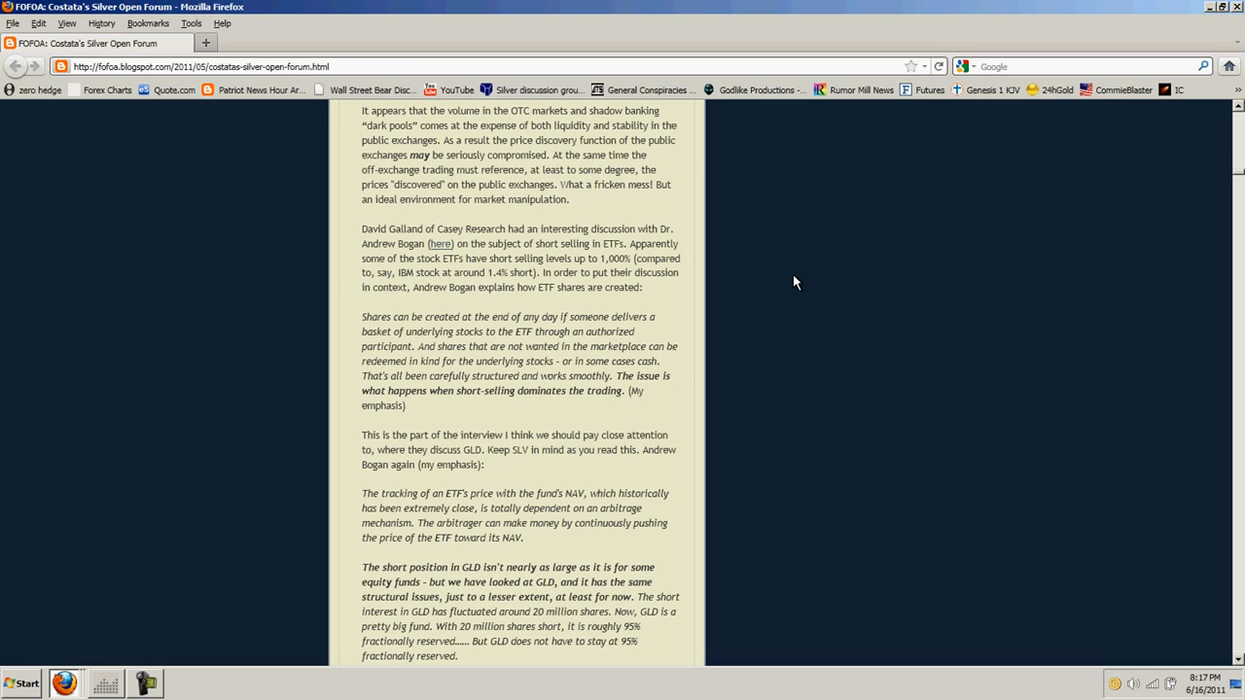
pyautogui.moveTo(759, 300)
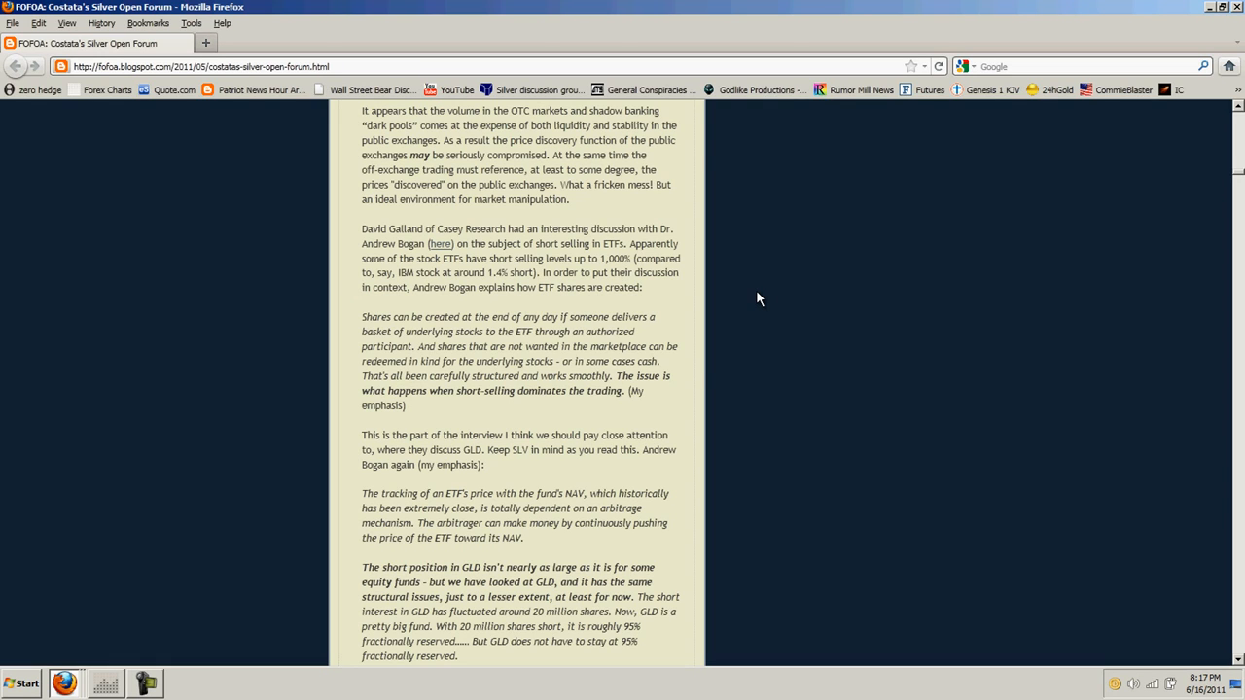
pyautogui.scroll(-3)
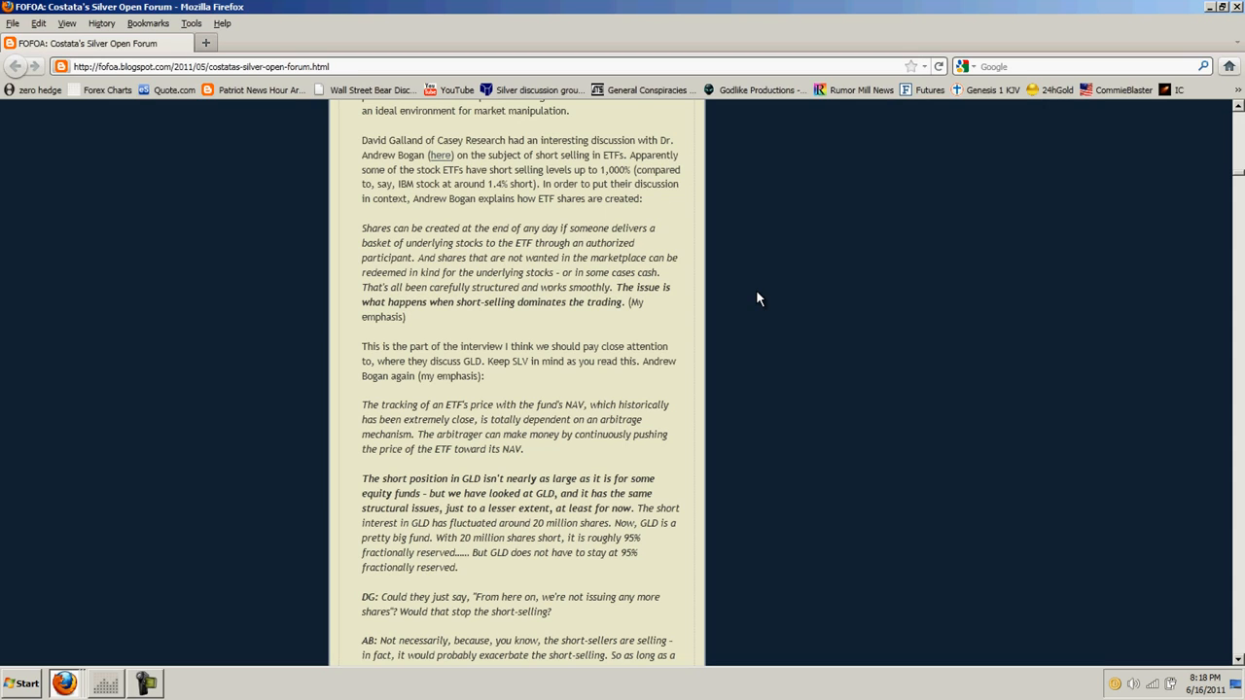
pyautogui.scroll(-3)
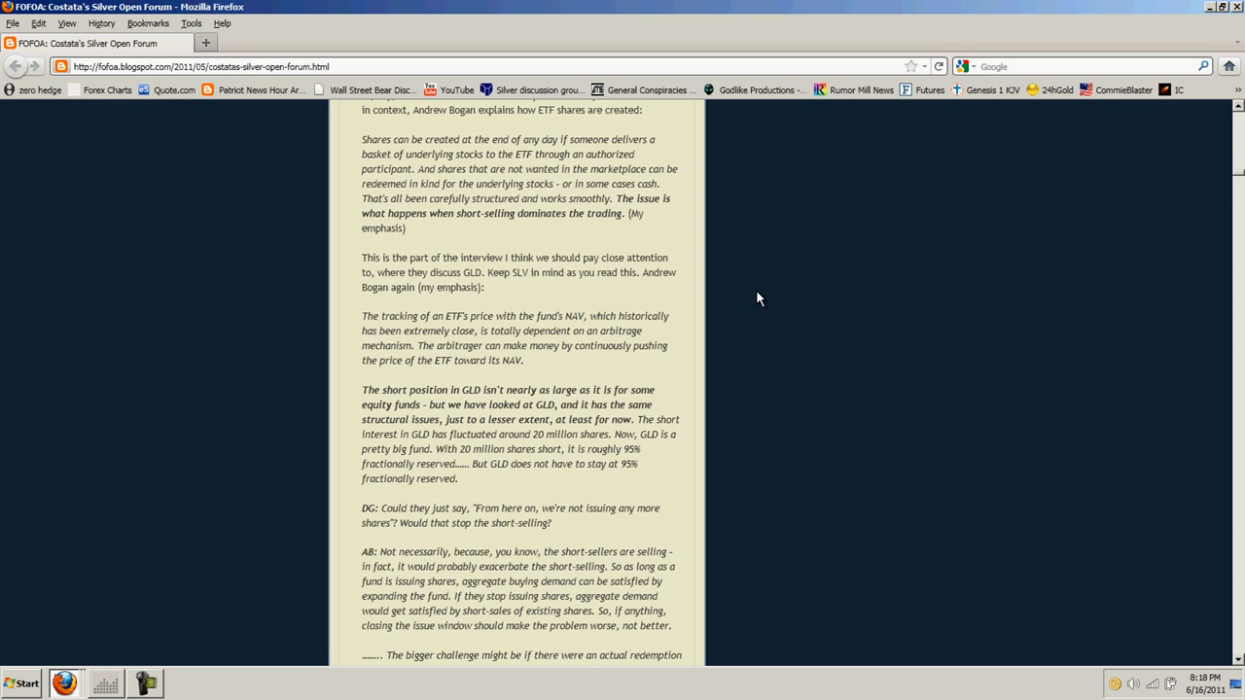
pyautogui.scroll(-3)
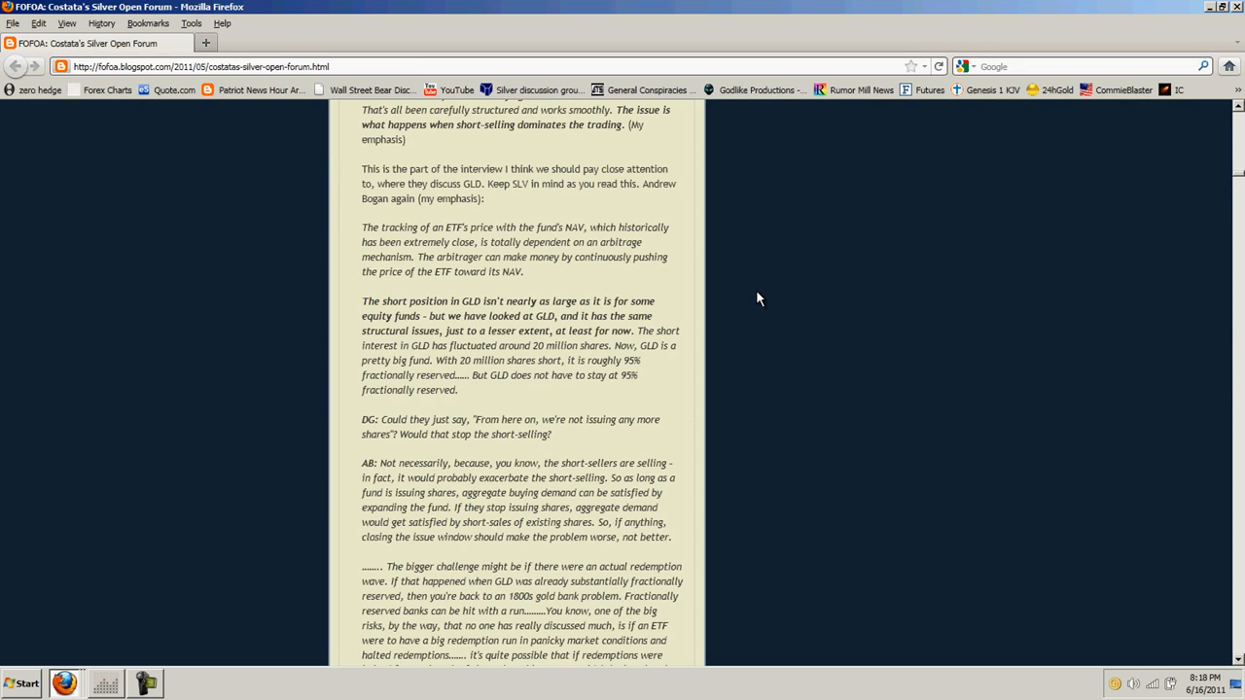
pyautogui.scroll(-3)
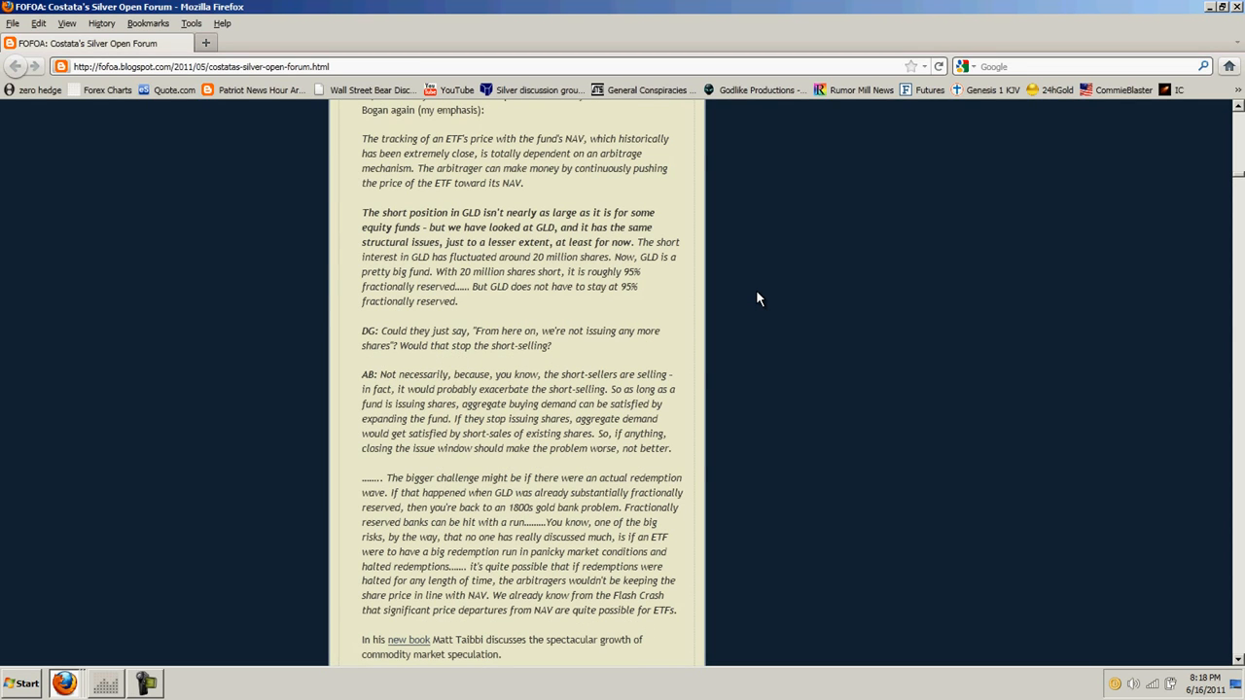
pyautogui.scroll(-3)
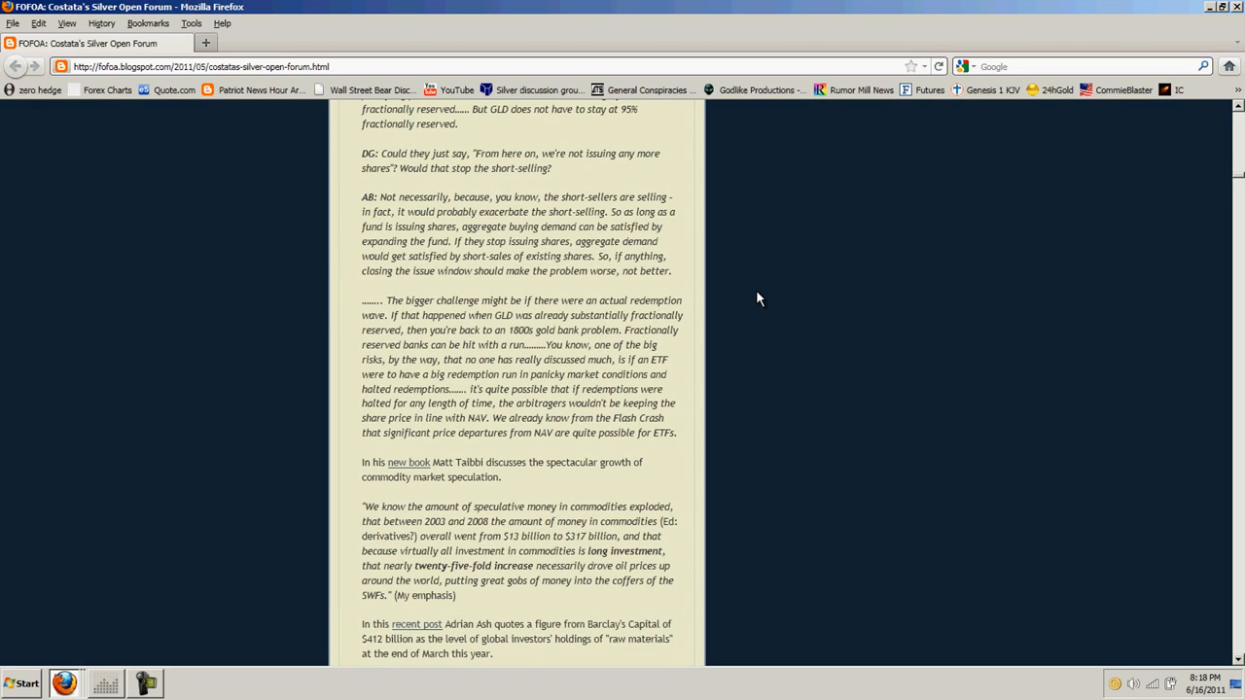
pyautogui.scroll(-3)
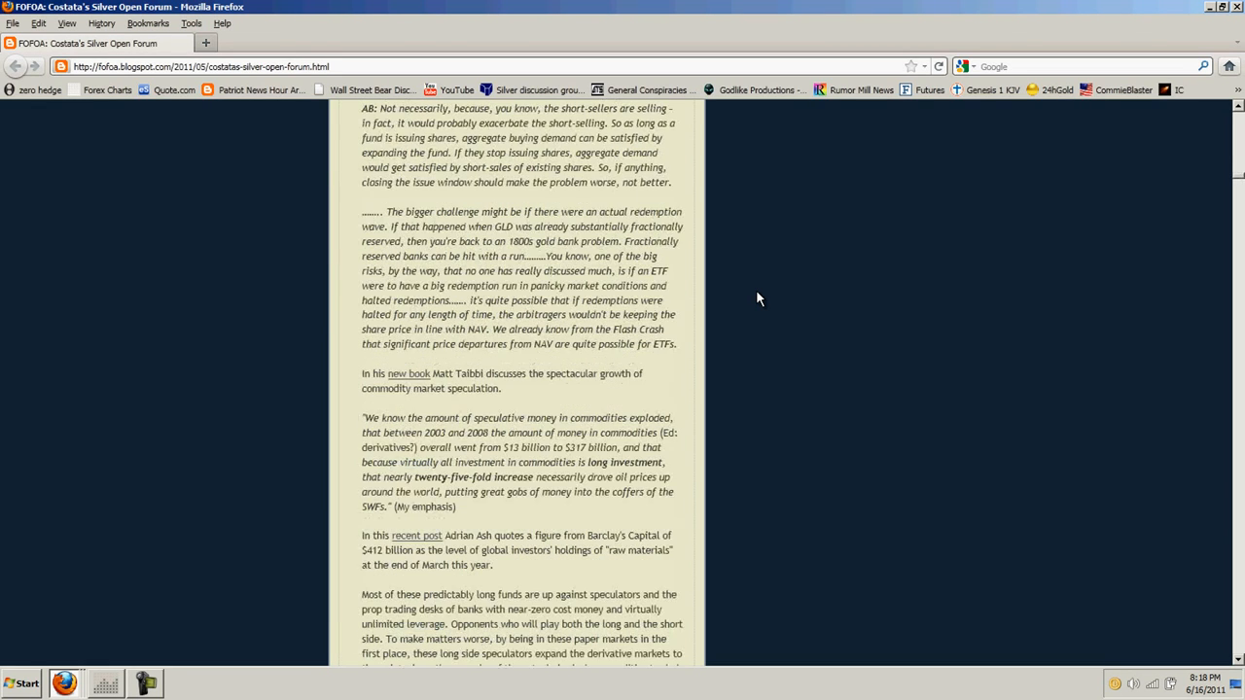
pyautogui.scroll(-3)
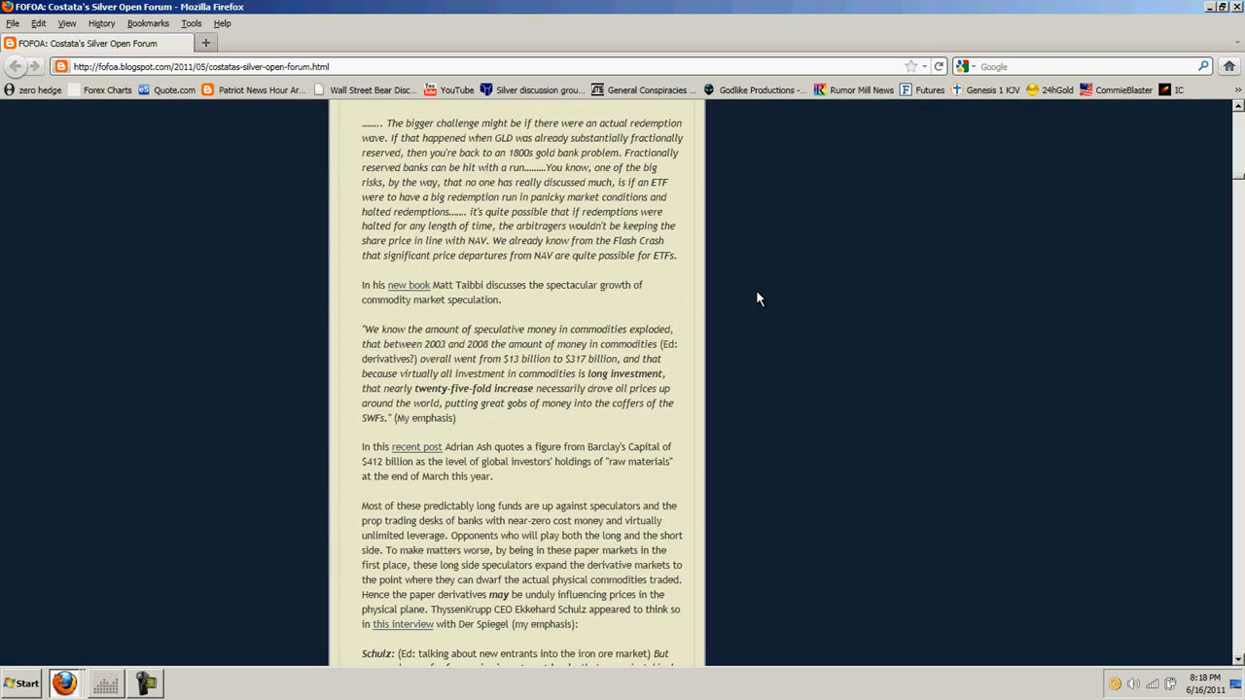
pyautogui.scroll(-3)
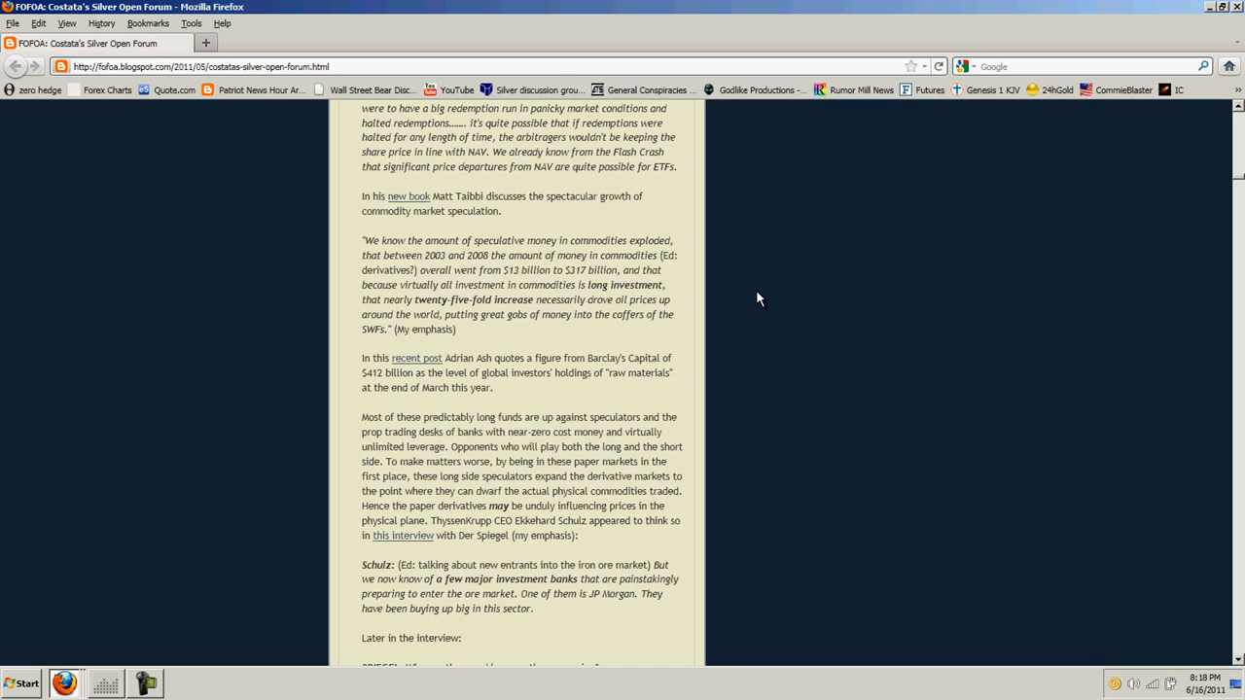
pyautogui.moveTo(747, 307)
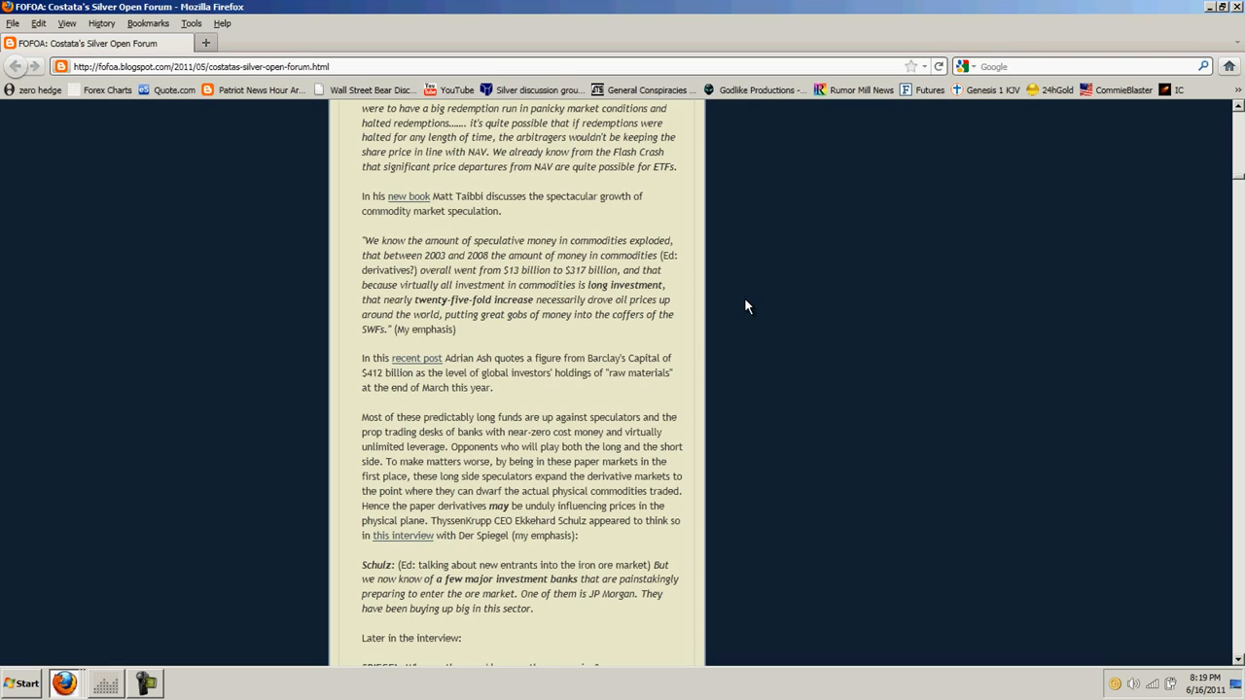
pyautogui.moveTo(735, 307)
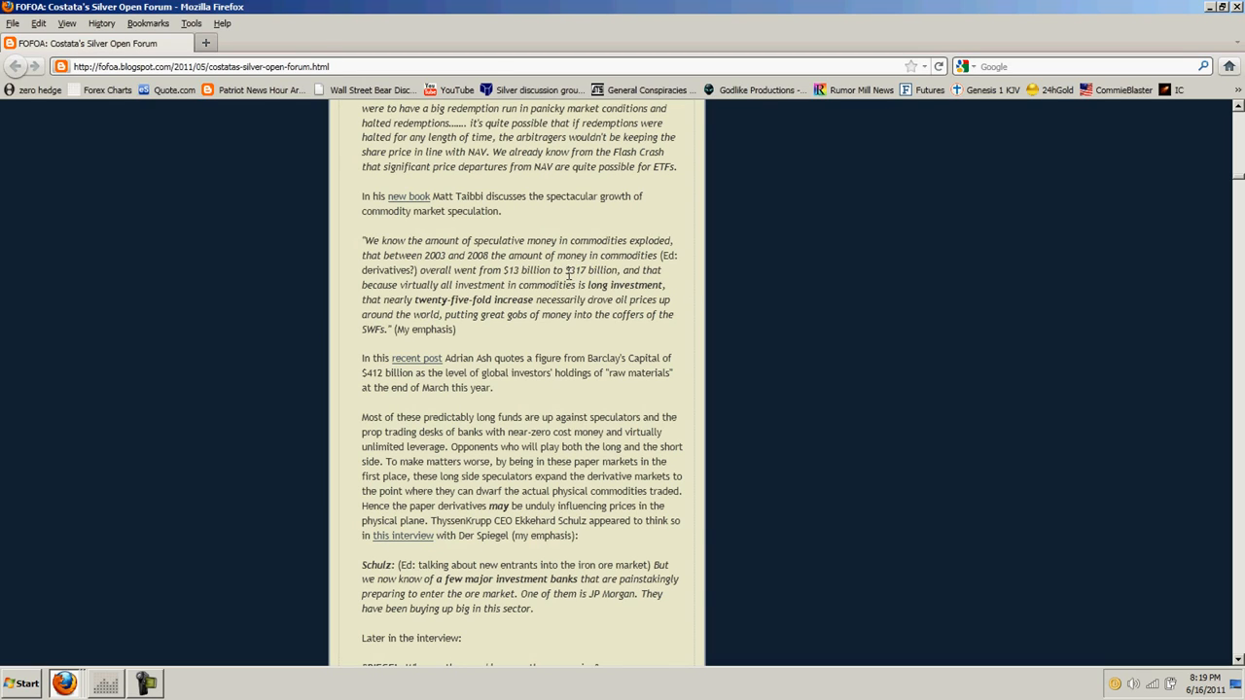
pyautogui.doubleClick(591, 271)
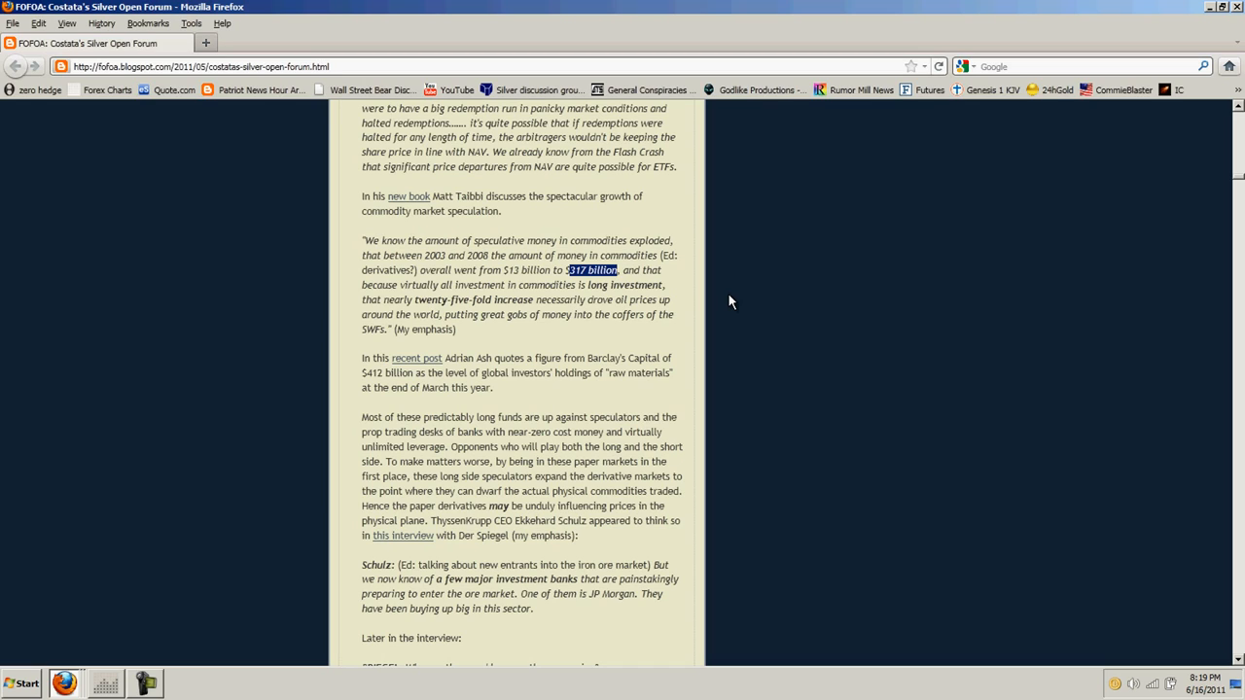
pyautogui.moveTo(521, 274)
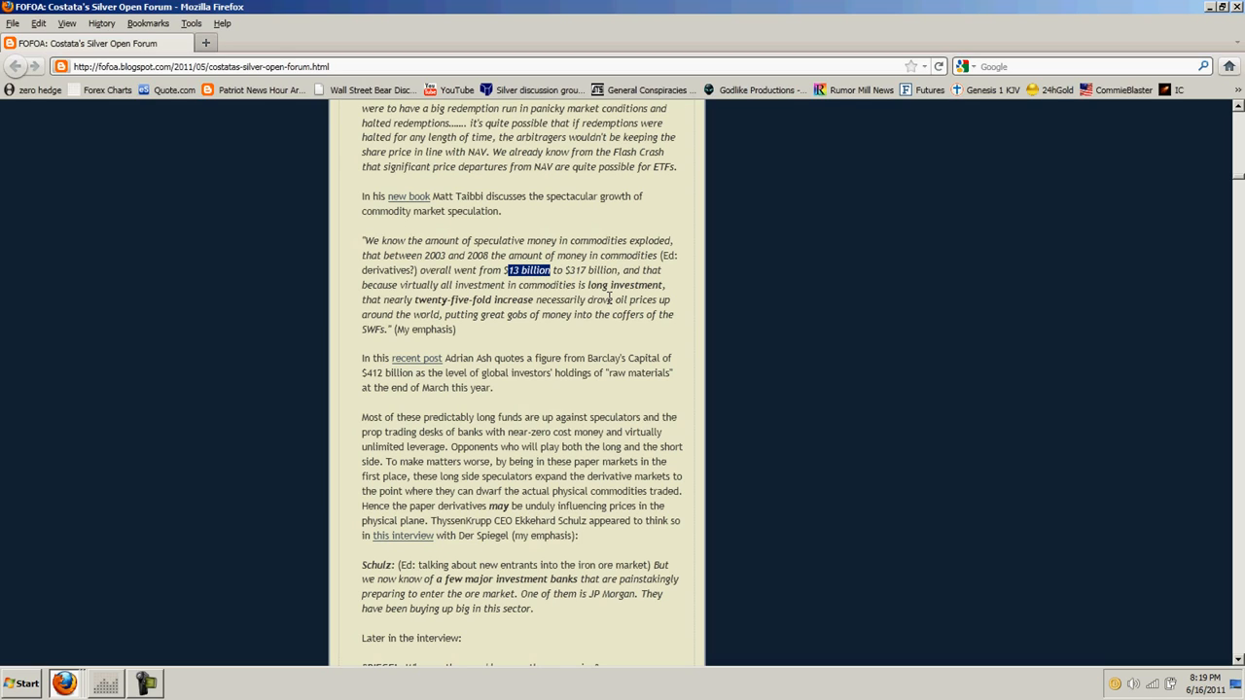
pyautogui.click(584, 339)
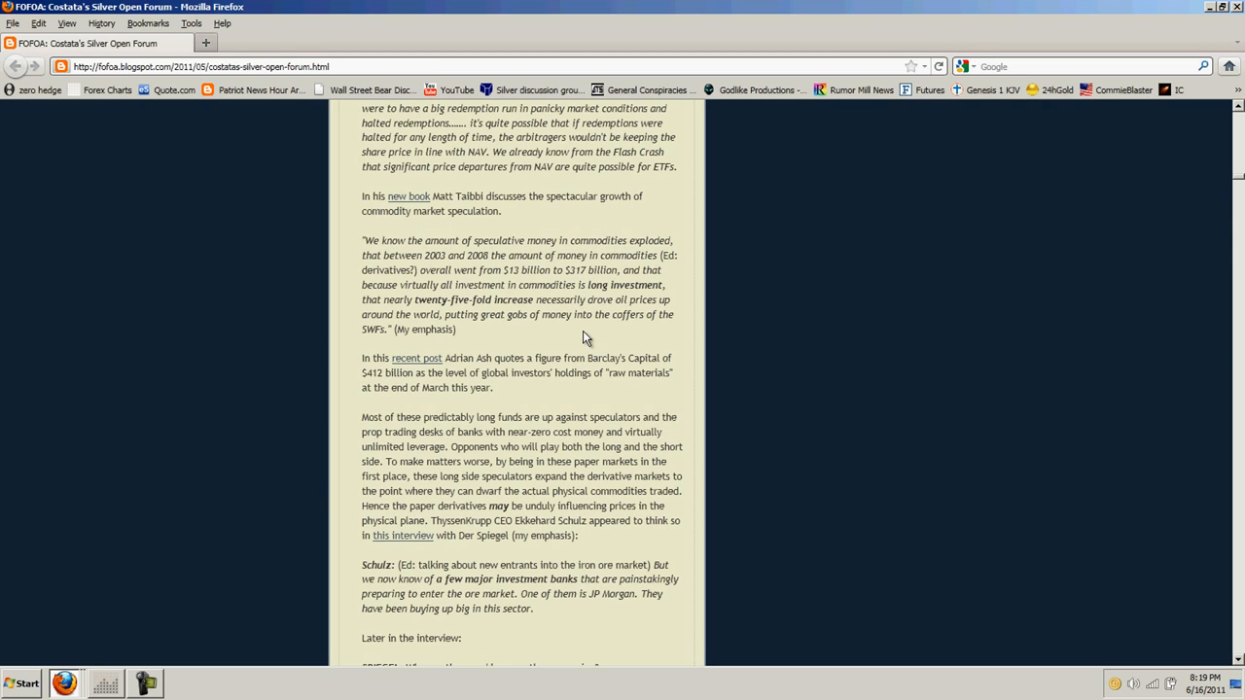
# Scroll slightly to show the Spiegel question and the start of Schulz's reply on banks
pyautogui.scroll(-3)
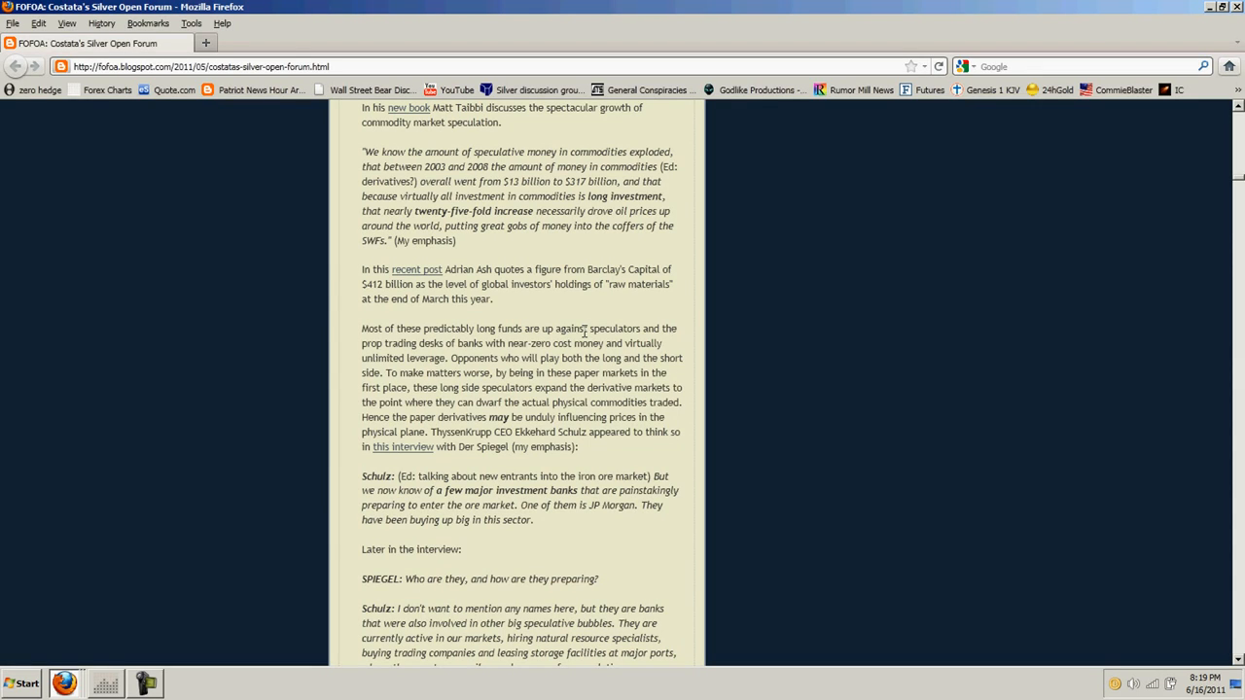
pyautogui.moveTo(583, 323)
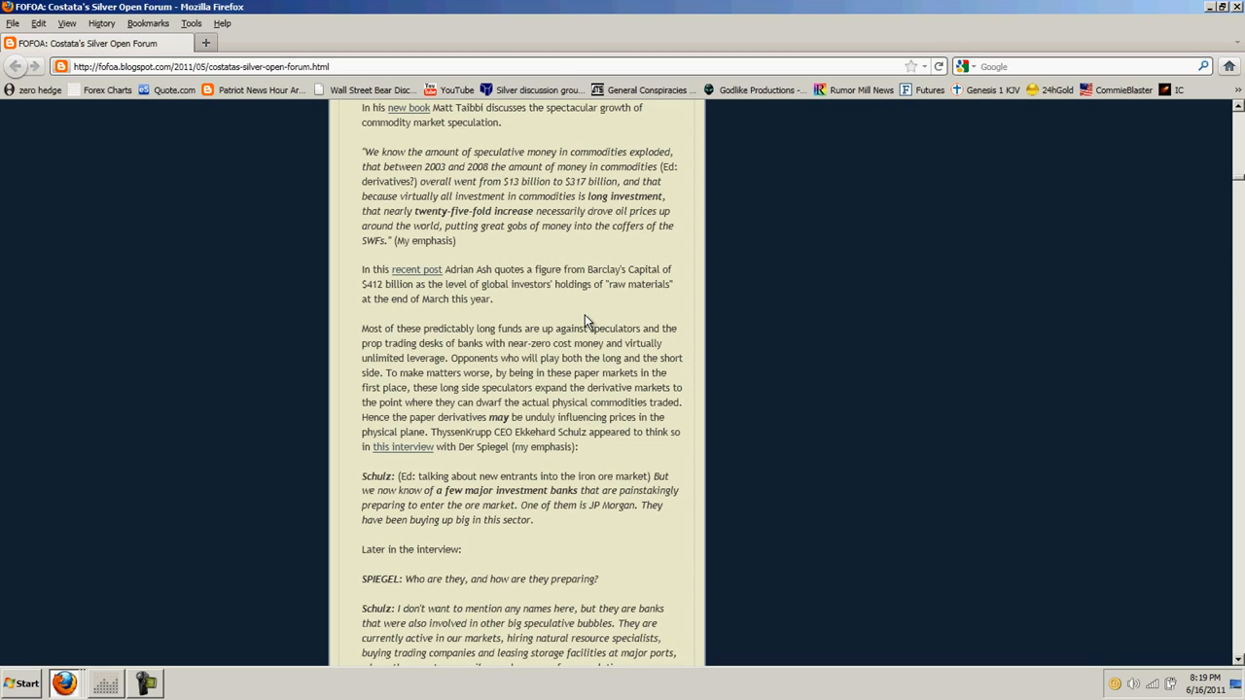
pyautogui.moveTo(568, 316)
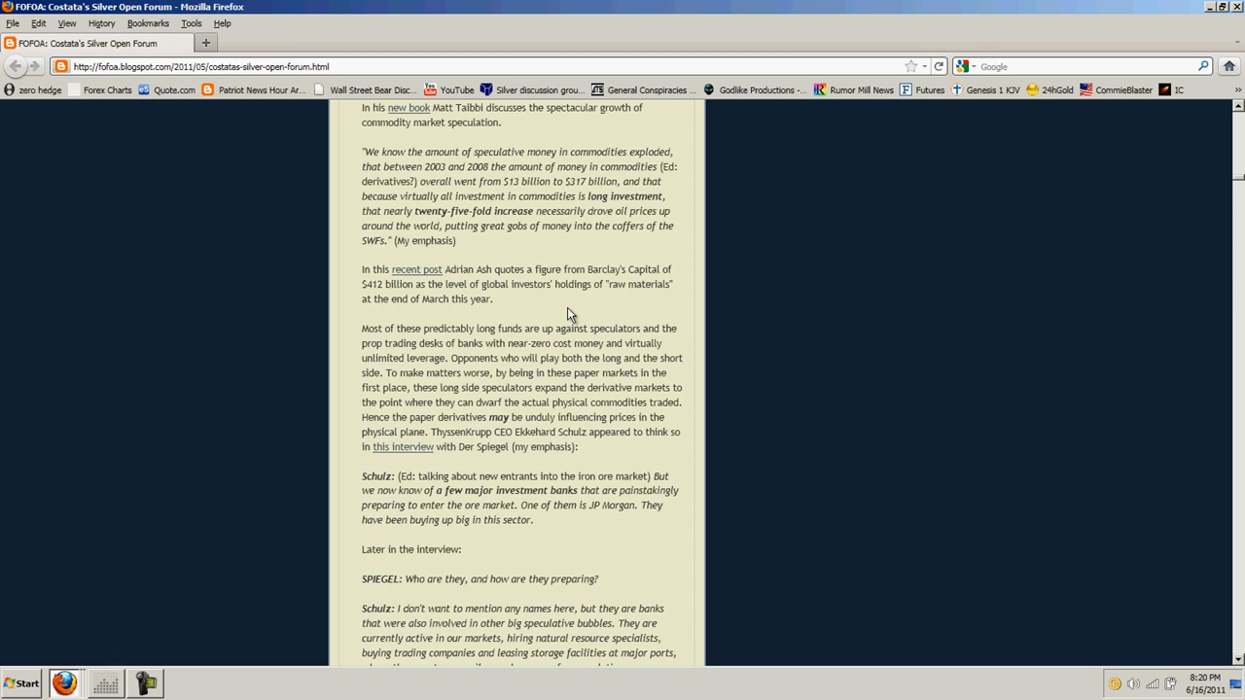
pyautogui.moveTo(583, 262)
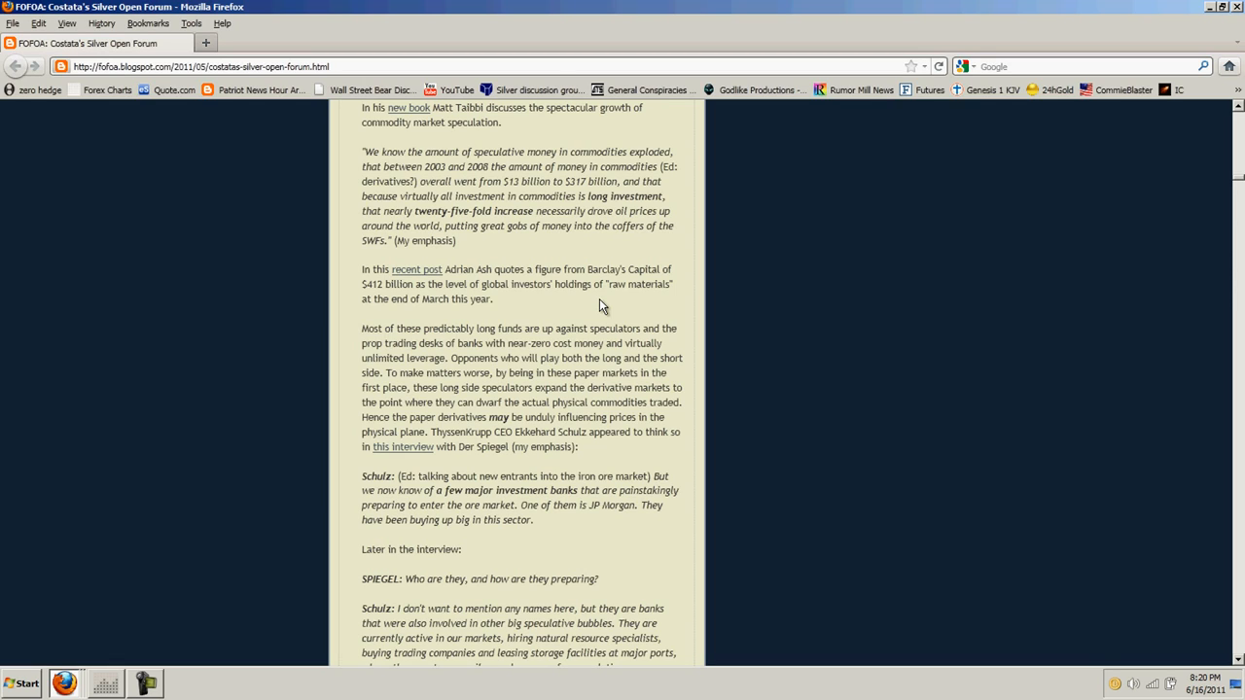
pyautogui.scroll(-3)
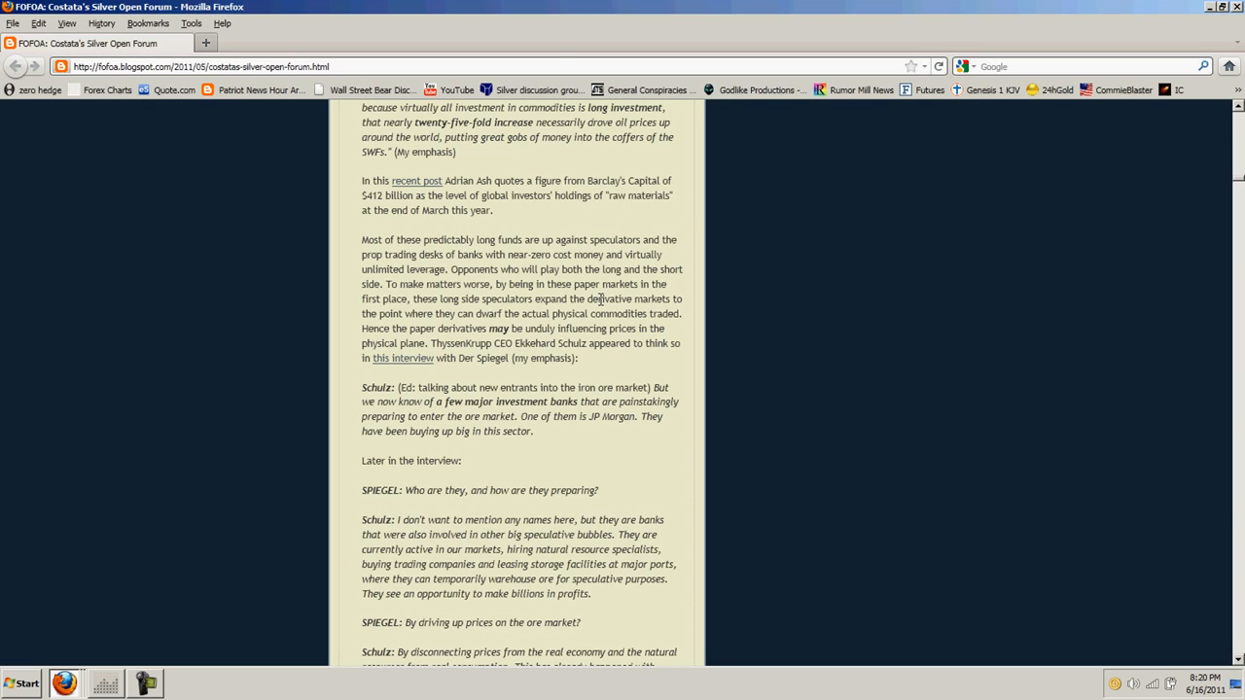
pyautogui.moveTo(730, 381)
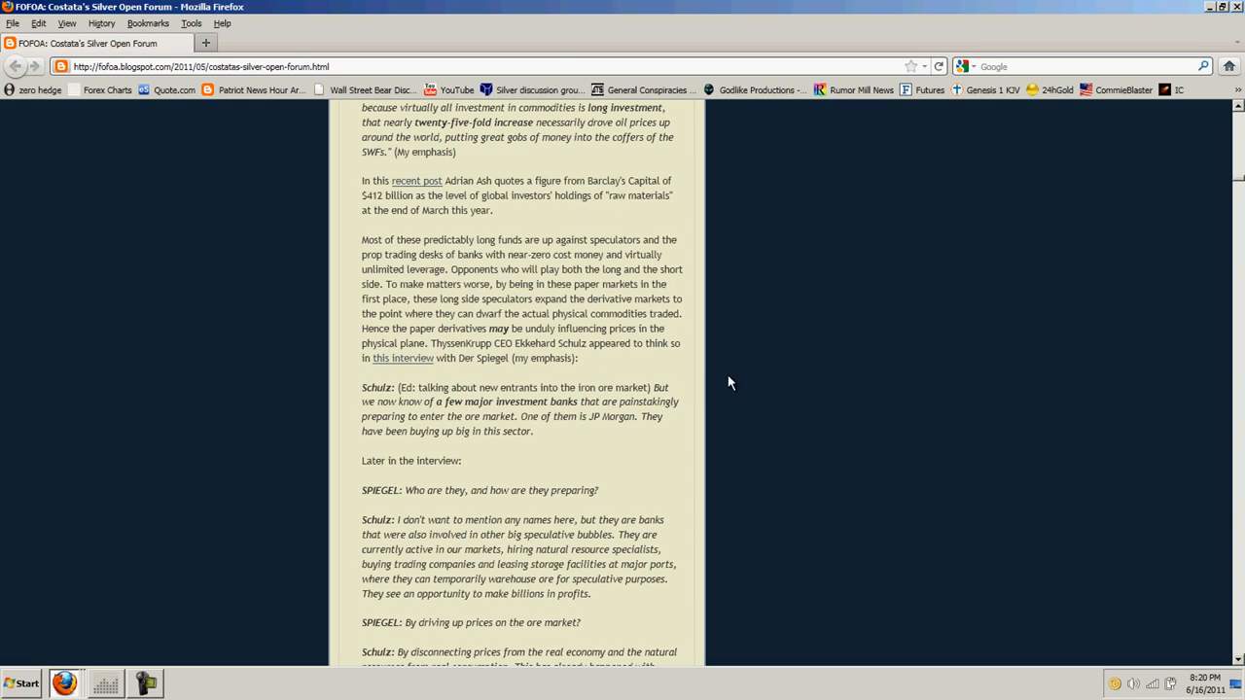
pyautogui.moveTo(763, 378)
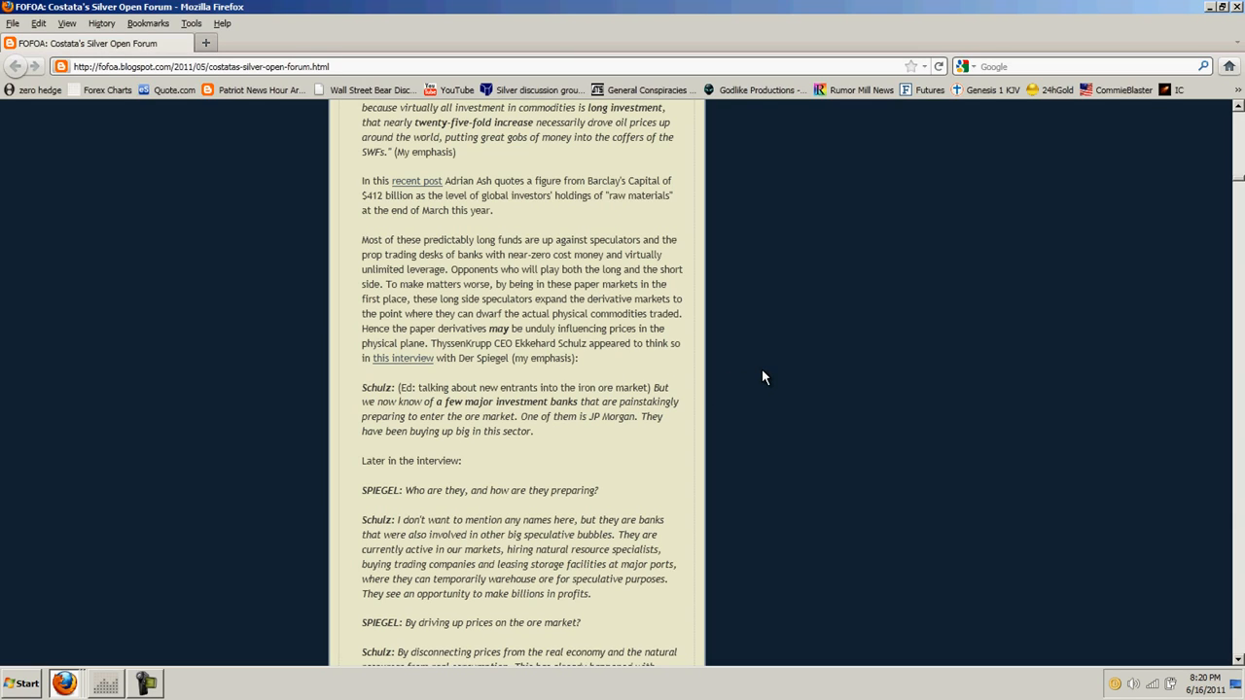
pyautogui.moveTo(755, 373)
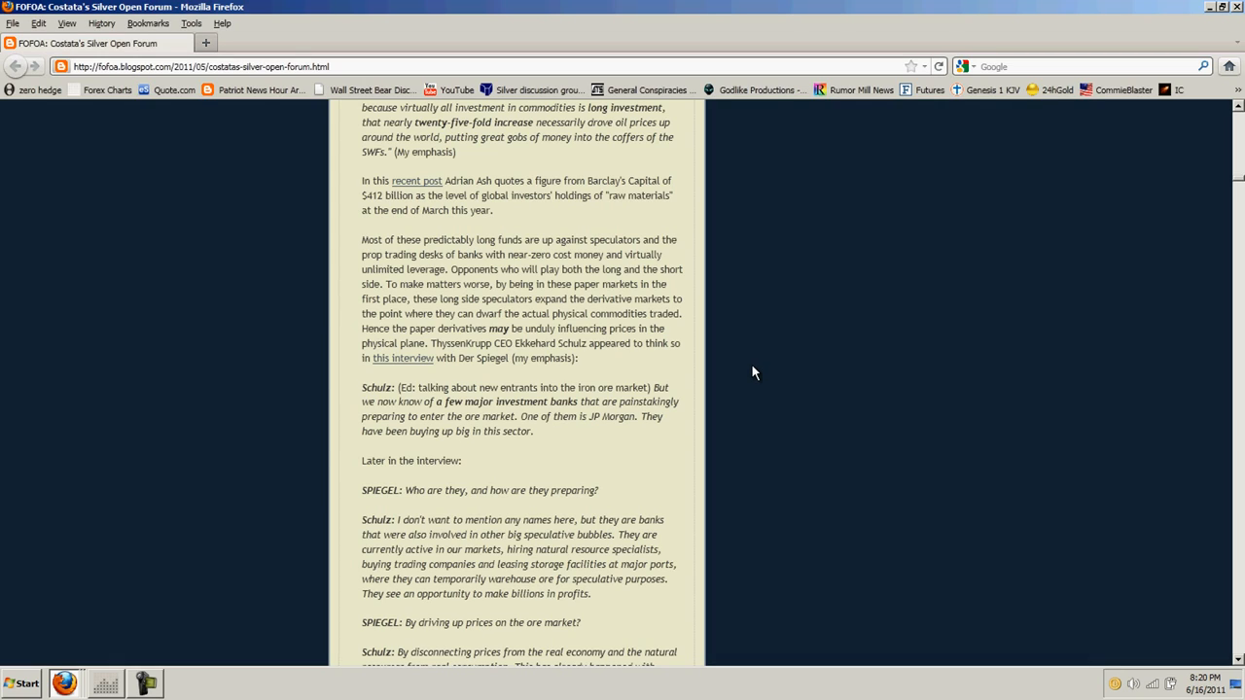
pyautogui.moveTo(749, 367)
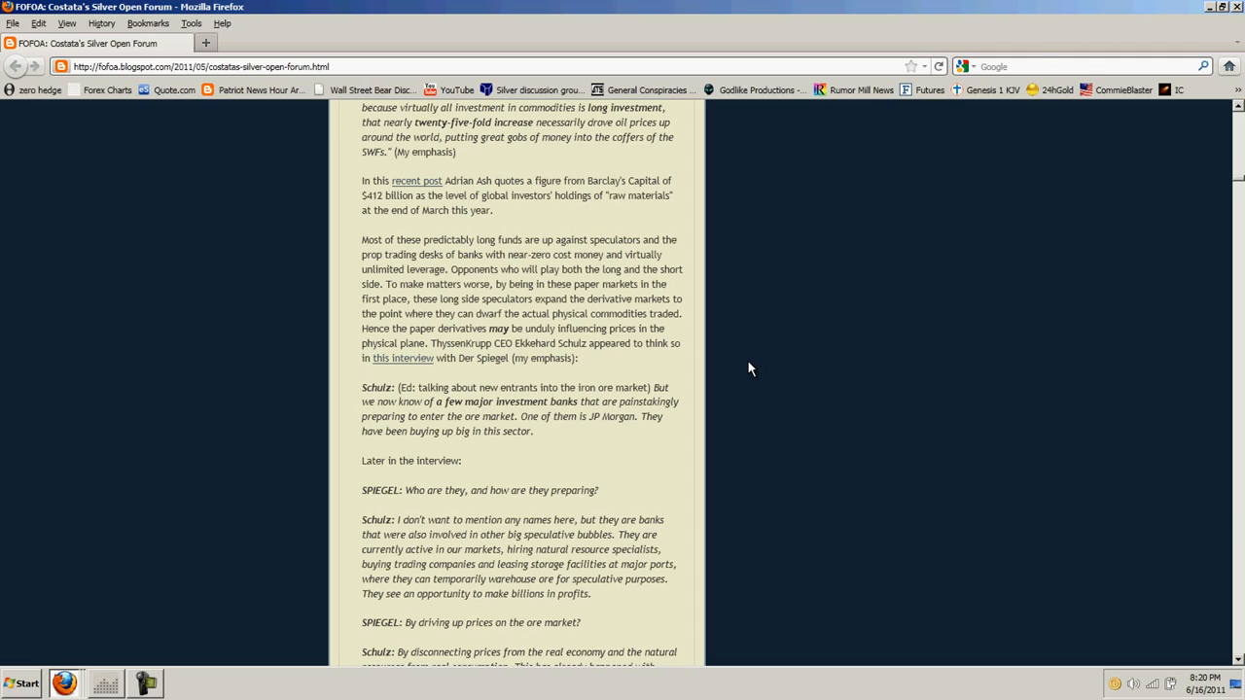
pyautogui.moveTo(749, 367)
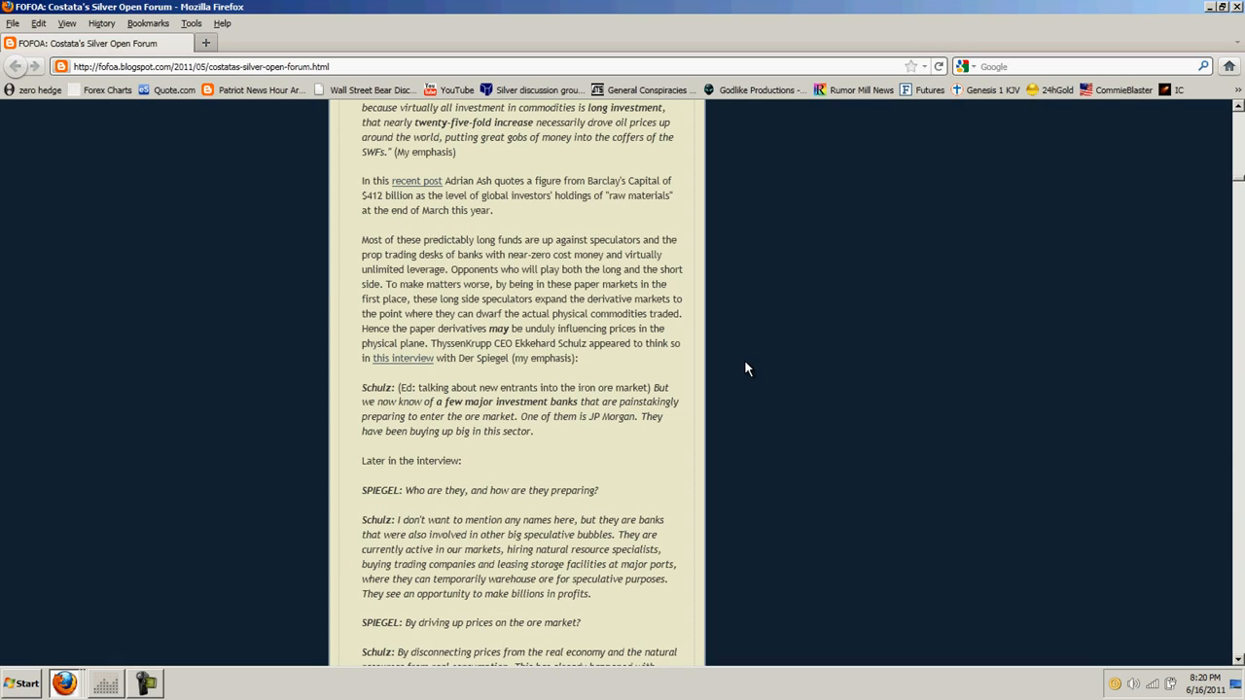
pyautogui.moveTo(712, 356)
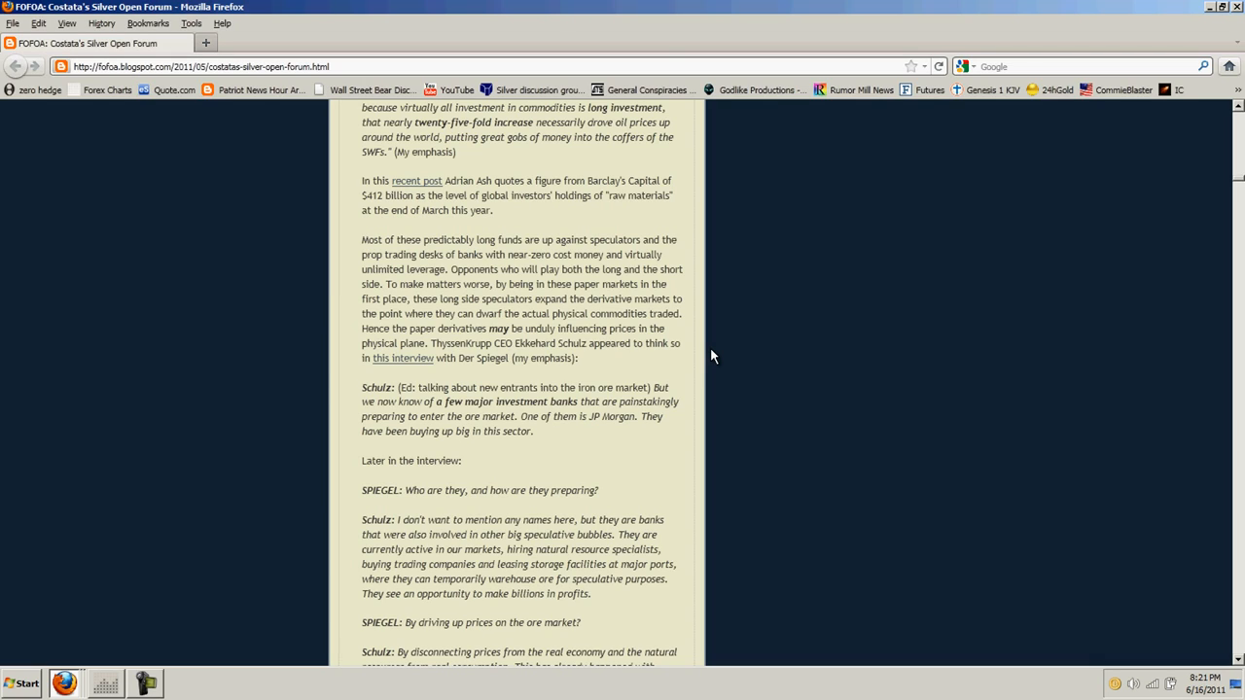
pyautogui.moveTo(535, 313)
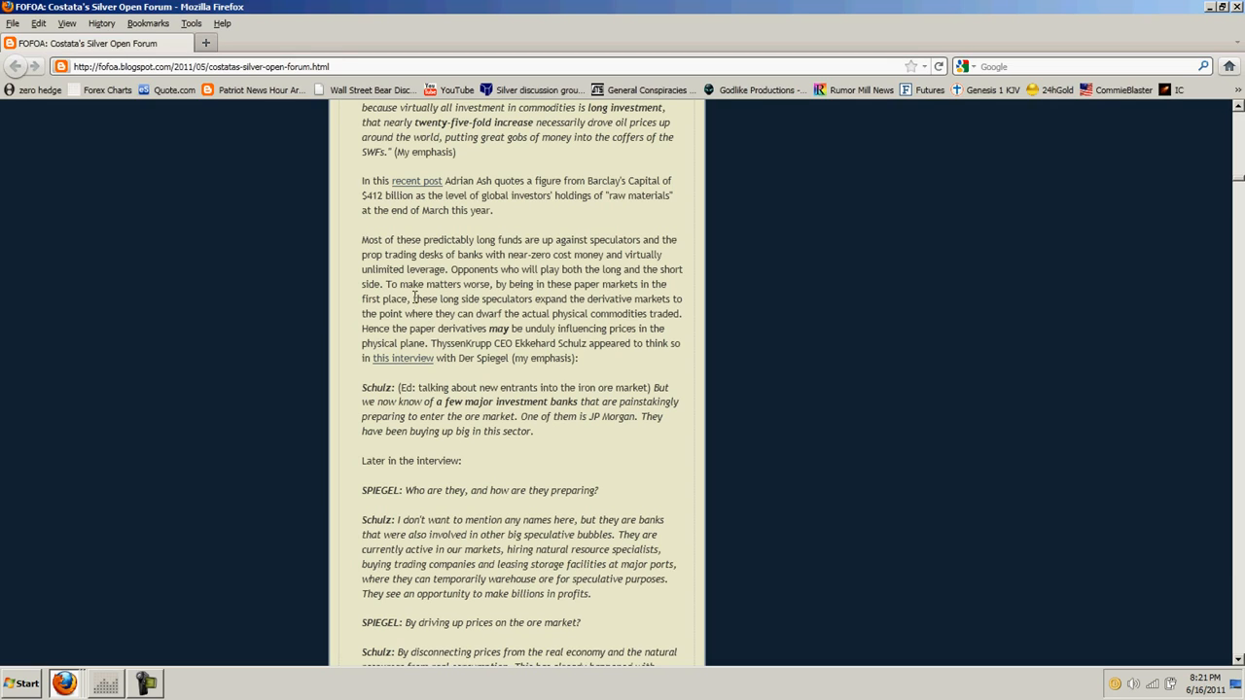
pyautogui.moveTo(413, 300); pyautogui.dragTo(611, 299)
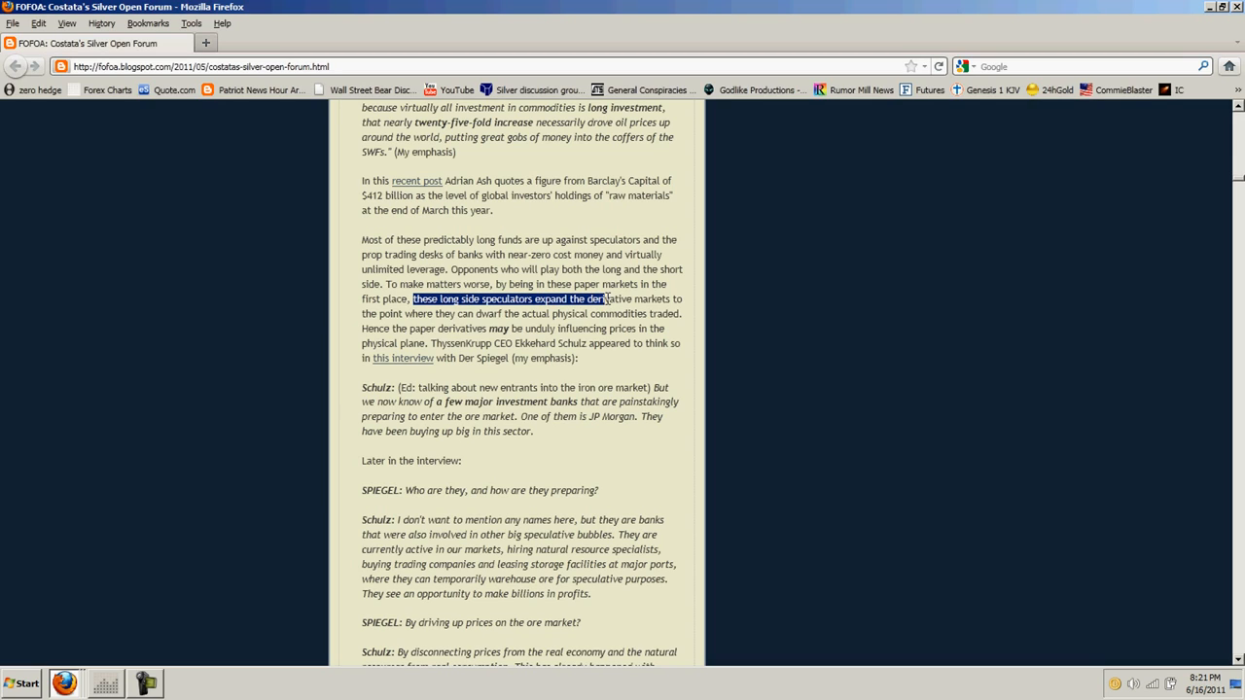
pyautogui.moveTo(607, 300); pyautogui.dragTo(585, 313)
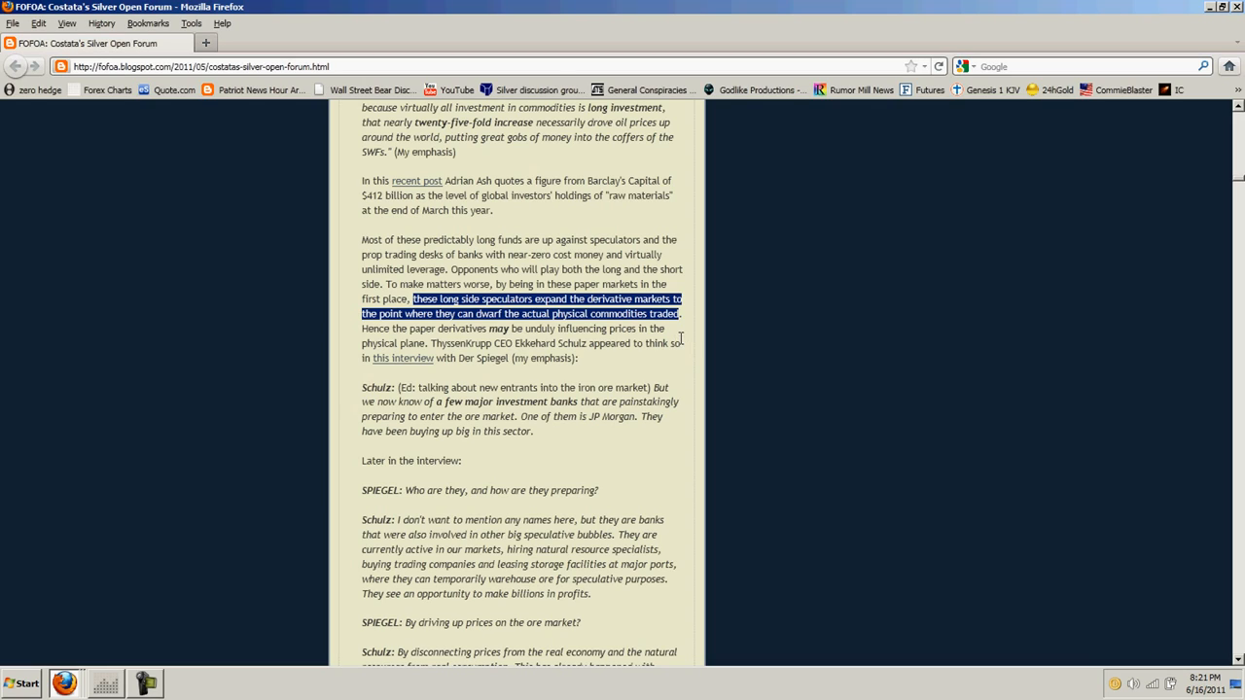
pyautogui.moveTo(662, 329)
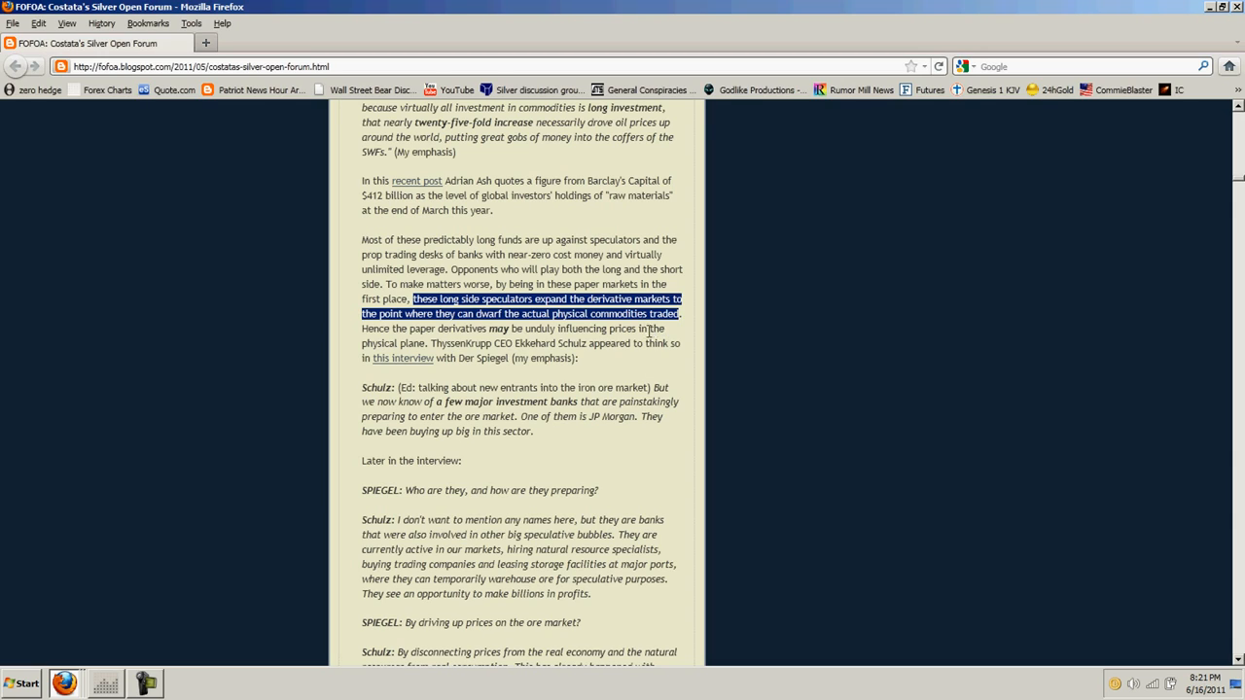
pyautogui.click(650, 333)
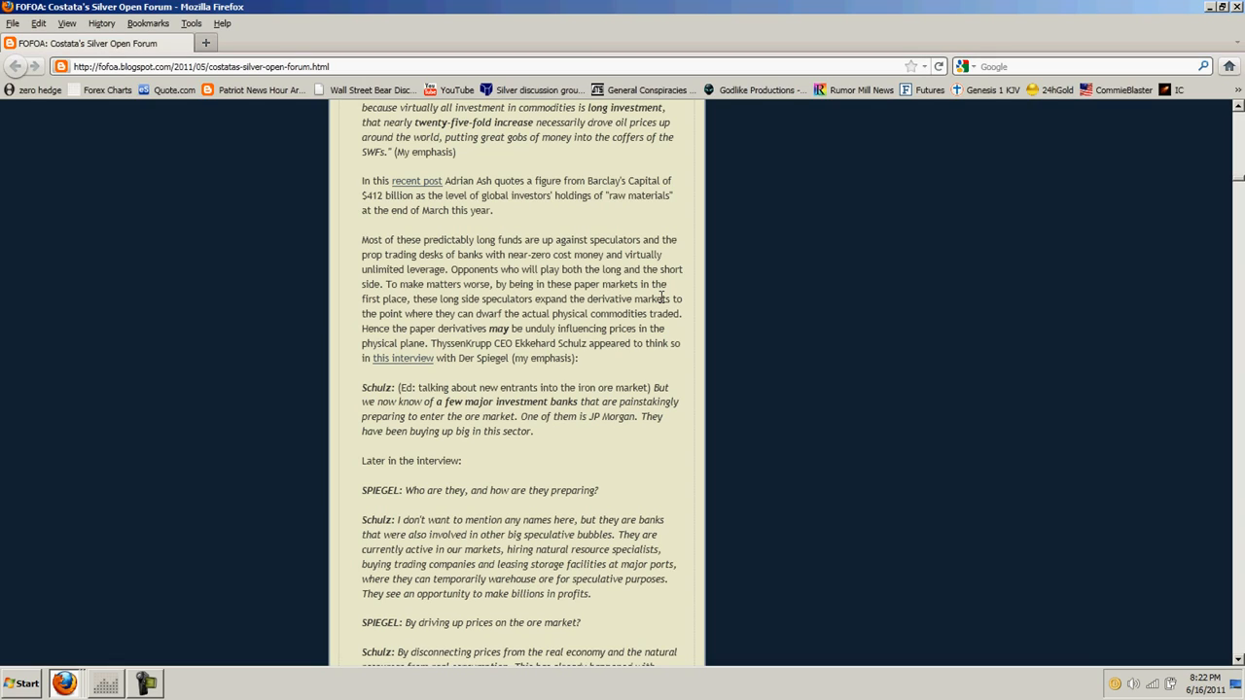
pyautogui.moveTo(622, 300)
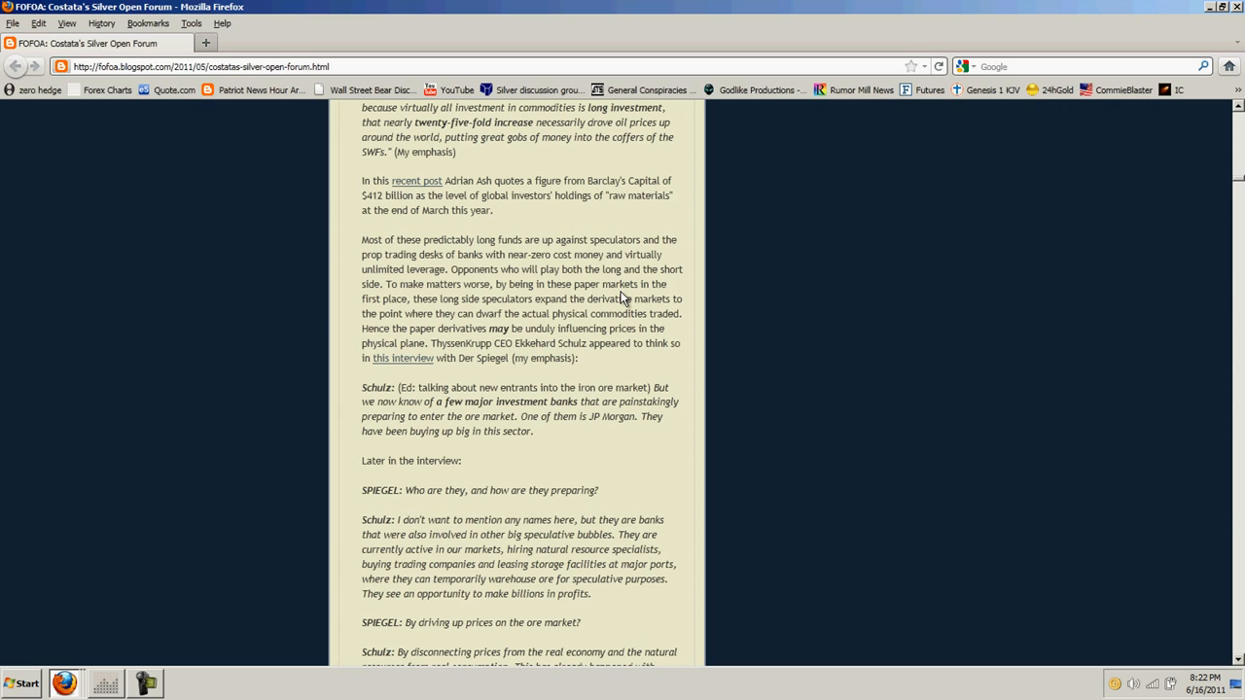
# Scroll down to note 1, the Max Keiser 'Crash JP Morgan' letter about buying silver
pyautogui.scroll(-3)
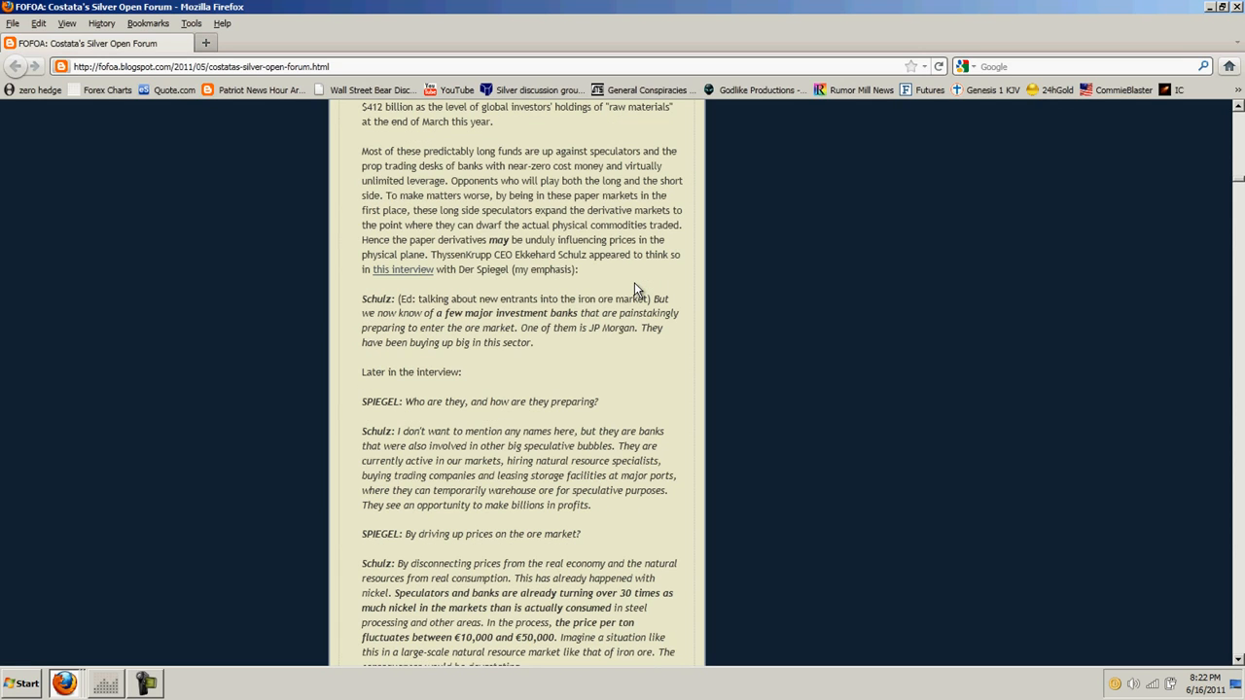
pyautogui.scroll(-3)
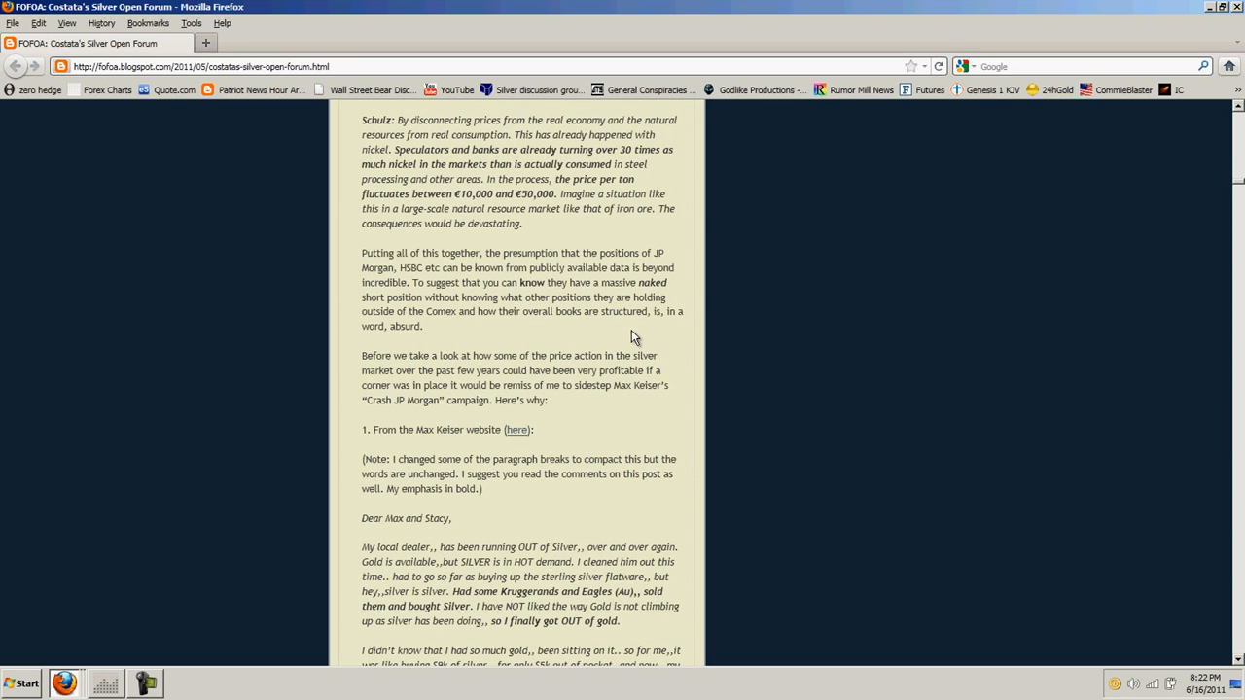
pyautogui.scroll(-3)
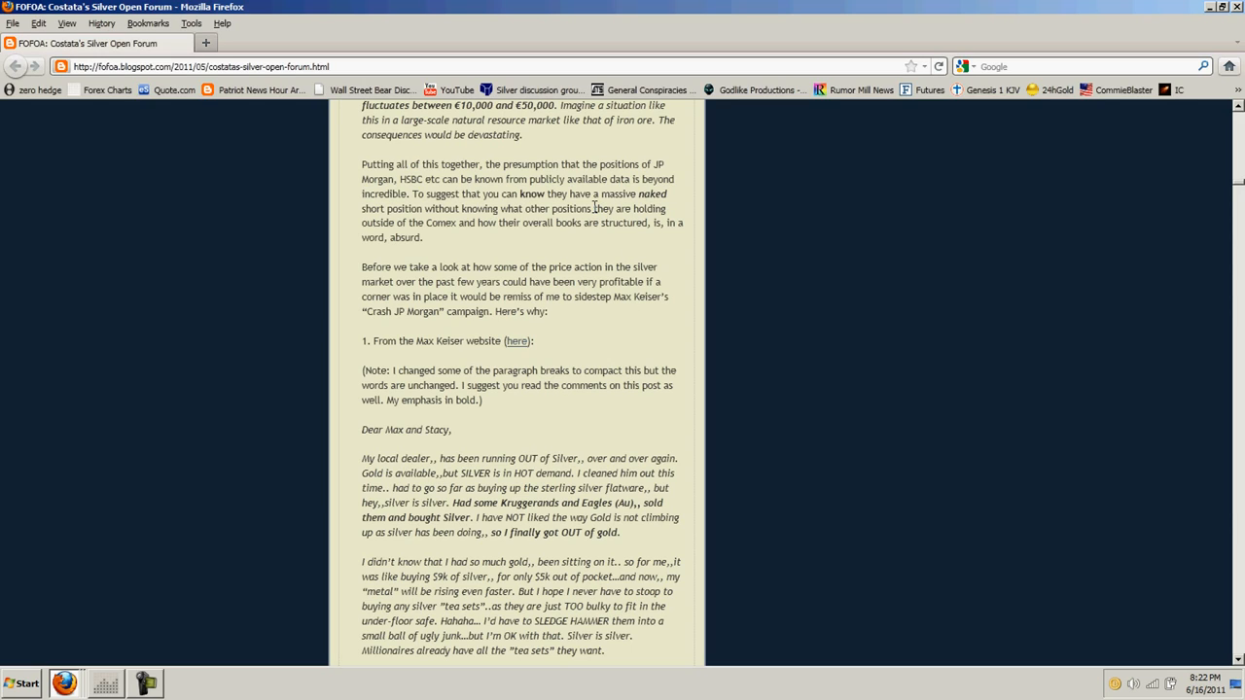
pyautogui.moveTo(541, 226)
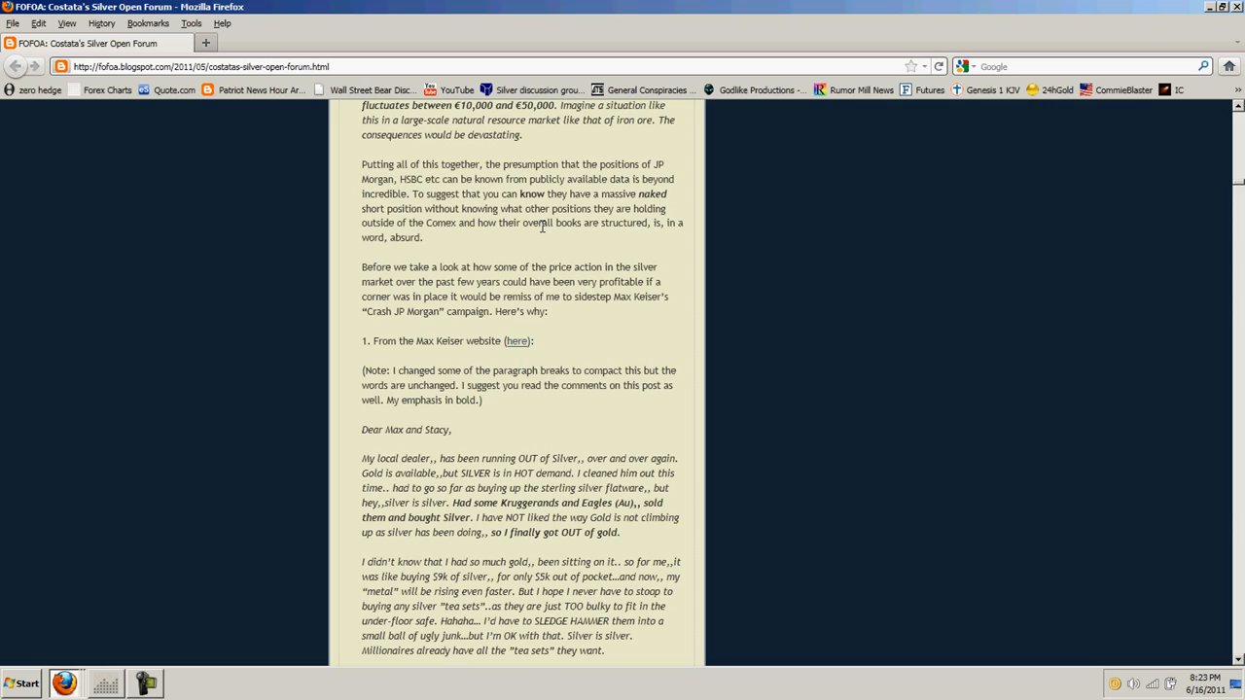
pyautogui.moveTo(600, 313)
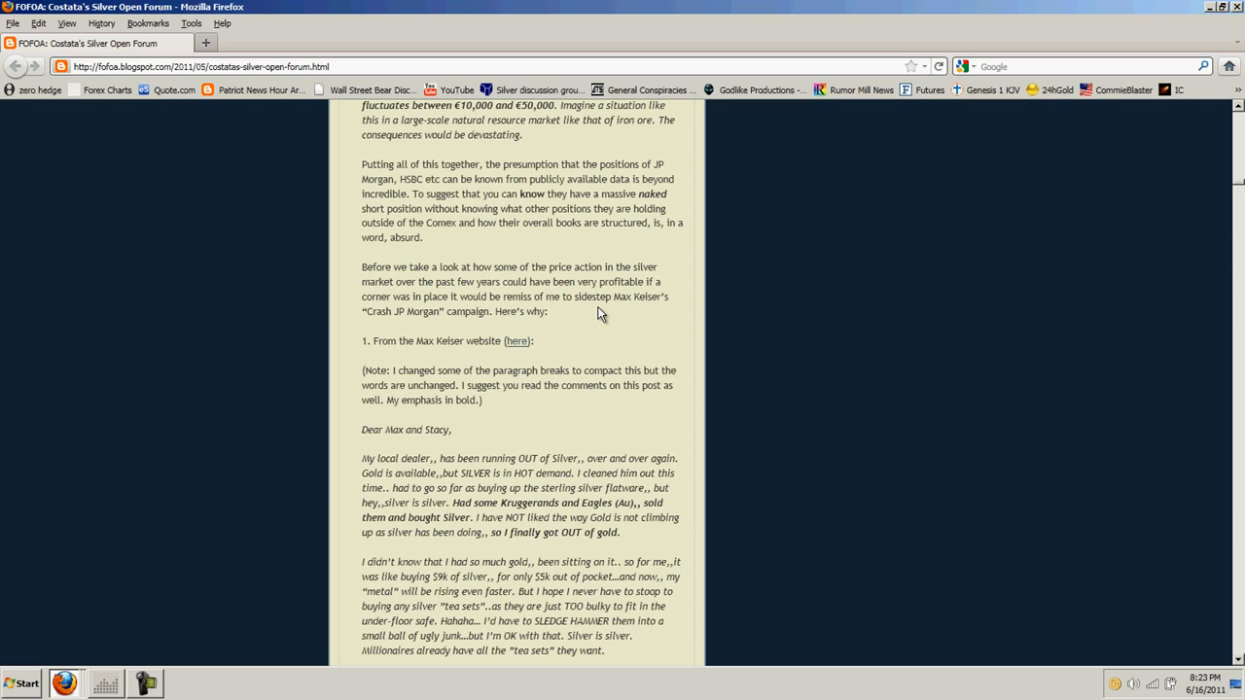
pyautogui.moveTo(594, 222)
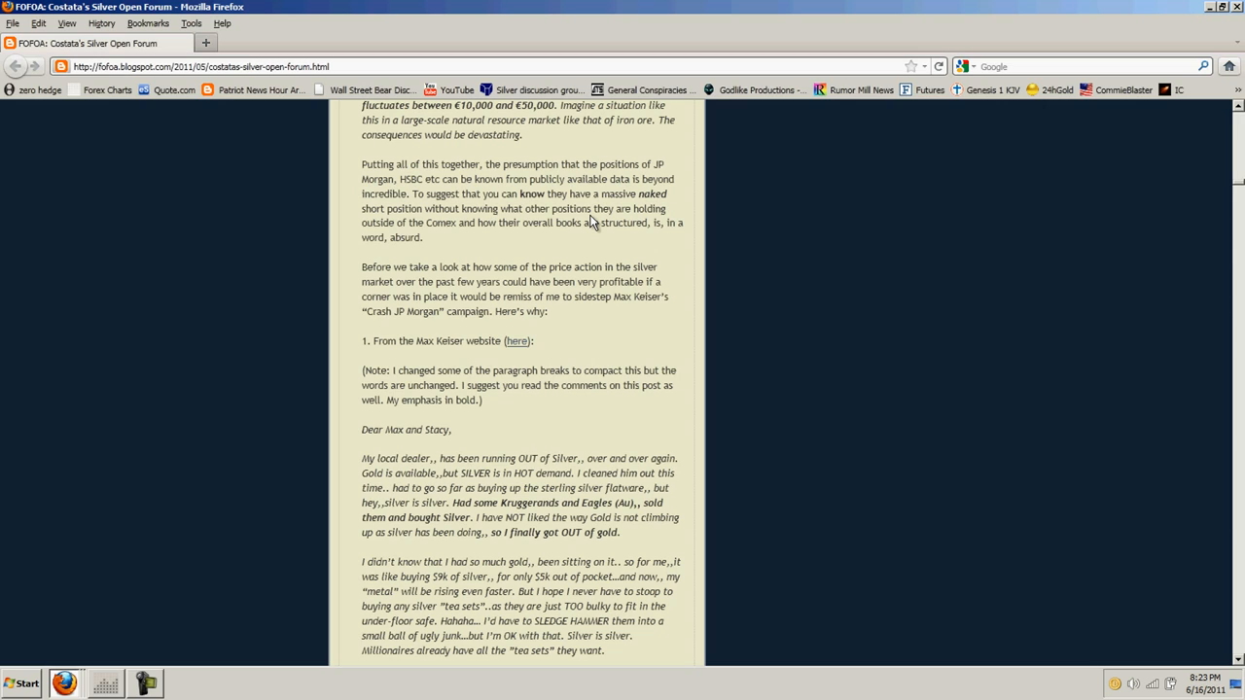
# Scroll down through notes 2 and 3, the Road To Roota extract and reader comment
pyautogui.scroll(-3)
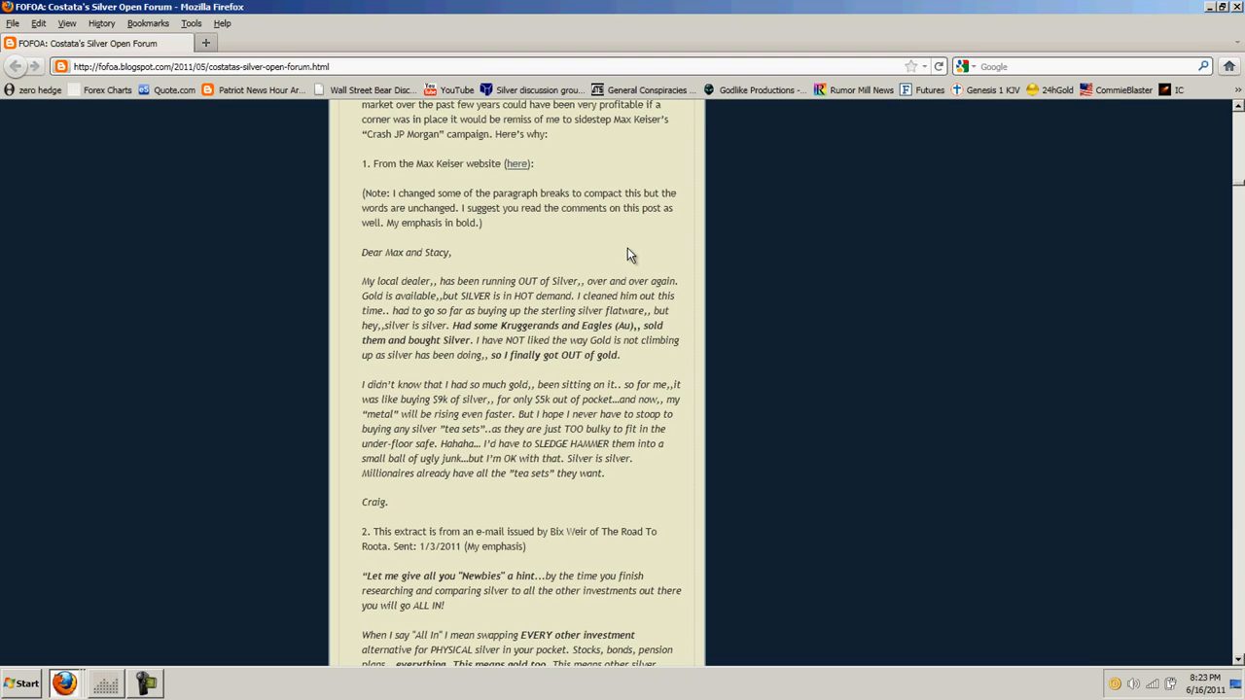
pyautogui.moveTo(587, 249)
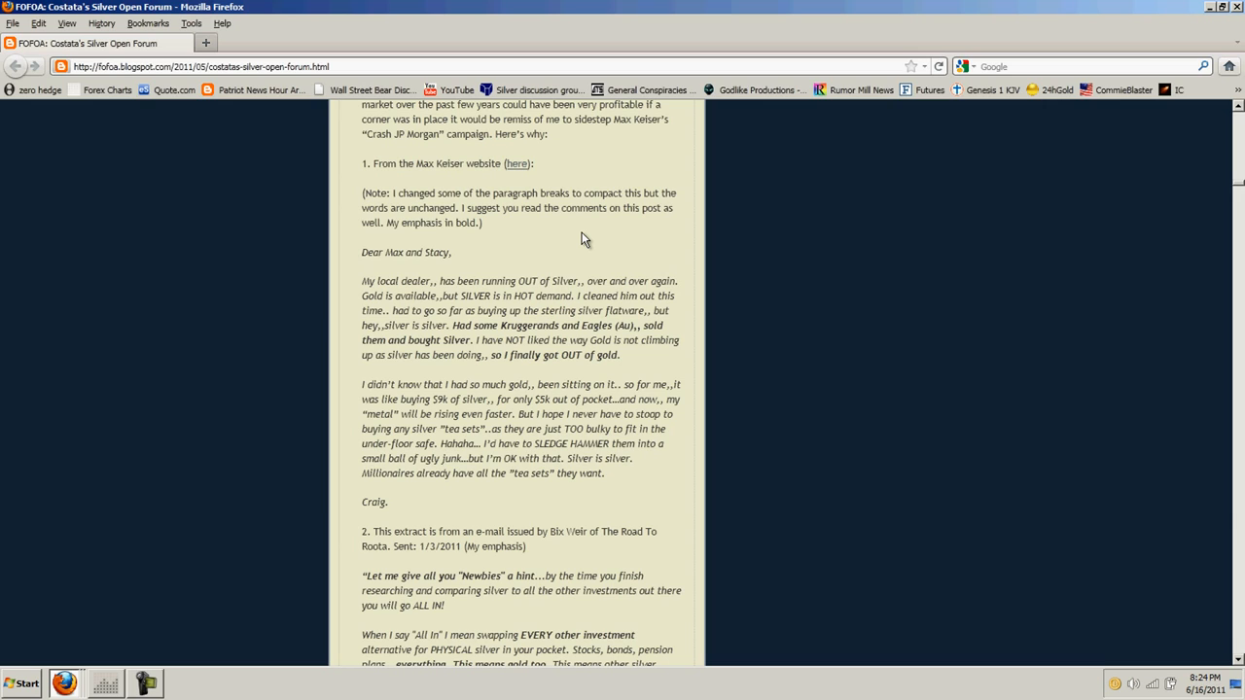
pyautogui.scroll(-3)
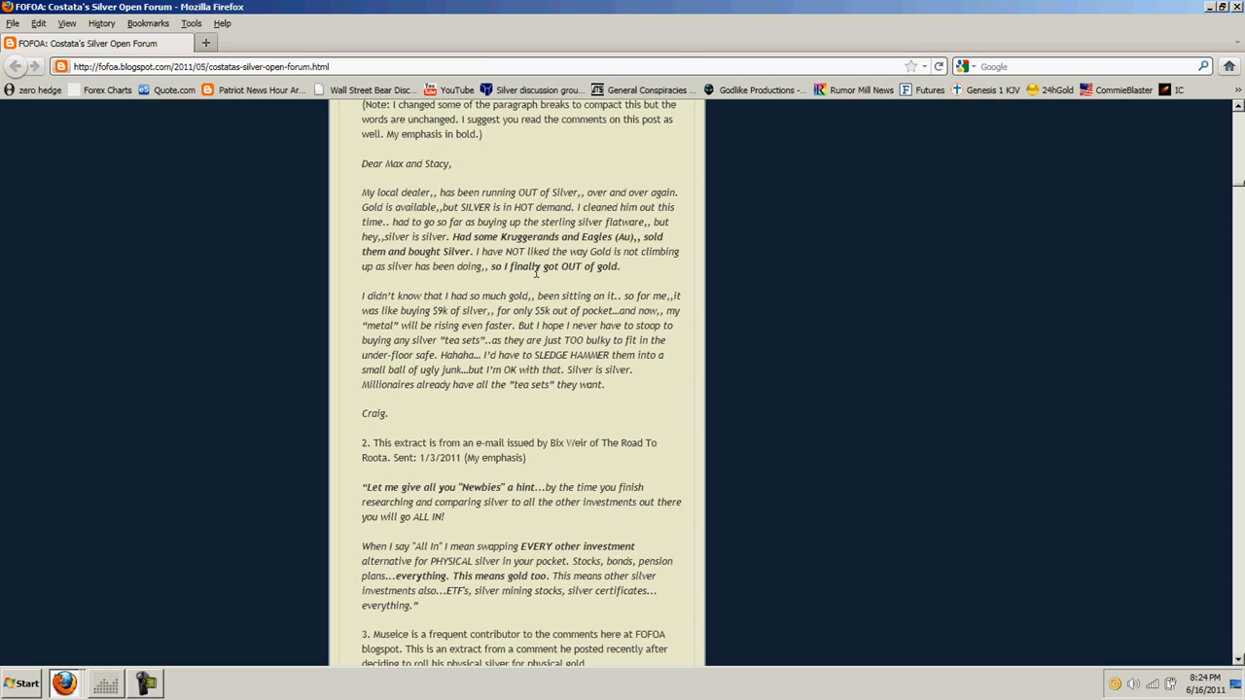
pyautogui.scroll(-3)
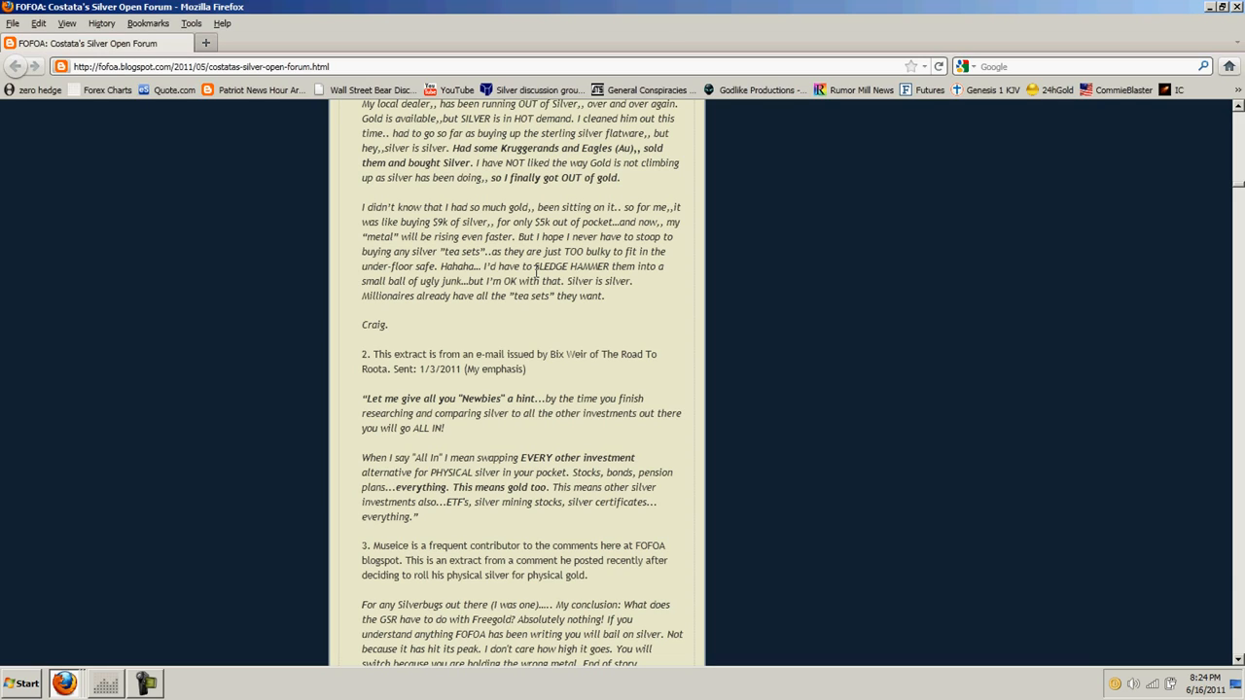
pyautogui.moveTo(526, 317)
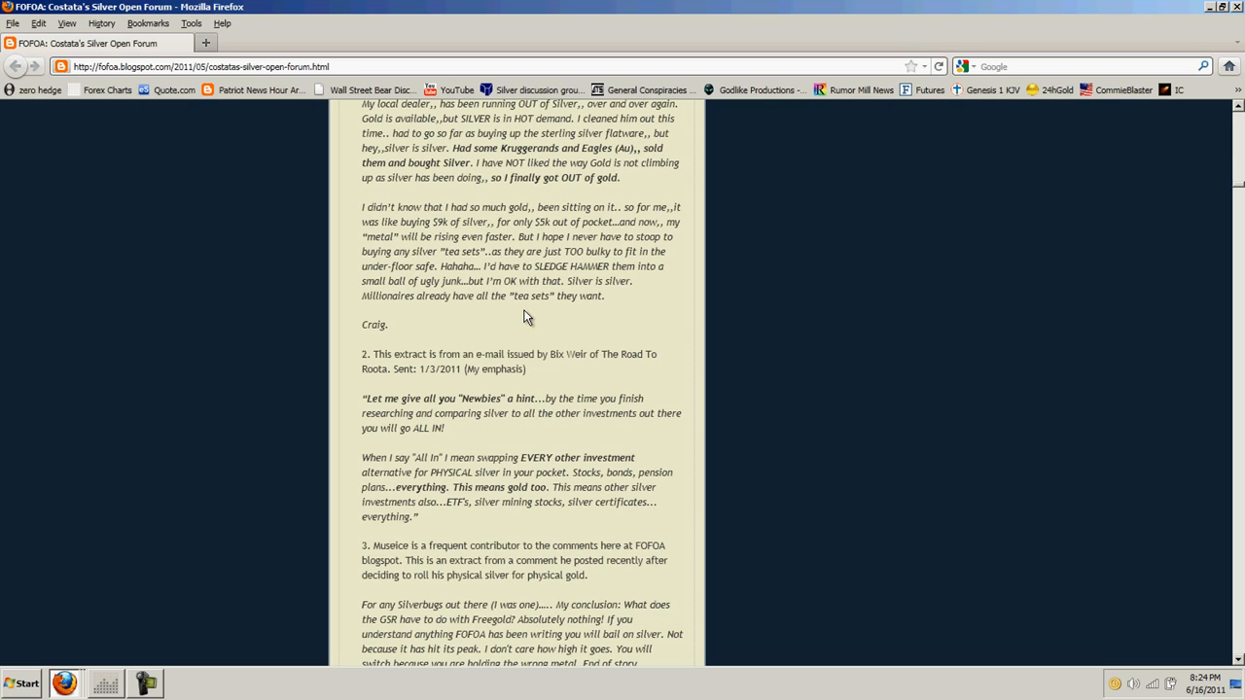
pyautogui.scroll(-3)
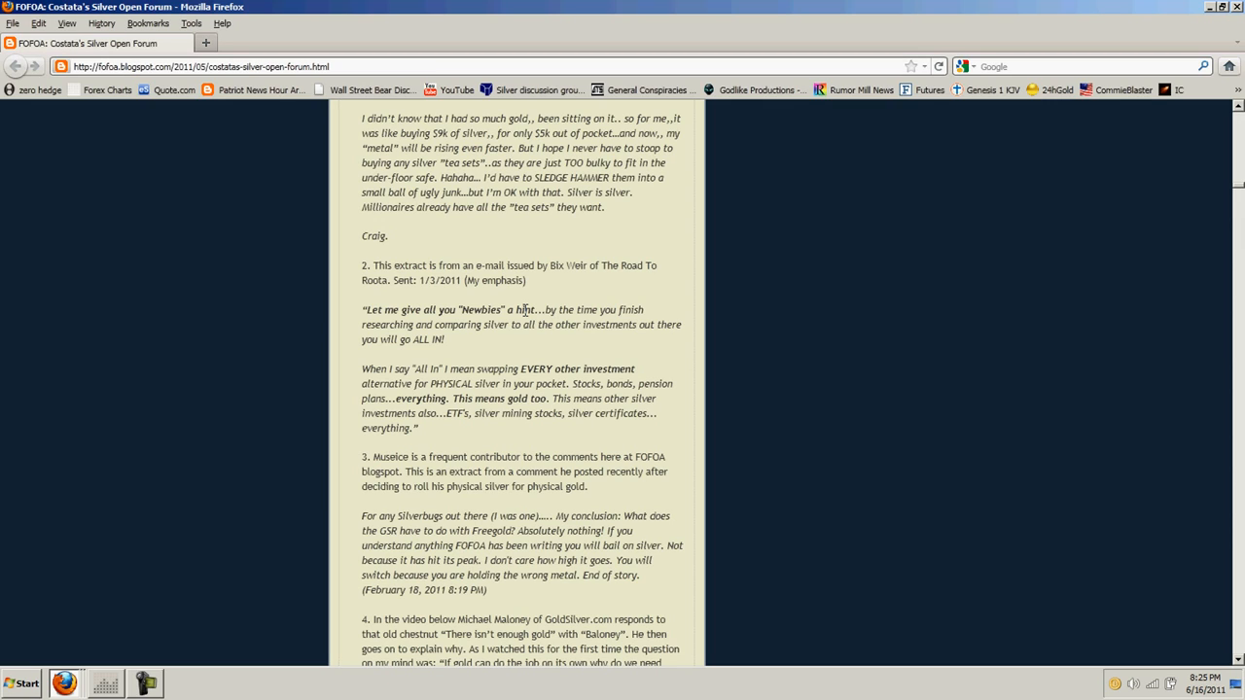
# Scroll to note 4's Michael Maloney paragraph and the 'Gold Standards Suck!' video
pyautogui.scroll(-3)
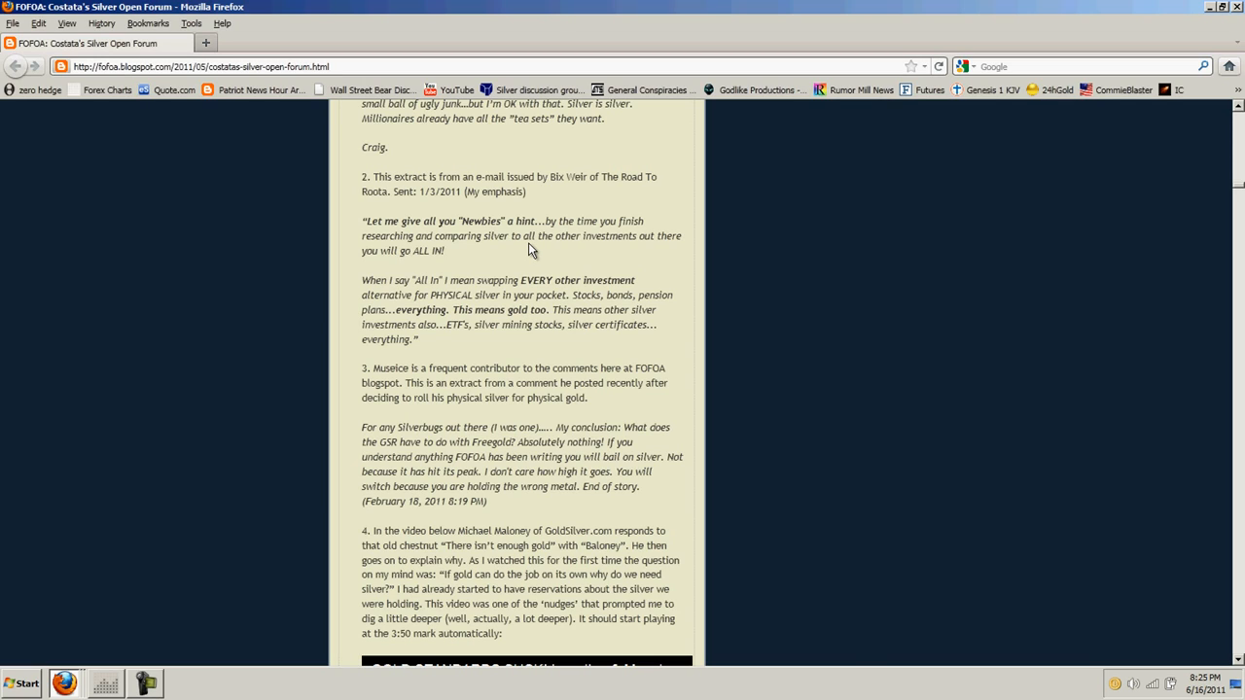
pyautogui.scroll(-3)
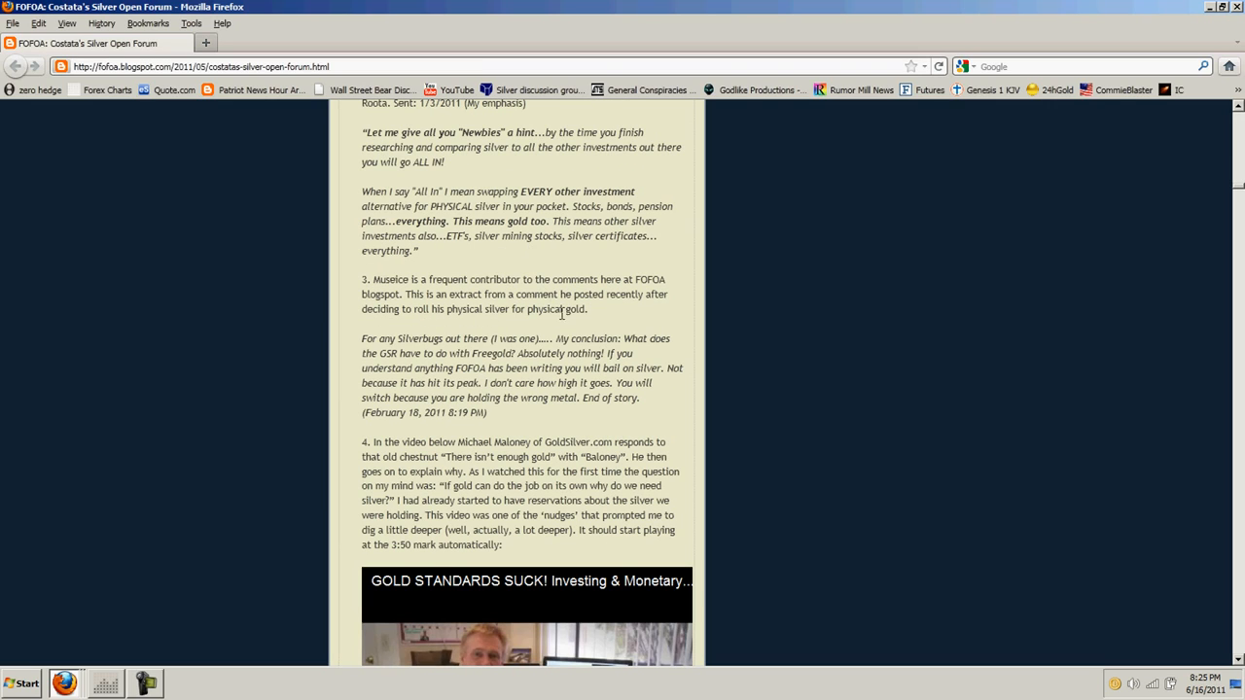
pyautogui.moveTo(573, 257)
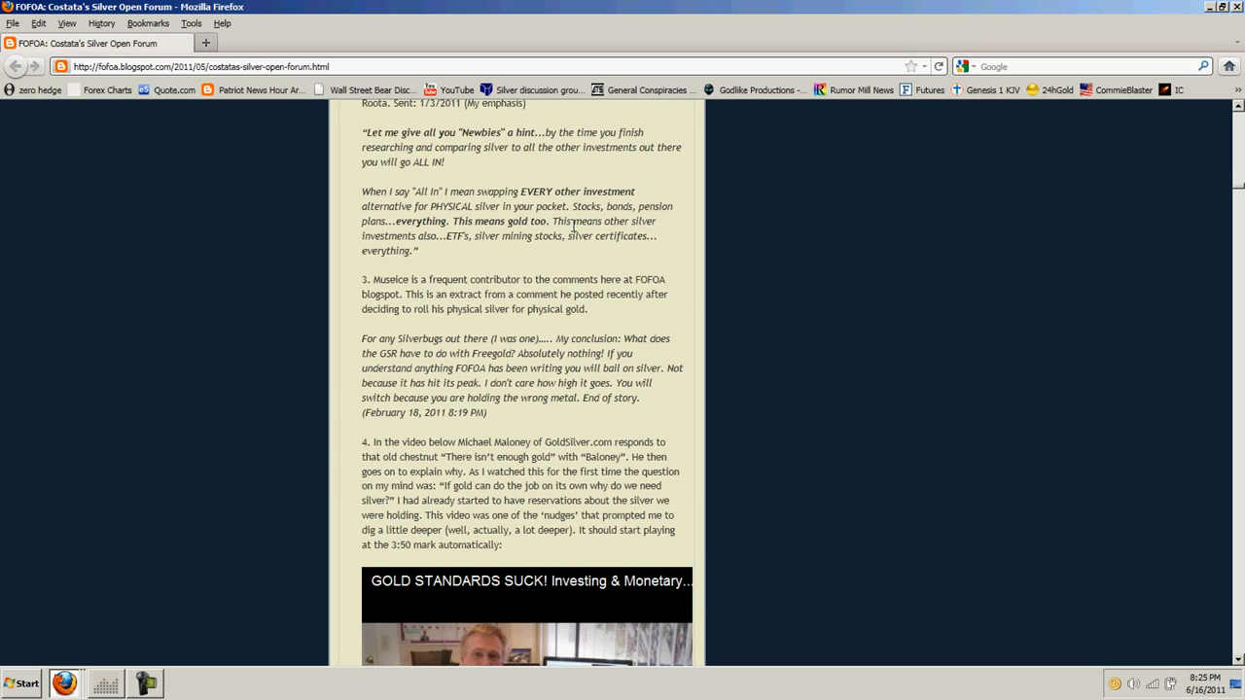
pyautogui.scroll(-3)
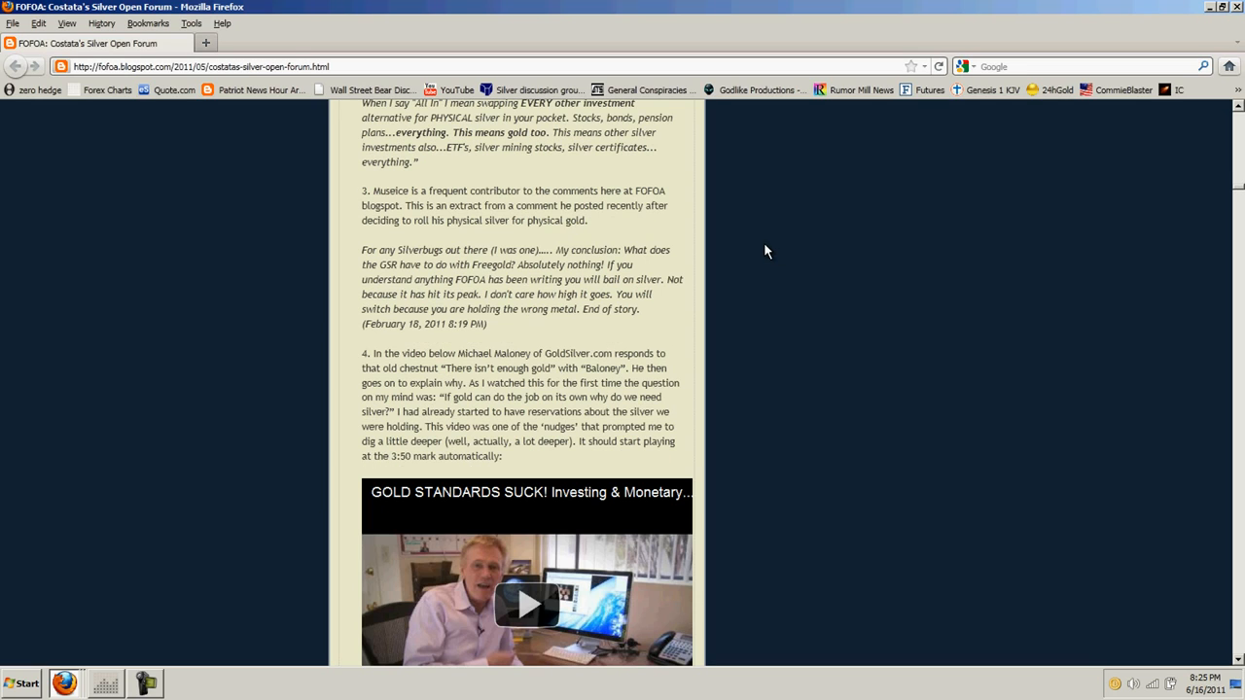
pyautogui.moveTo(762, 253)
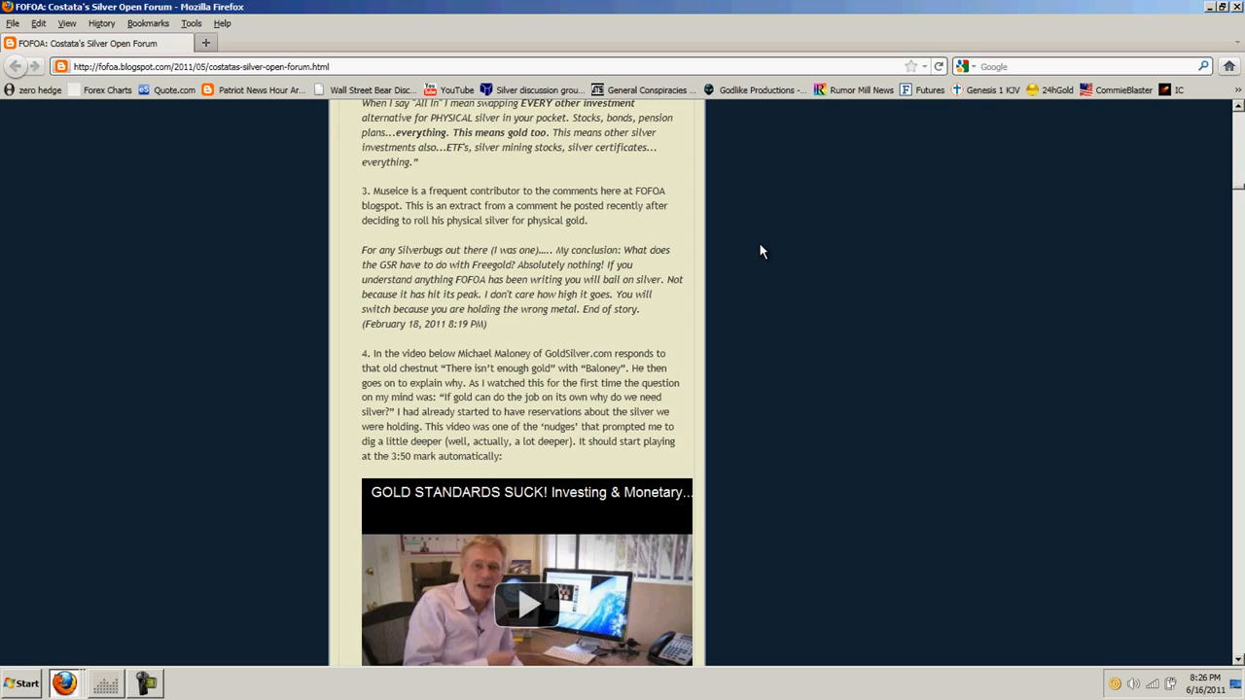
# Scroll so the whole Maloney video and the following Kiyosaki paragraph are visible
pyautogui.scroll(-3)
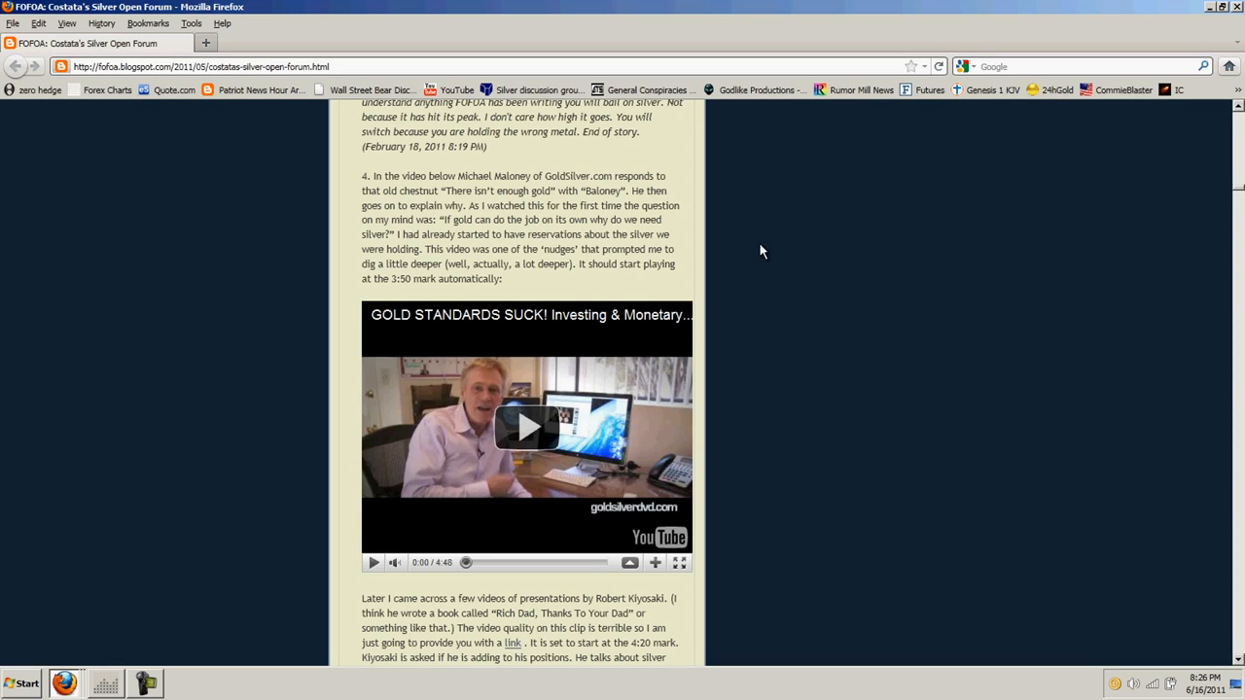
pyautogui.moveTo(529, 249)
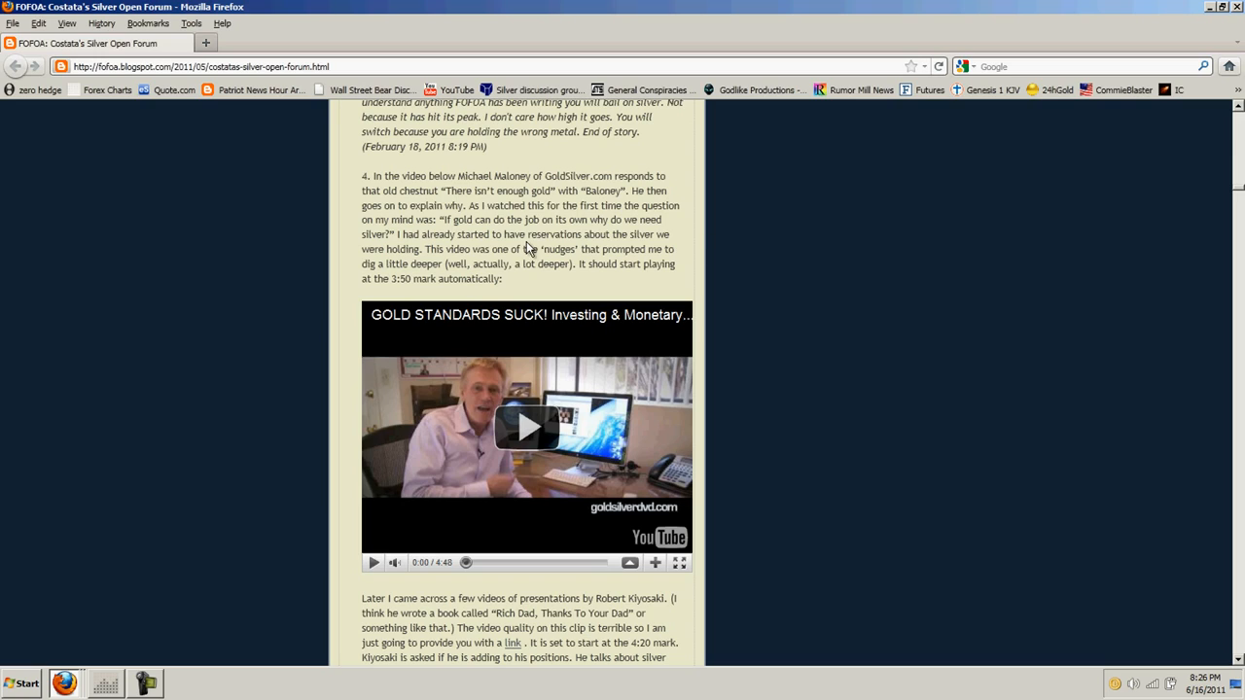
pyautogui.moveTo(494, 221)
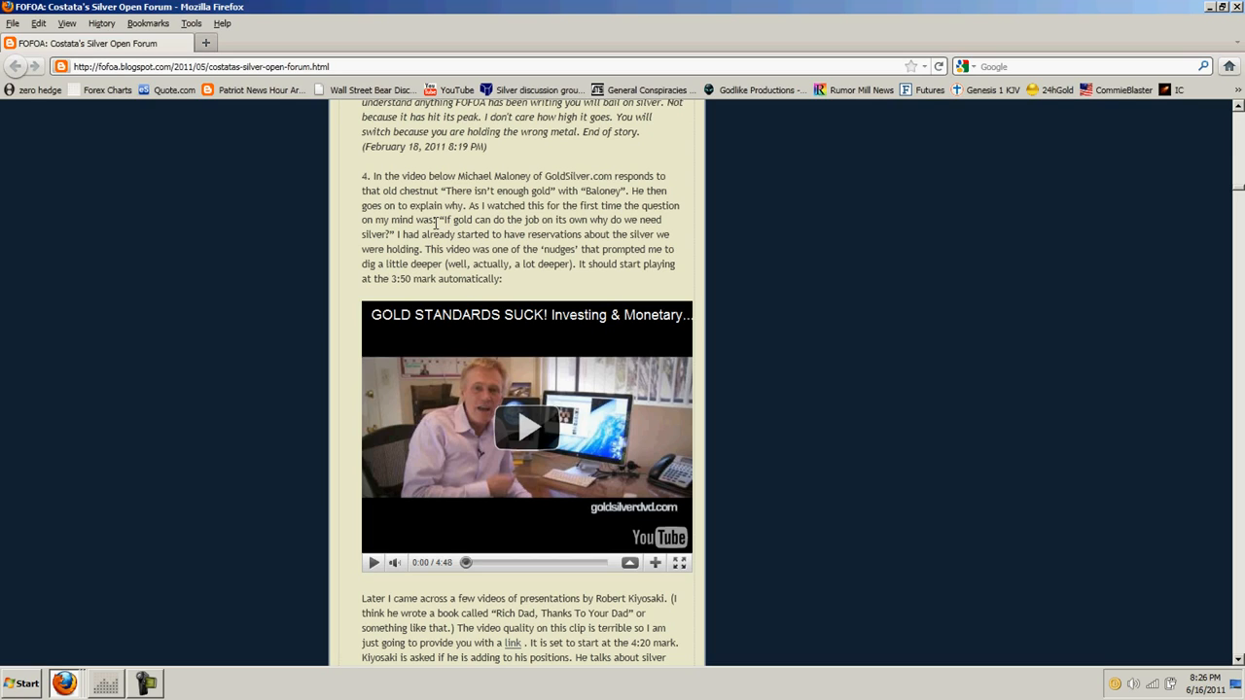
pyautogui.moveTo(587, 222)
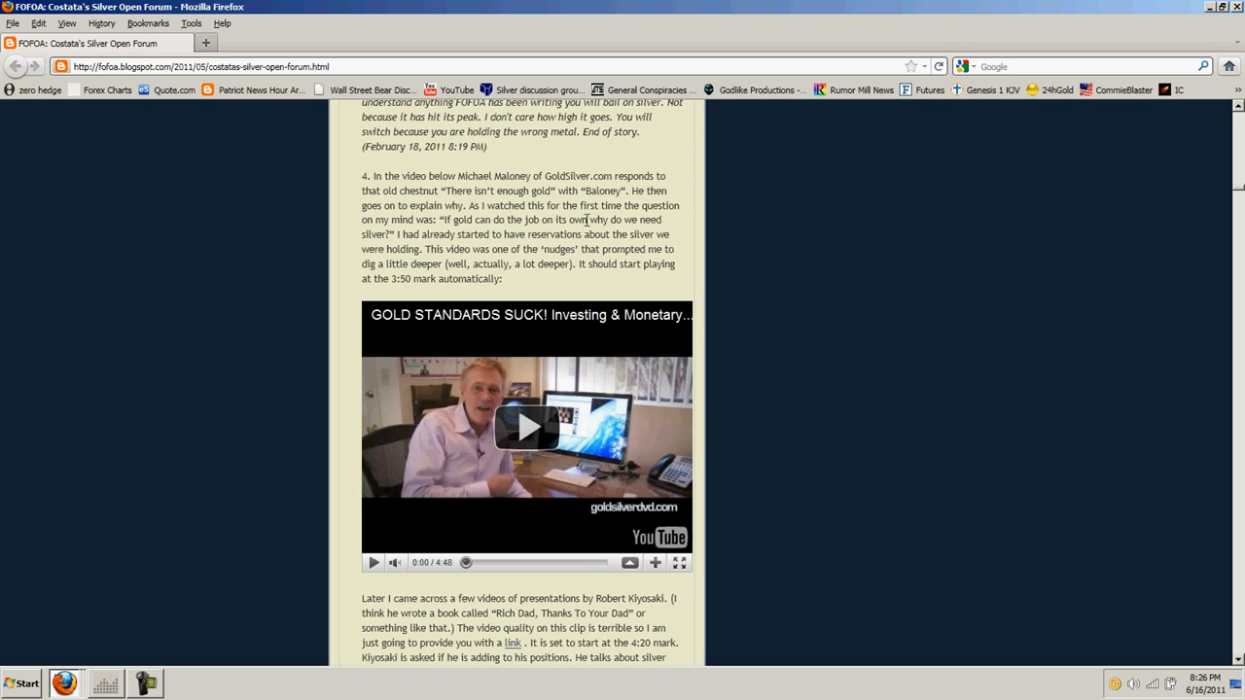
pyautogui.moveTo(548, 231)
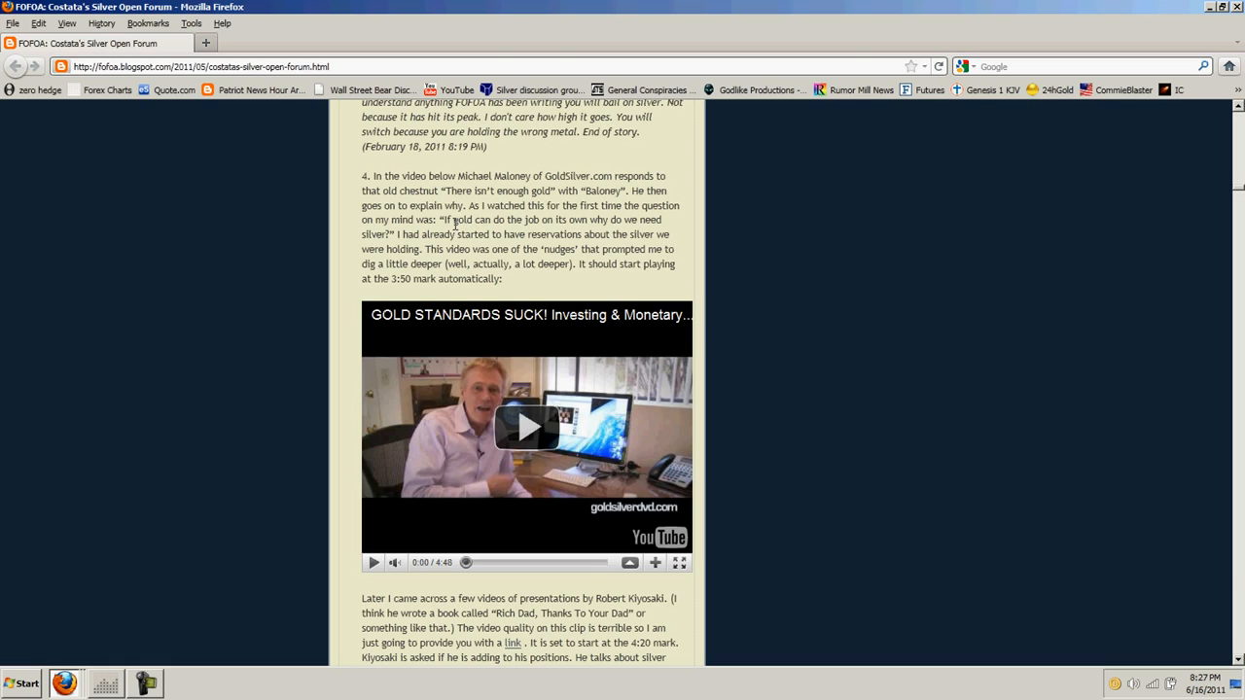
pyautogui.moveTo(452, 218); pyautogui.dragTo(584, 218)
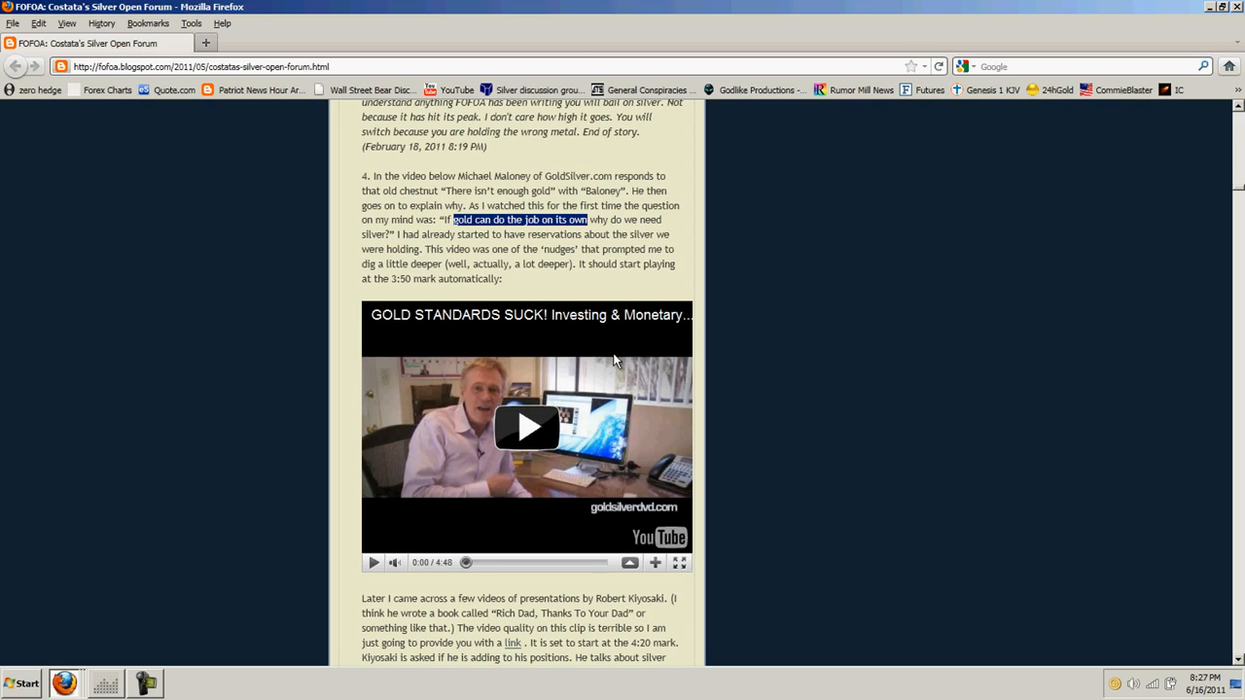
pyautogui.moveTo(607, 284)
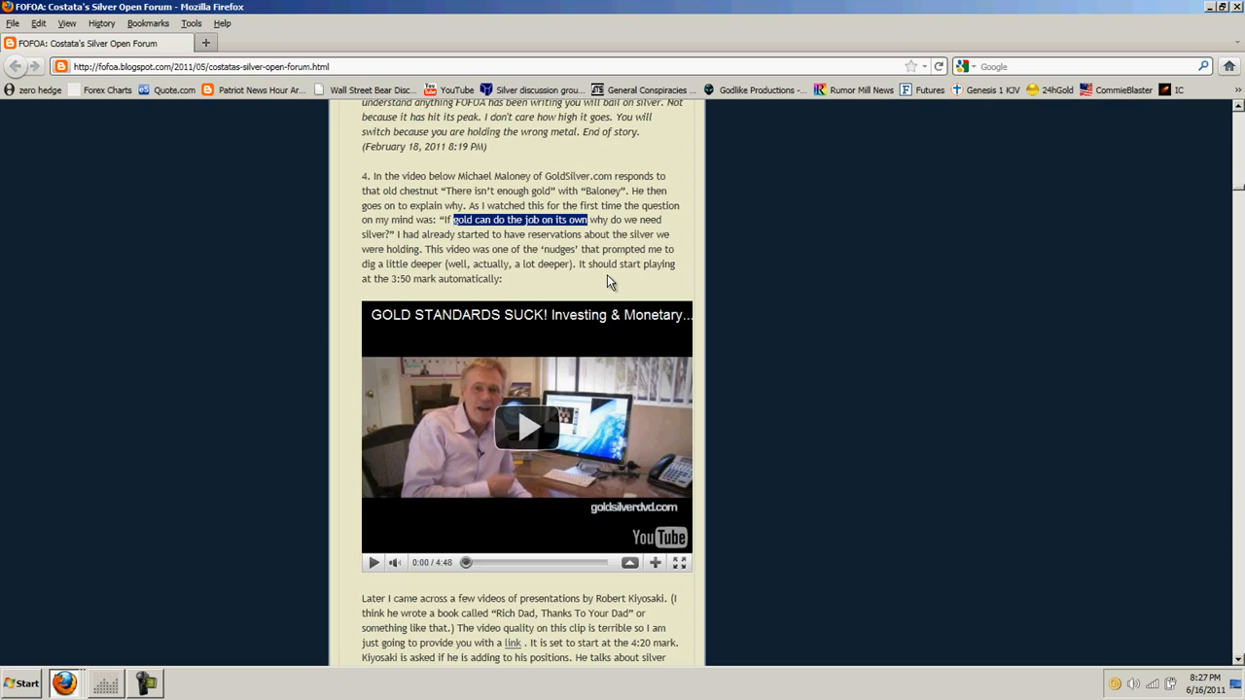
pyautogui.moveTo(595, 282)
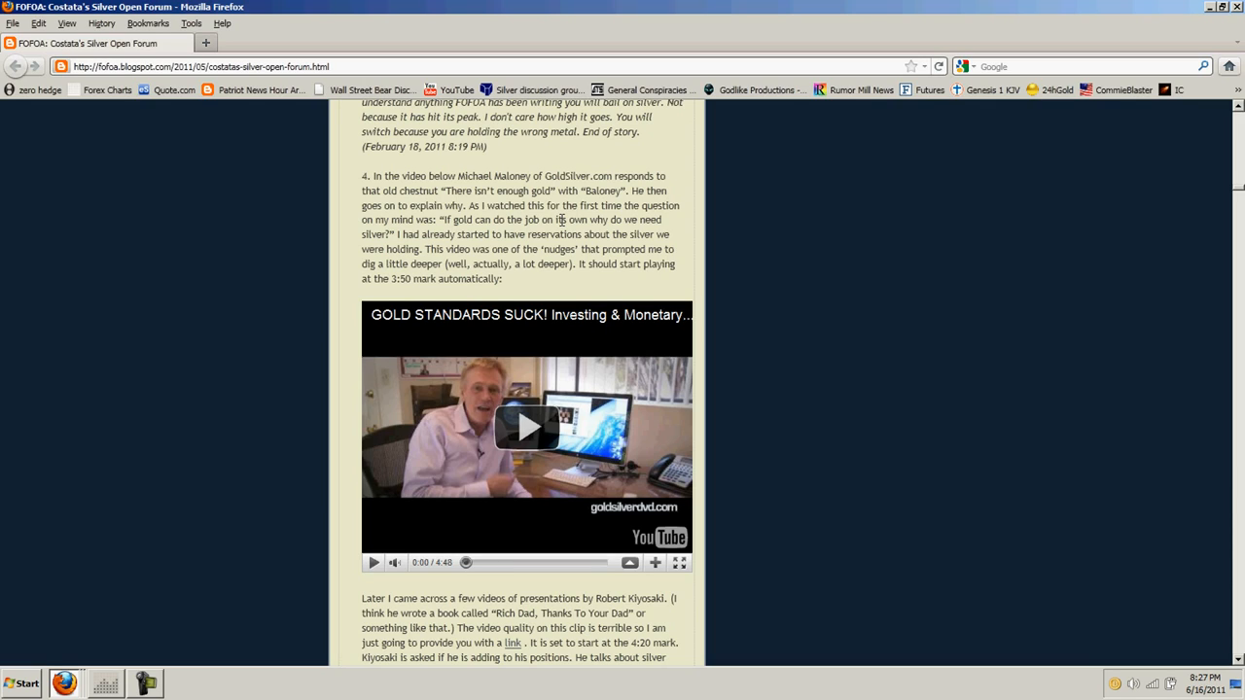
pyautogui.moveTo(490, 249)
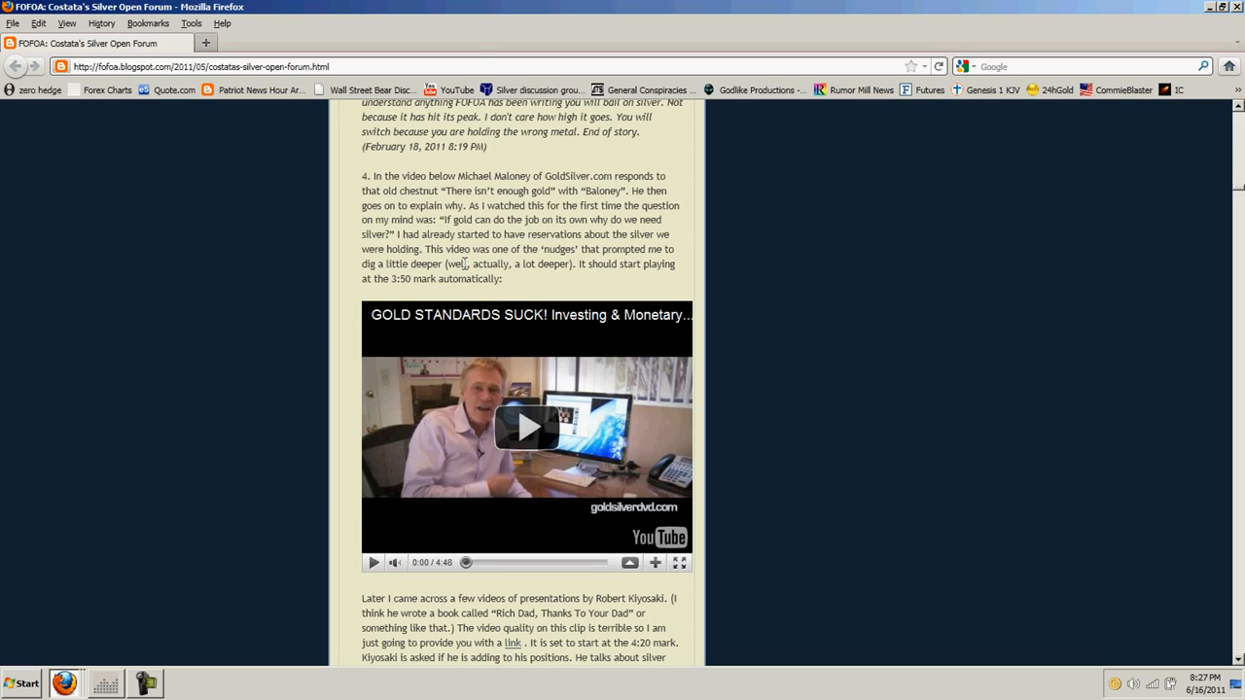
pyautogui.moveTo(557, 292)
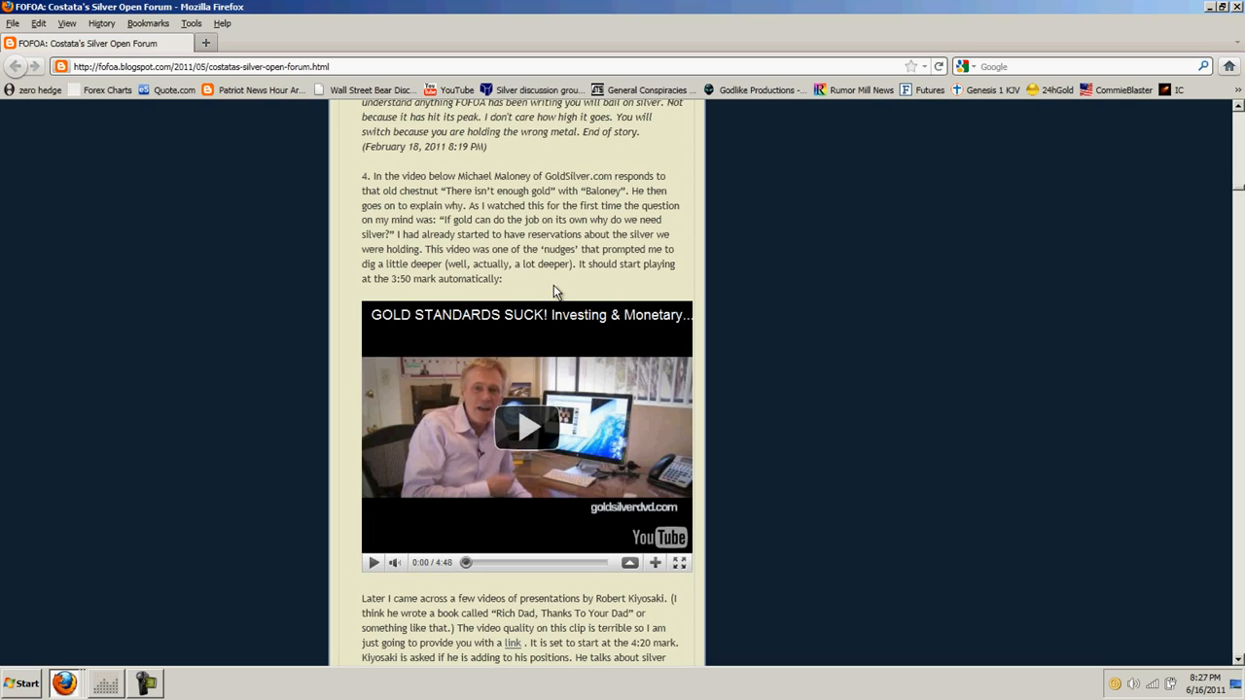
pyautogui.moveTo(653, 269)
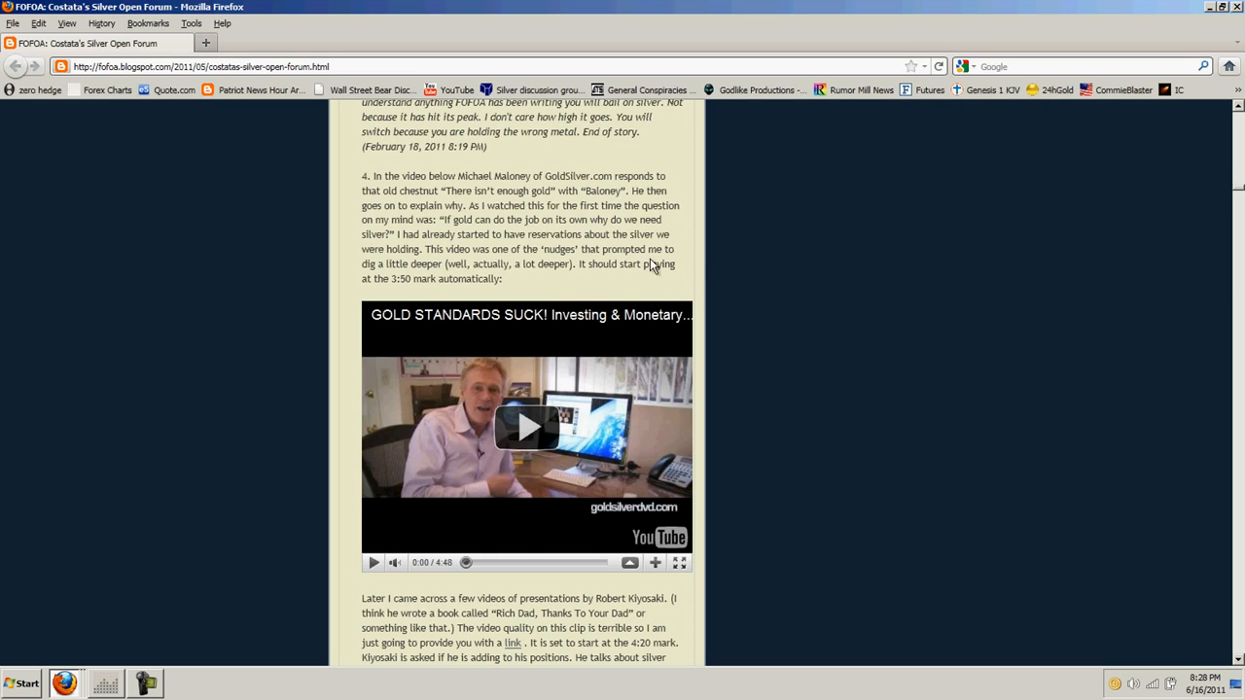
# Scroll past the video to the Bix Weir paragraph and The Silver Shortage heading
pyautogui.scroll(-3)
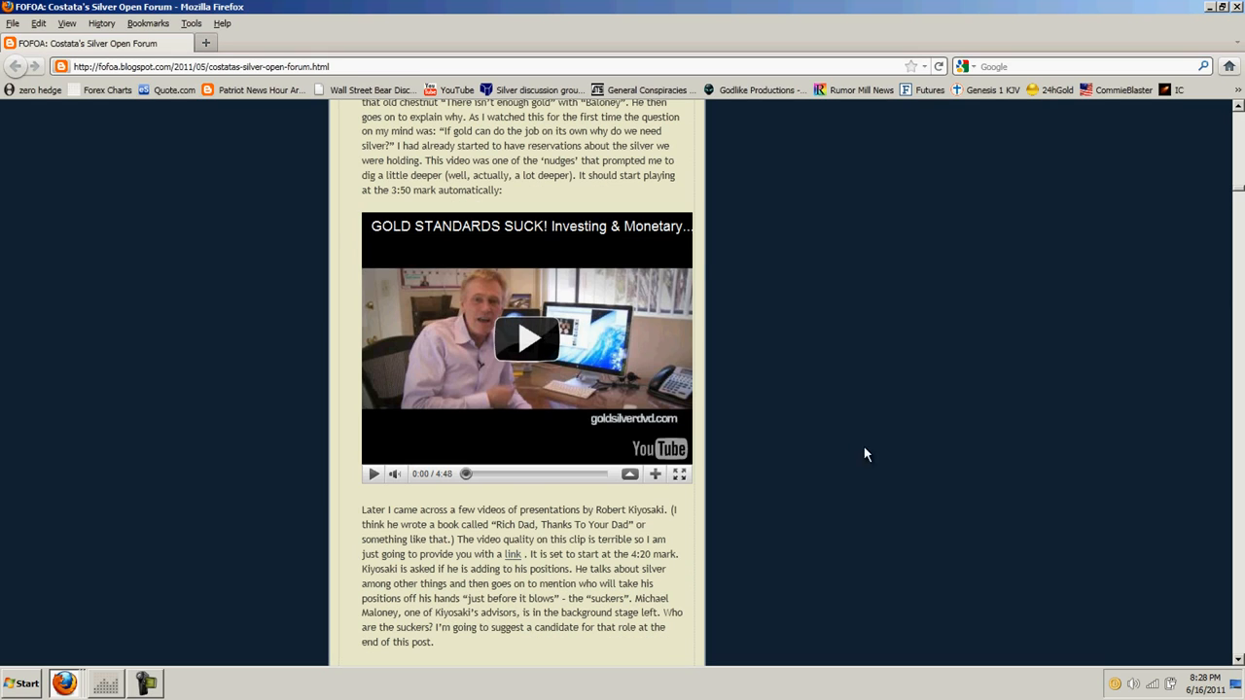
pyautogui.scroll(-3)
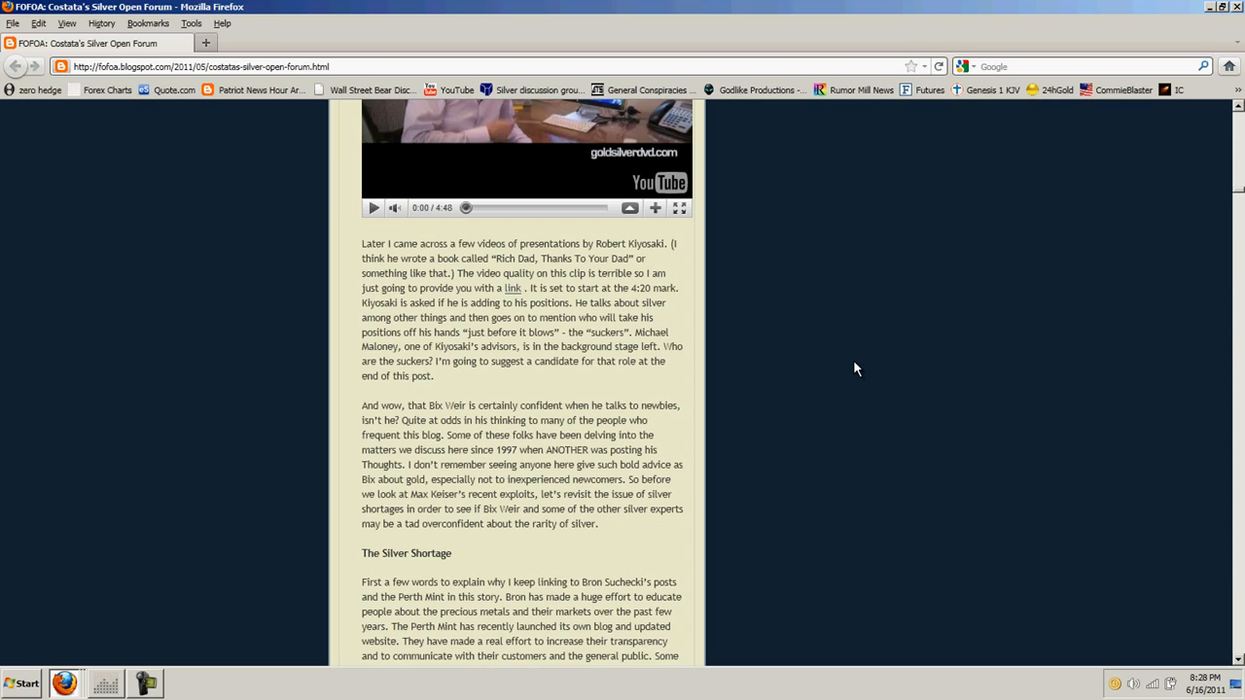
pyautogui.moveTo(850, 362)
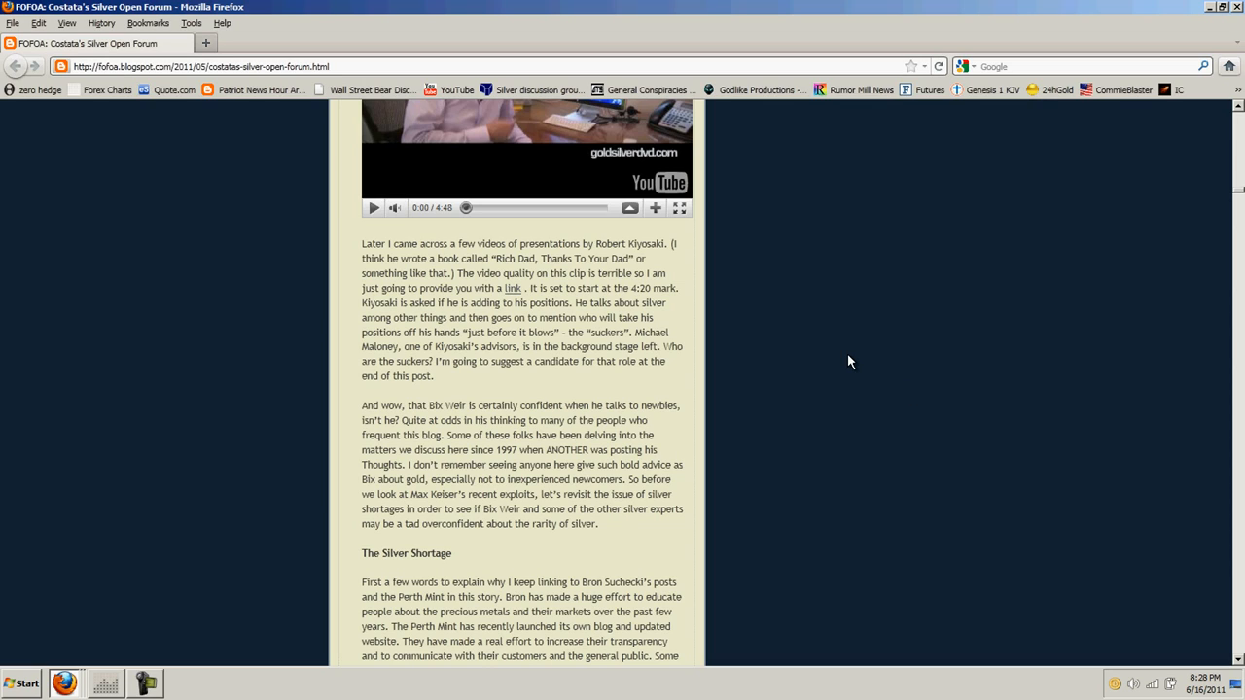
pyautogui.moveTo(815, 342)
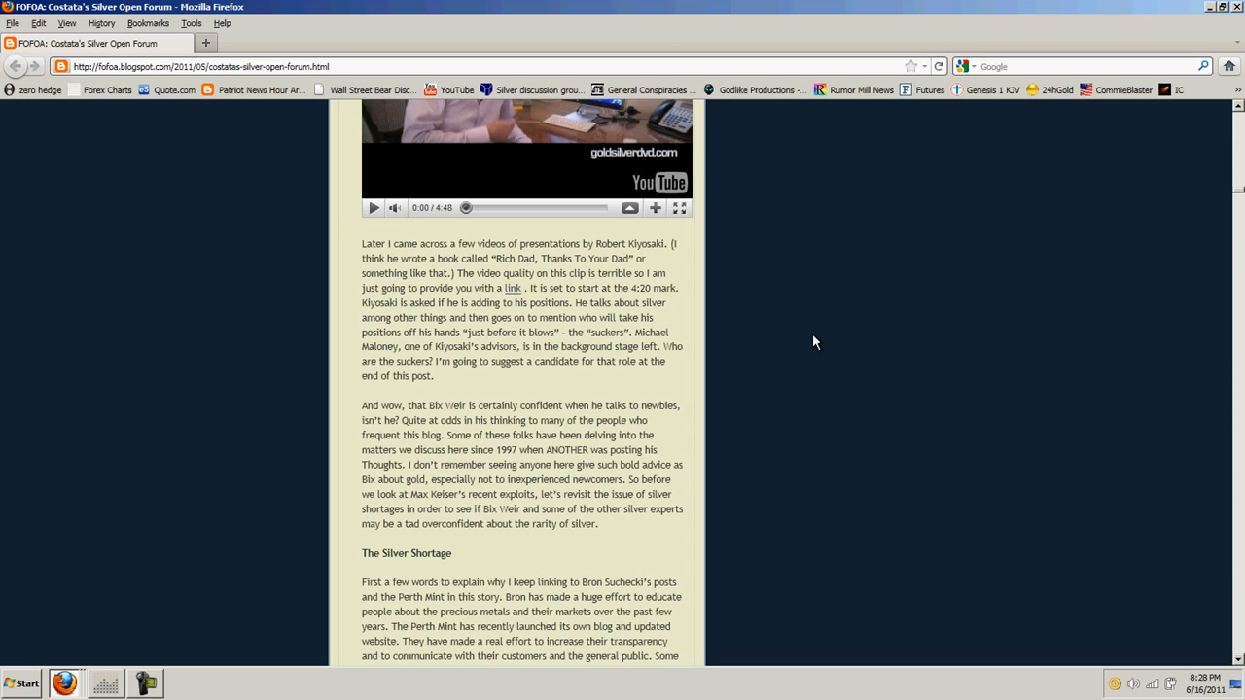
pyautogui.moveTo(810, 342)
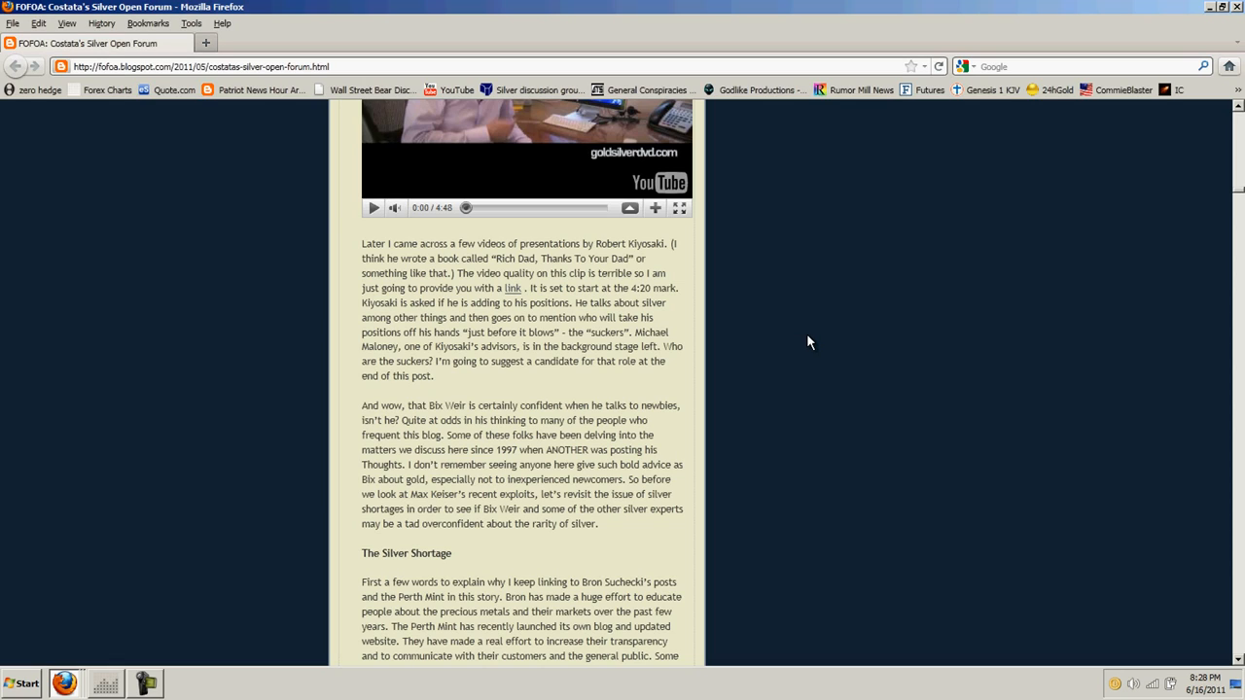
pyautogui.moveTo(798, 338)
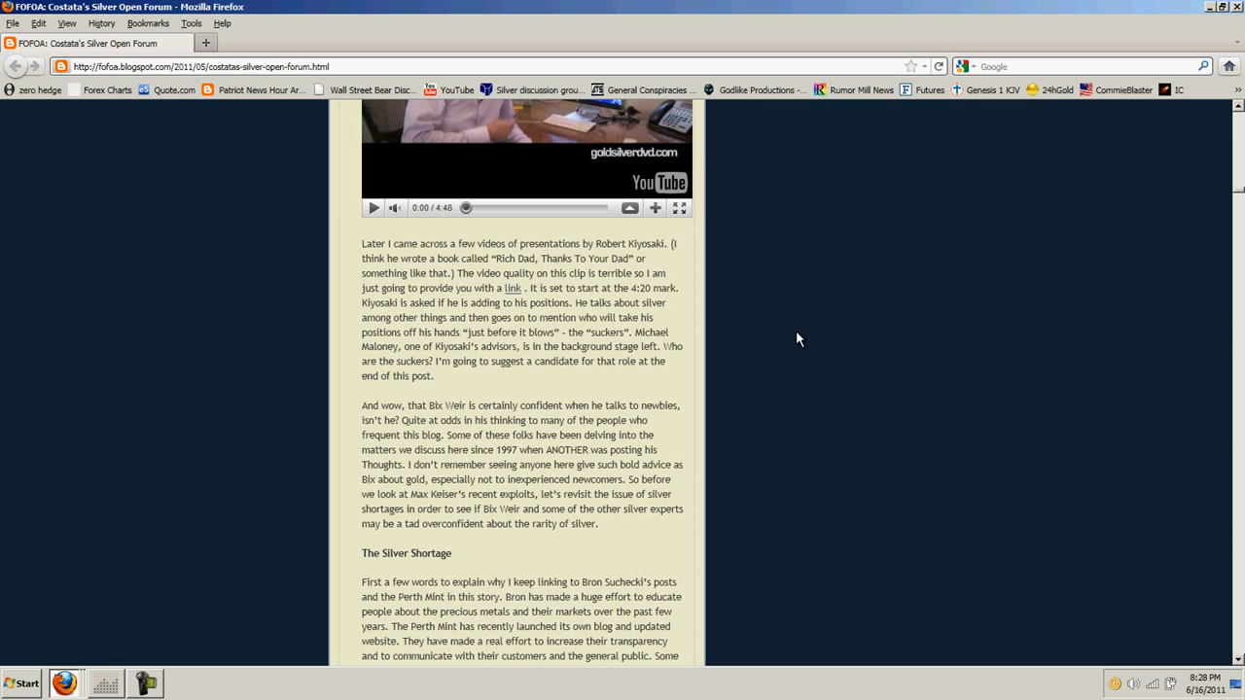
pyautogui.scroll(-3)
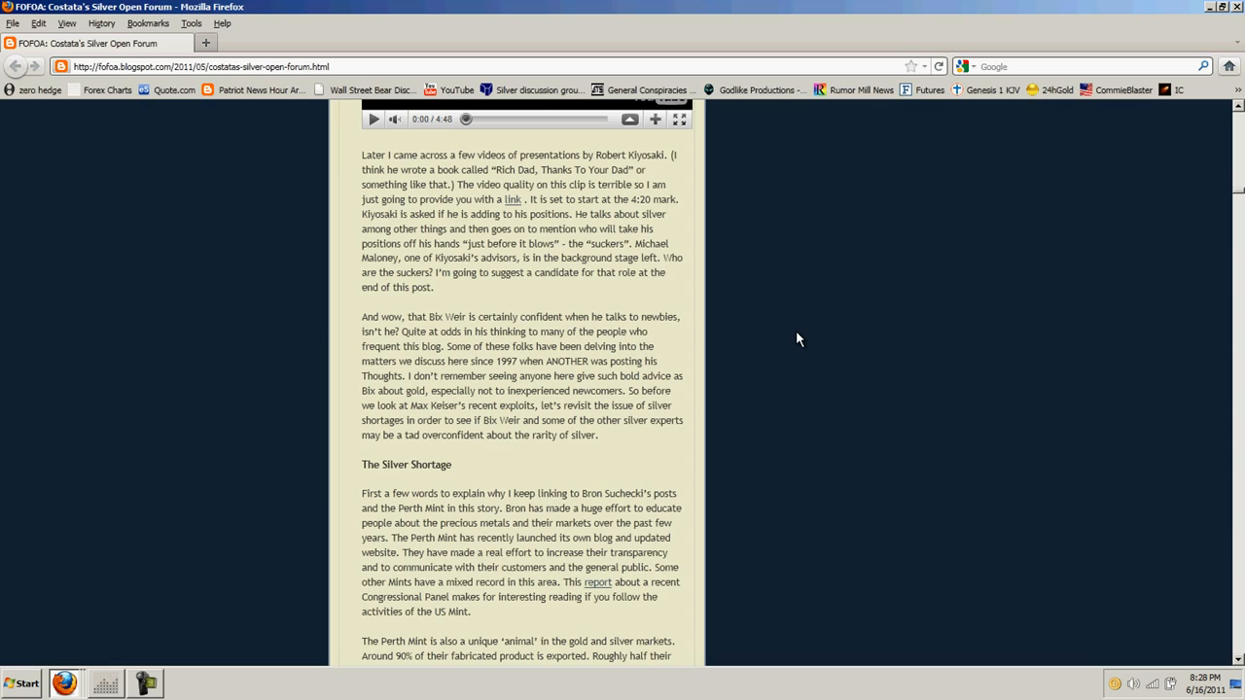
pyautogui.moveTo(630, 271)
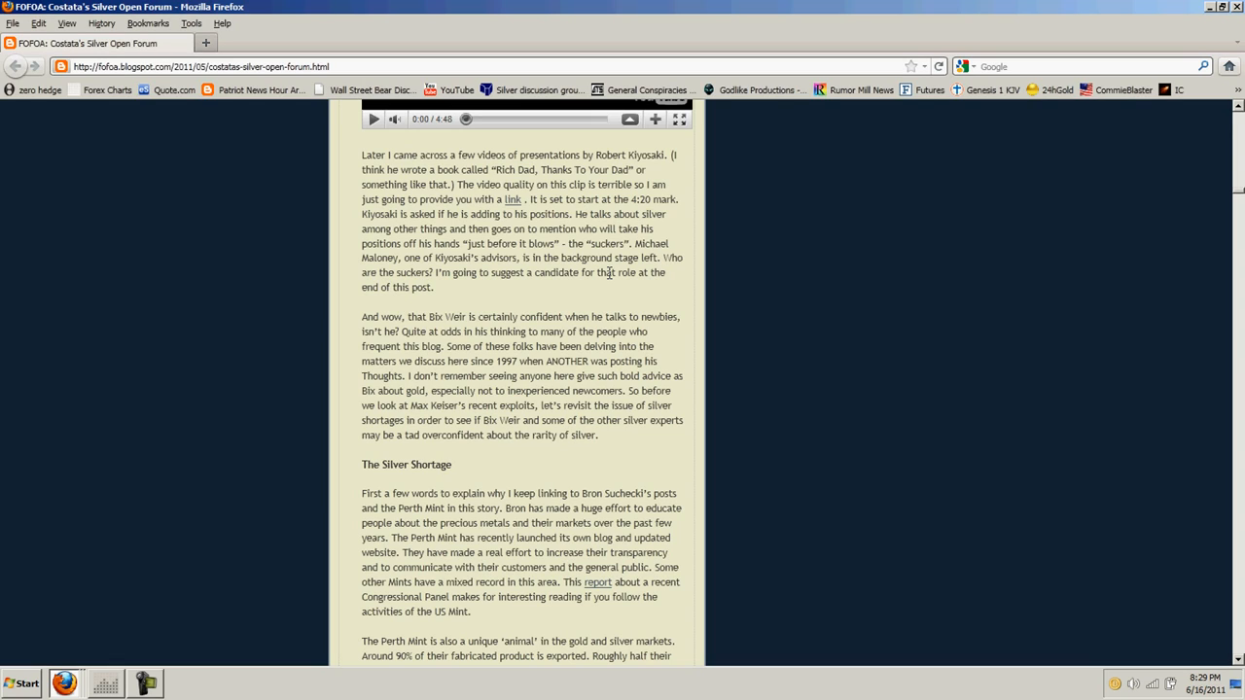
pyautogui.moveTo(615, 257)
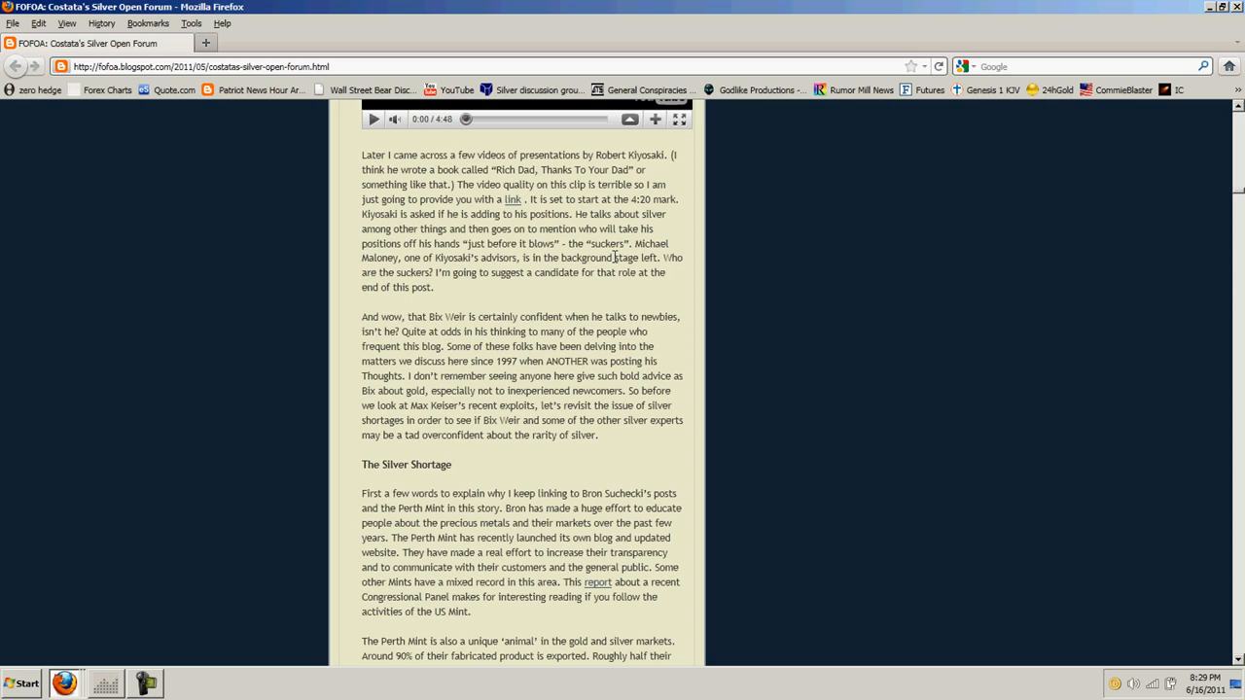
pyautogui.moveTo(640, 300)
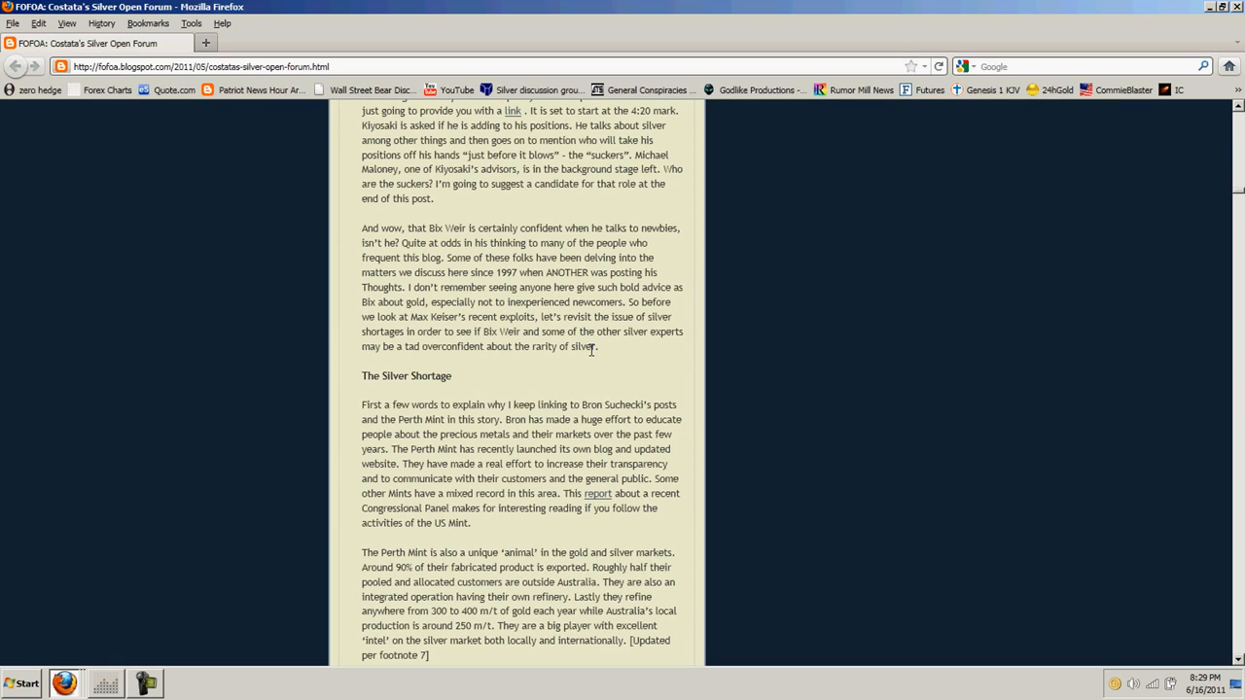
pyautogui.moveTo(623, 354)
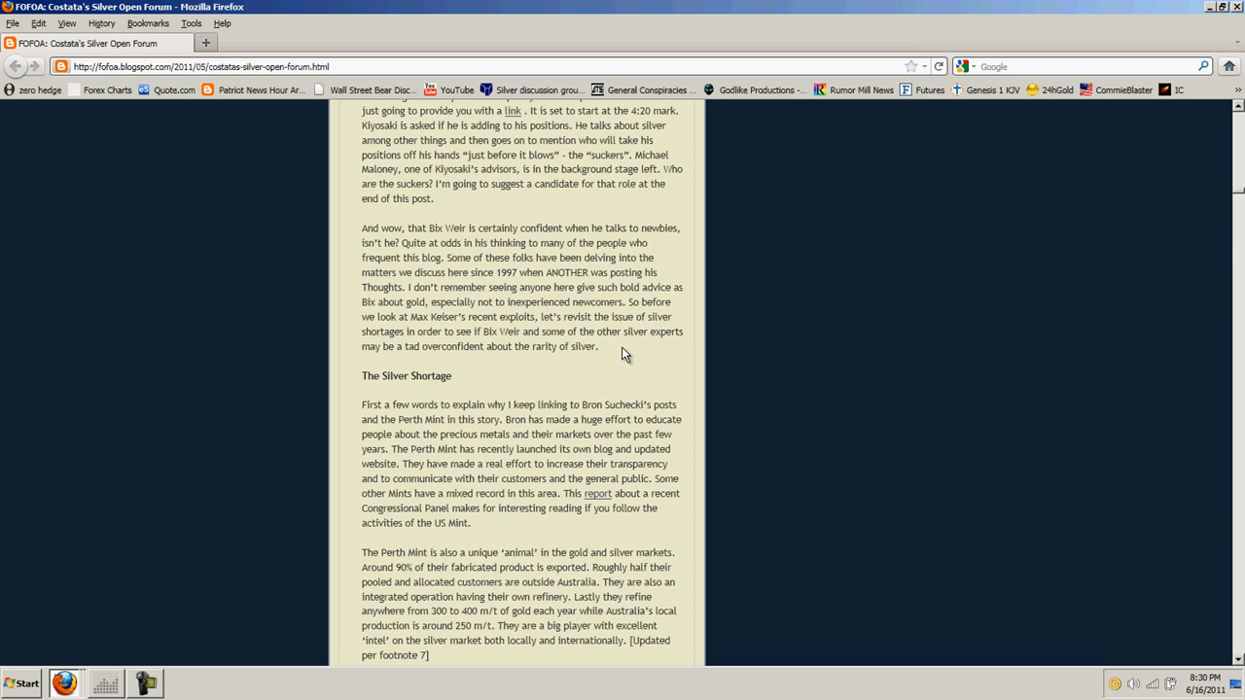
# Scroll down so the Perth Mint paragraph and 'Back to the shortage issue' appear
pyautogui.scroll(-3)
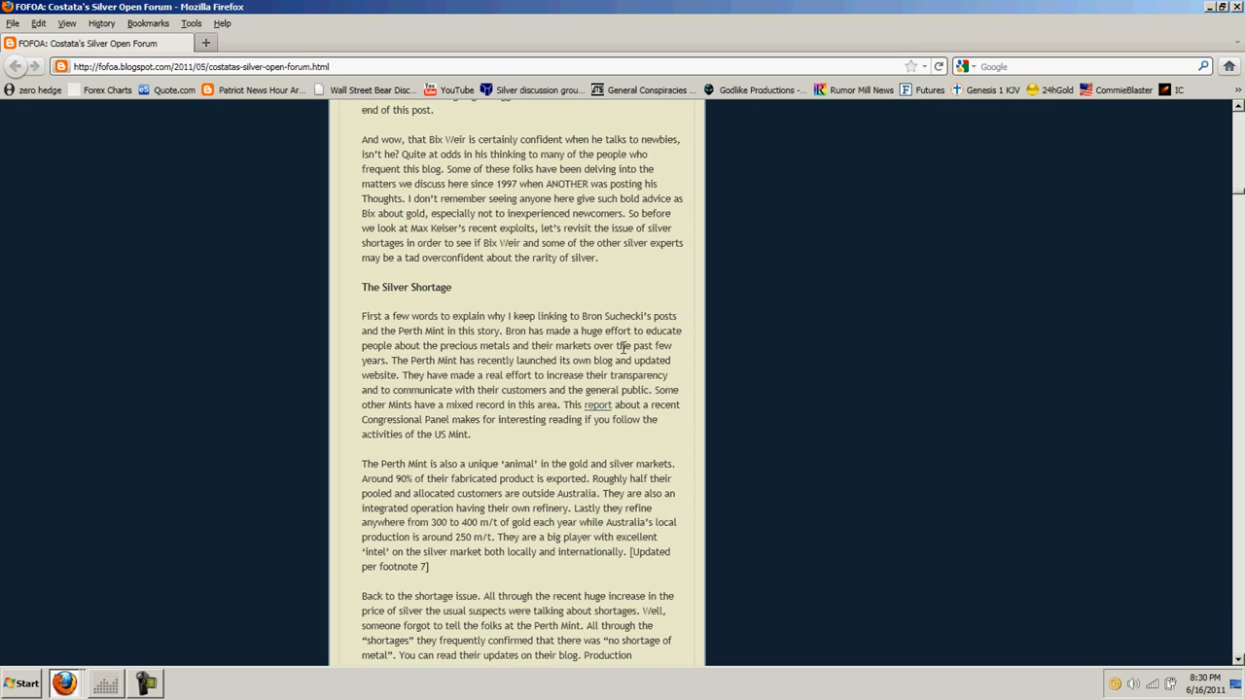
# Scroll down to the Dave Madge dealer-shortage quote and Alex Stanczyk's links
pyautogui.scroll(-3)
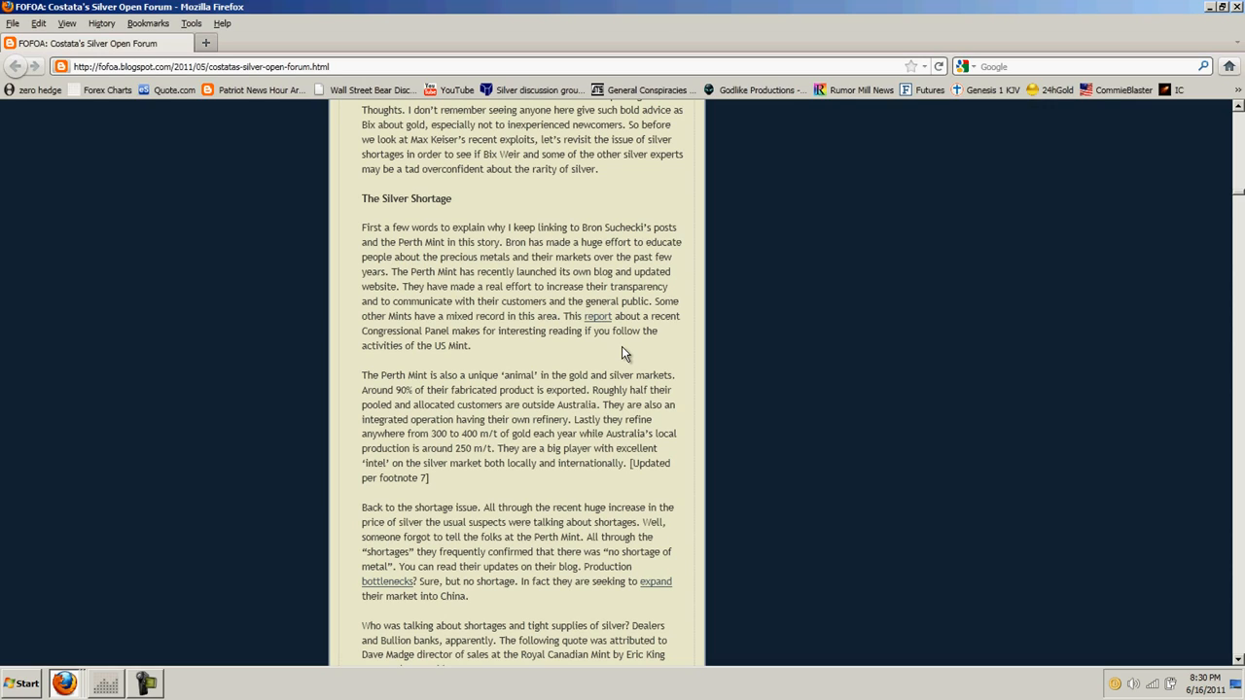
pyautogui.scroll(-3)
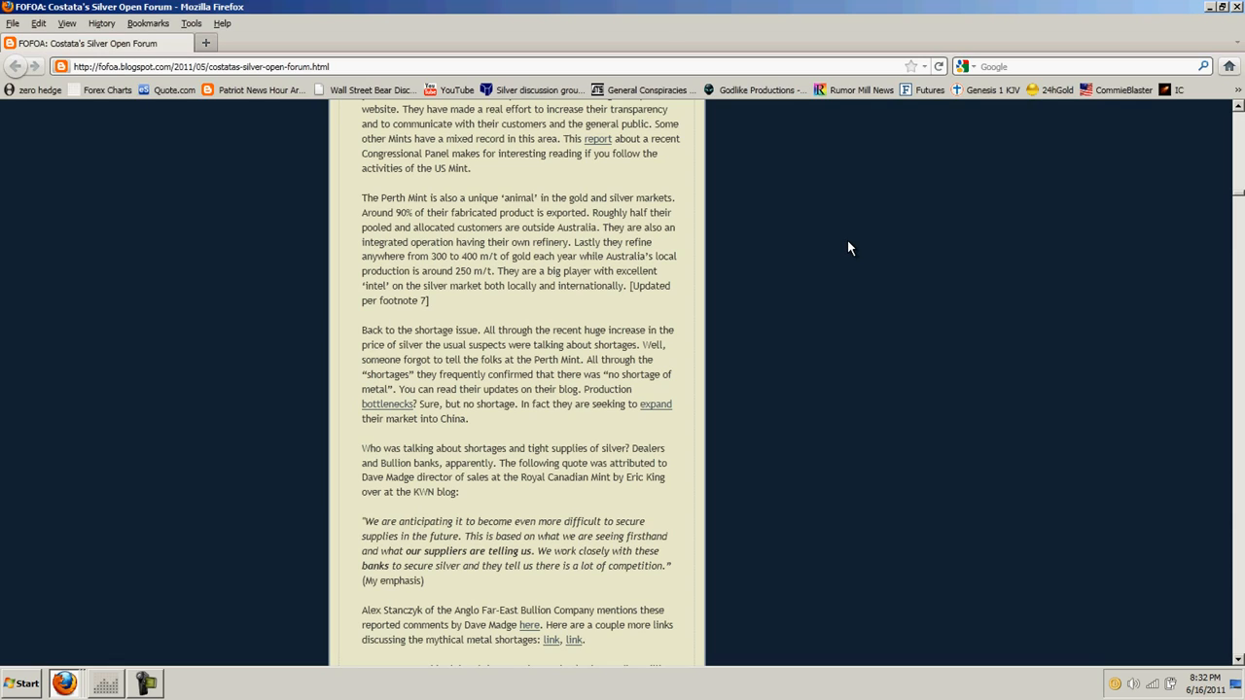
pyautogui.moveTo(803, 278)
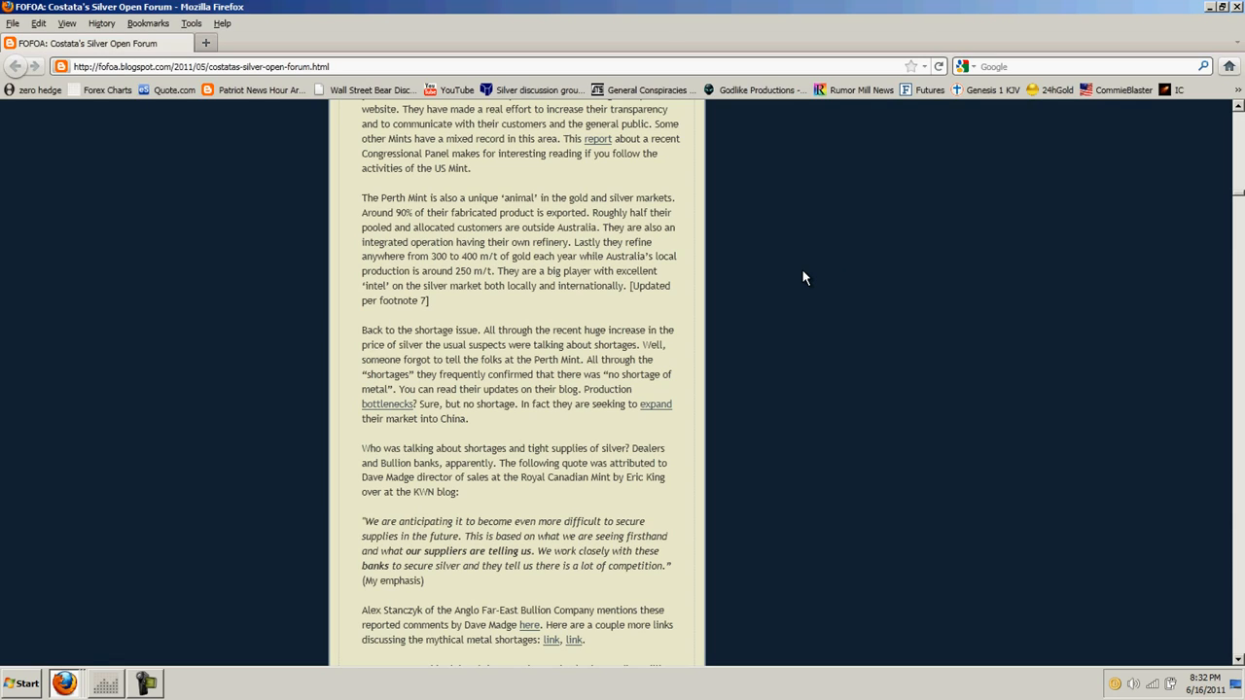
# Scroll down to the paragraph on the Perth Mint expanding its fabrication capacity
pyautogui.scroll(-3)
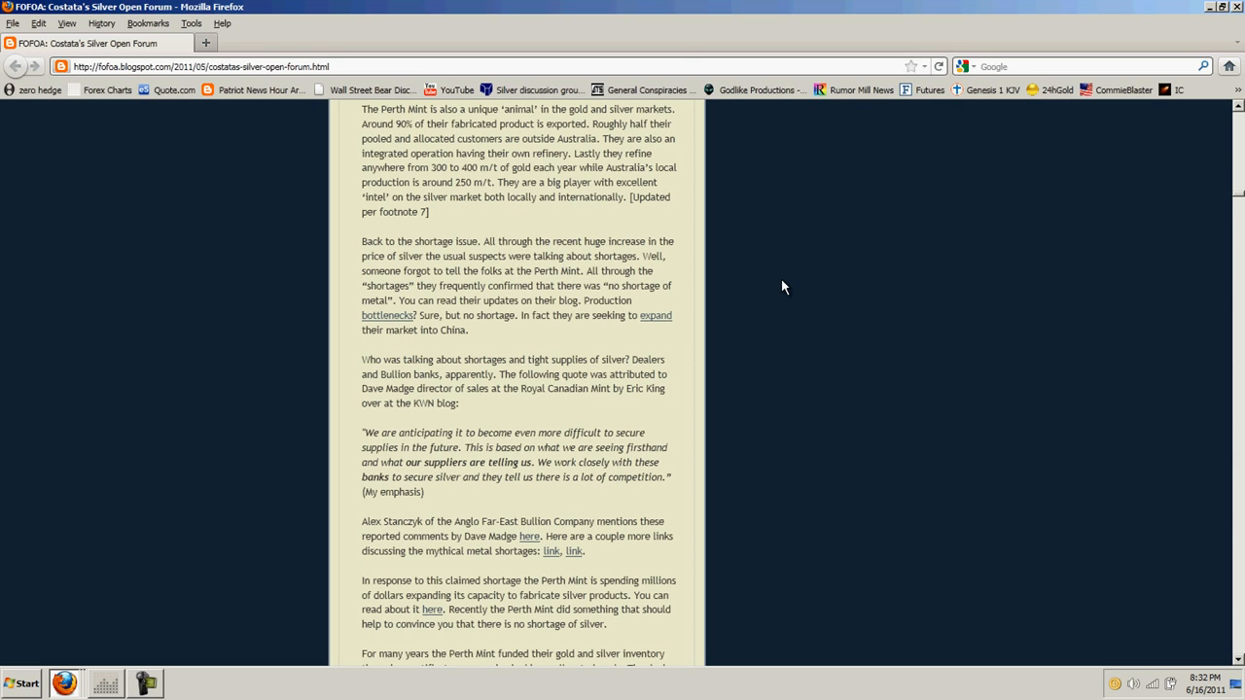
pyautogui.moveTo(774, 290)
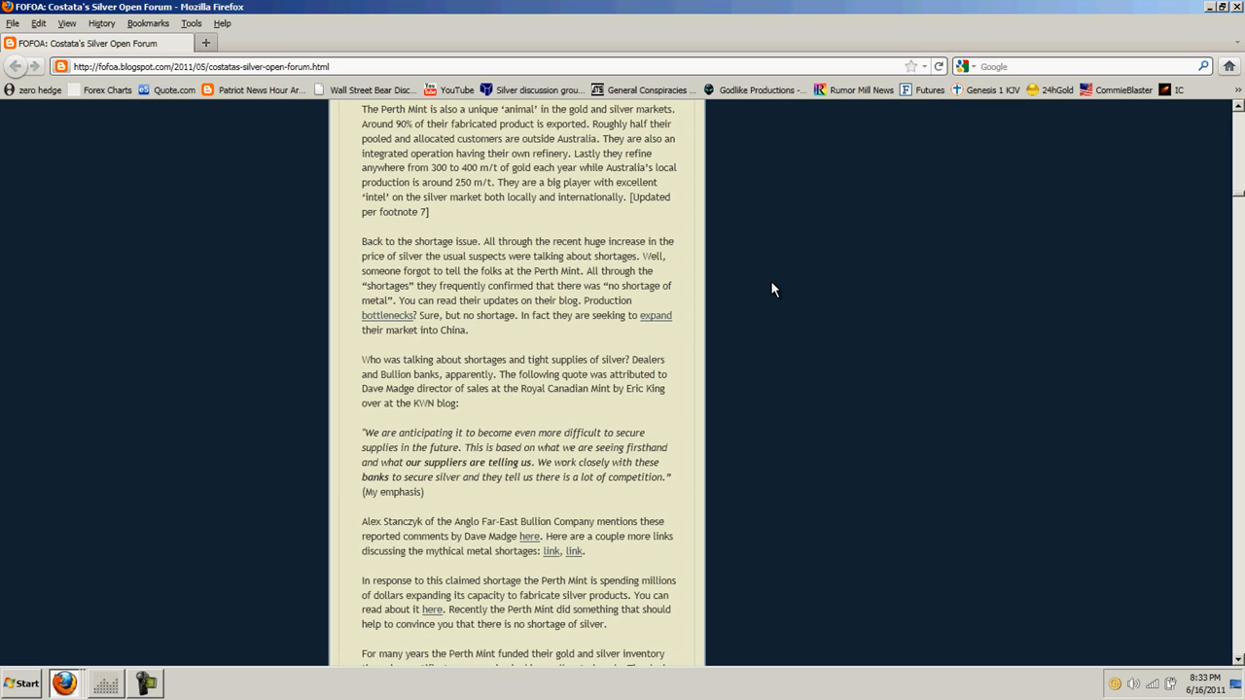
# Scroll down to the Perth Mint unallocated certificate paragraph on storage fees
pyautogui.scroll(-3)
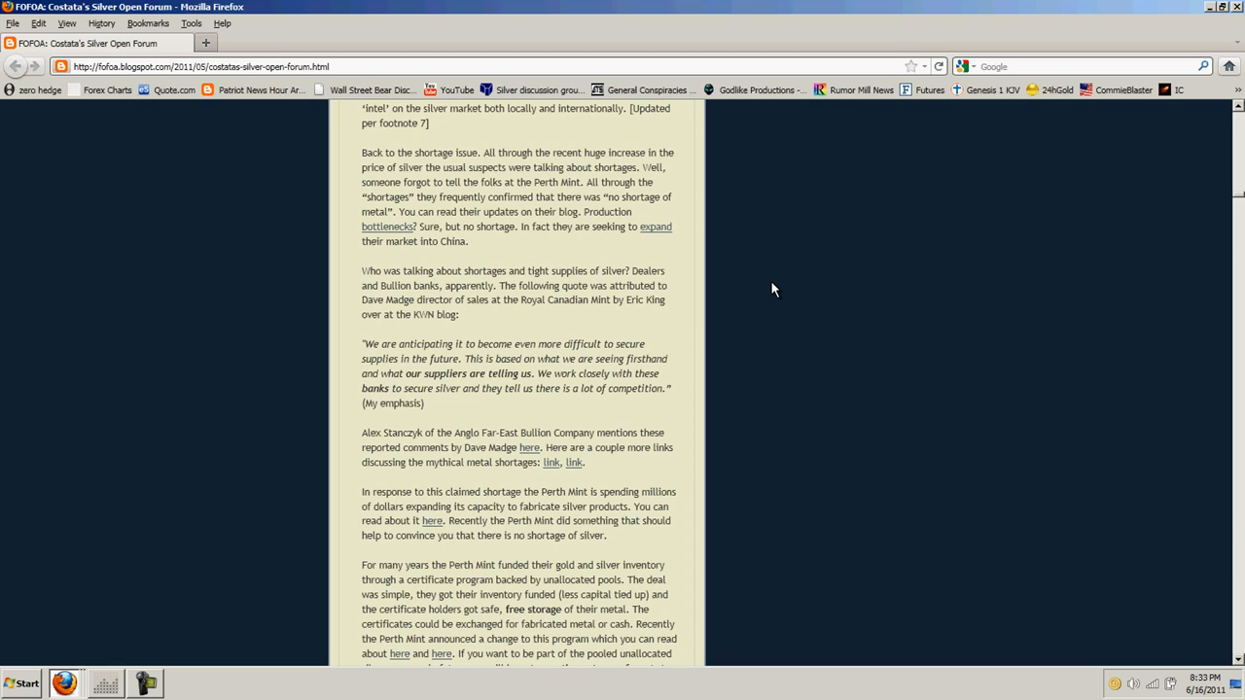
pyautogui.moveTo(749, 245)
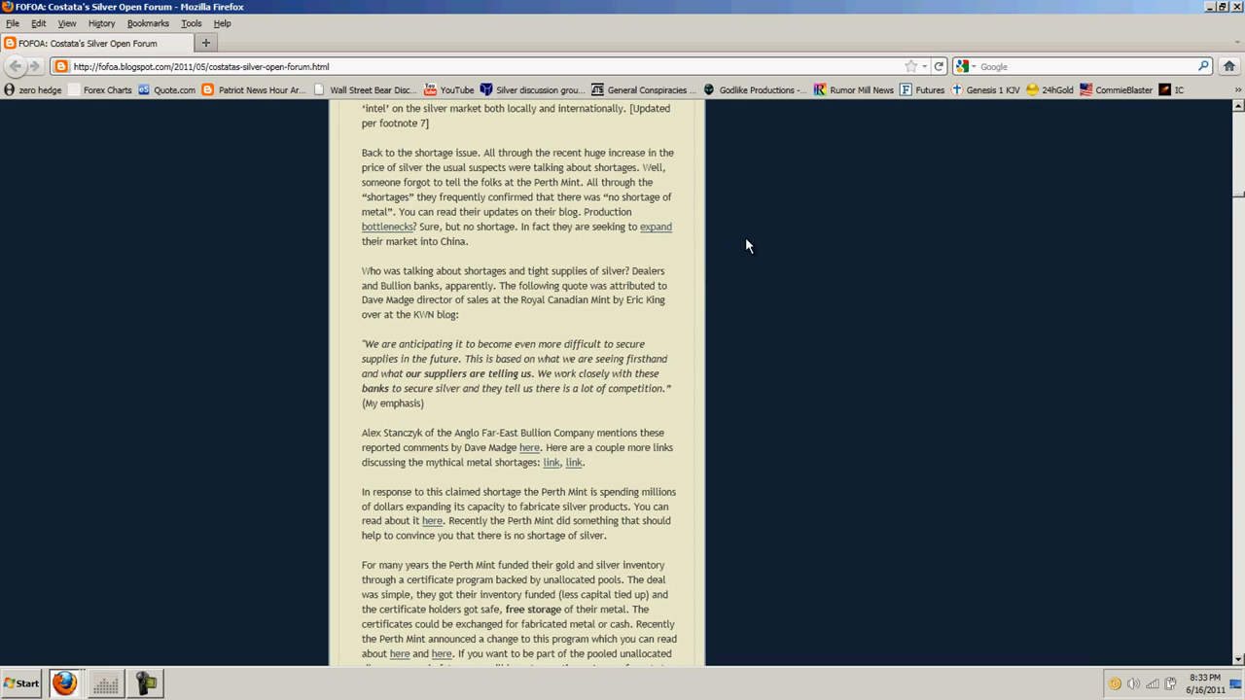
pyautogui.moveTo(751, 245)
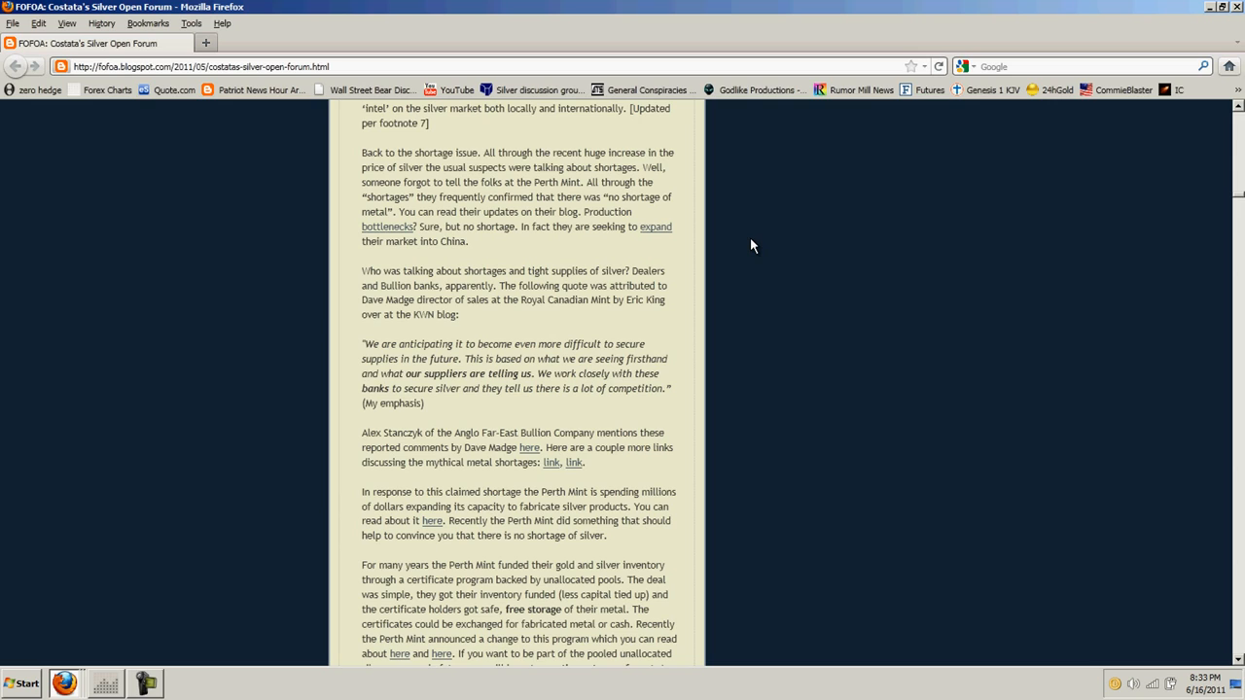
pyautogui.scroll(-3)
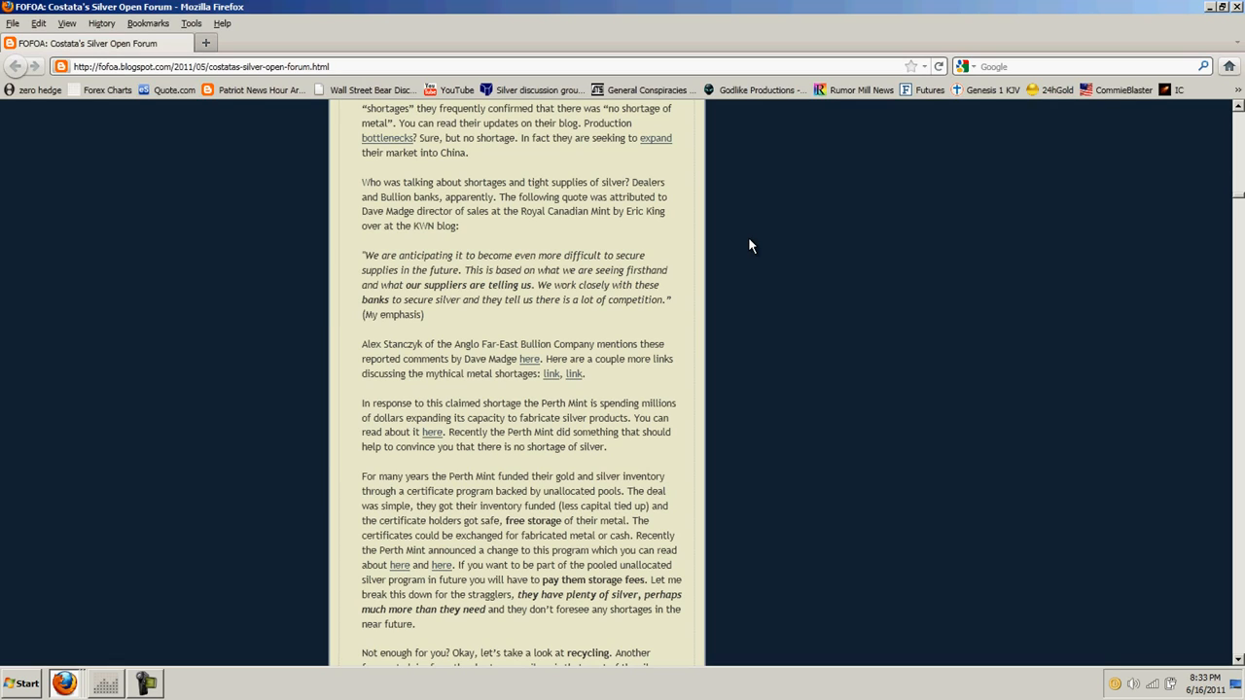
# Scroll down to the USGS cell phone silver fact sheet and landfill pollution passage
pyautogui.scroll(-3)
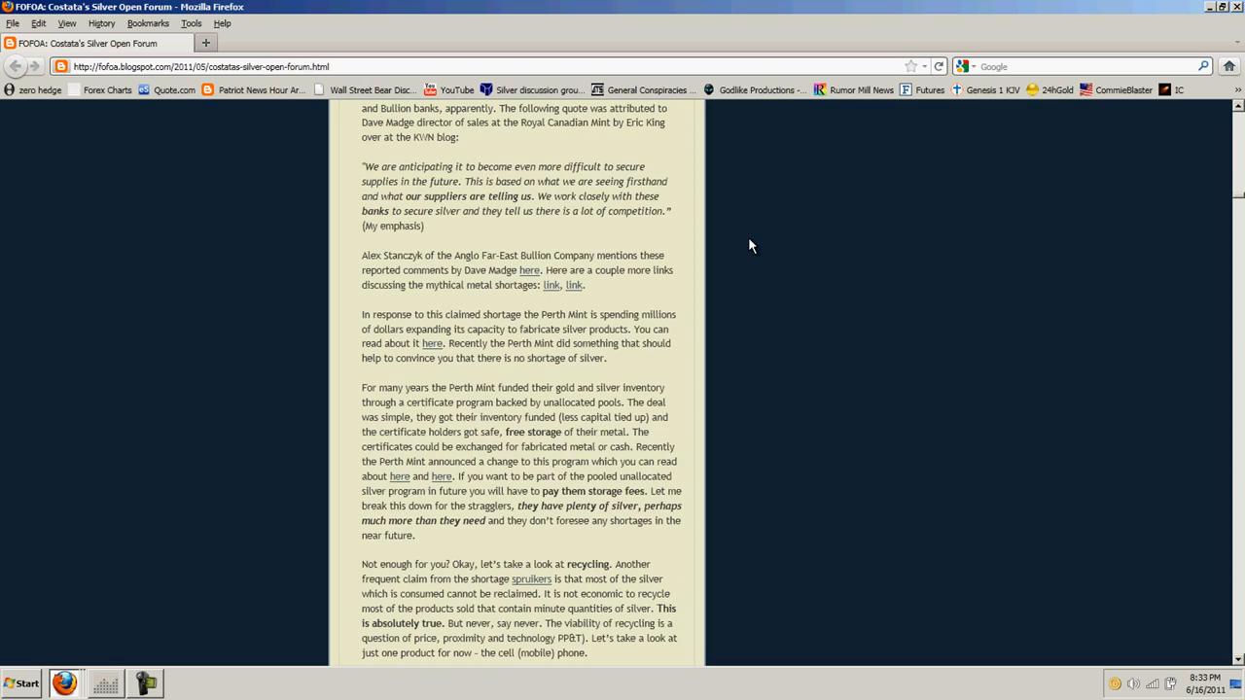
pyautogui.moveTo(747, 253)
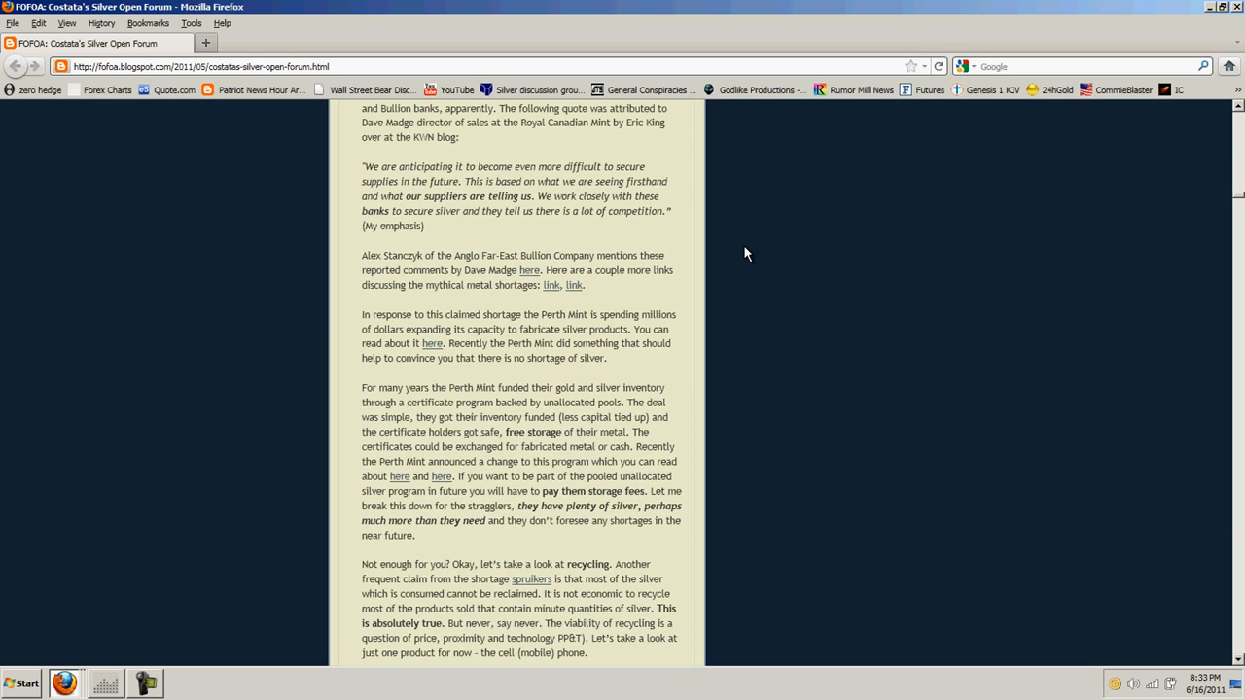
pyautogui.scroll(-3)
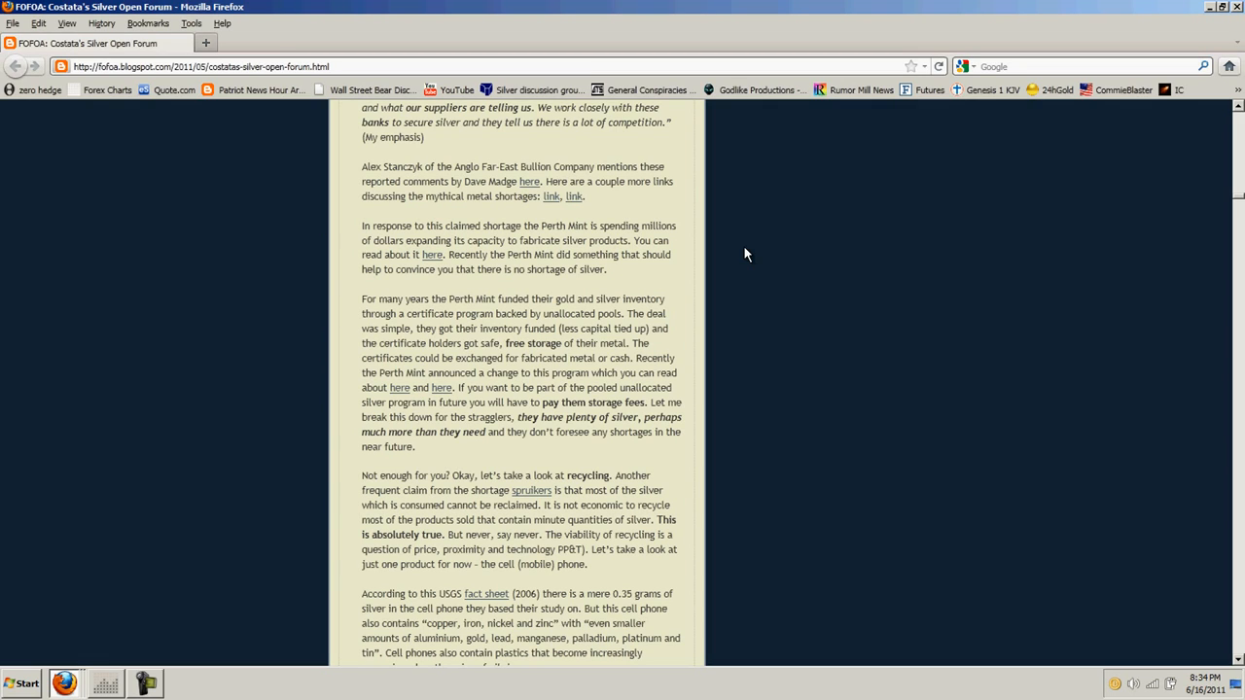
pyautogui.moveTo(786, 257)
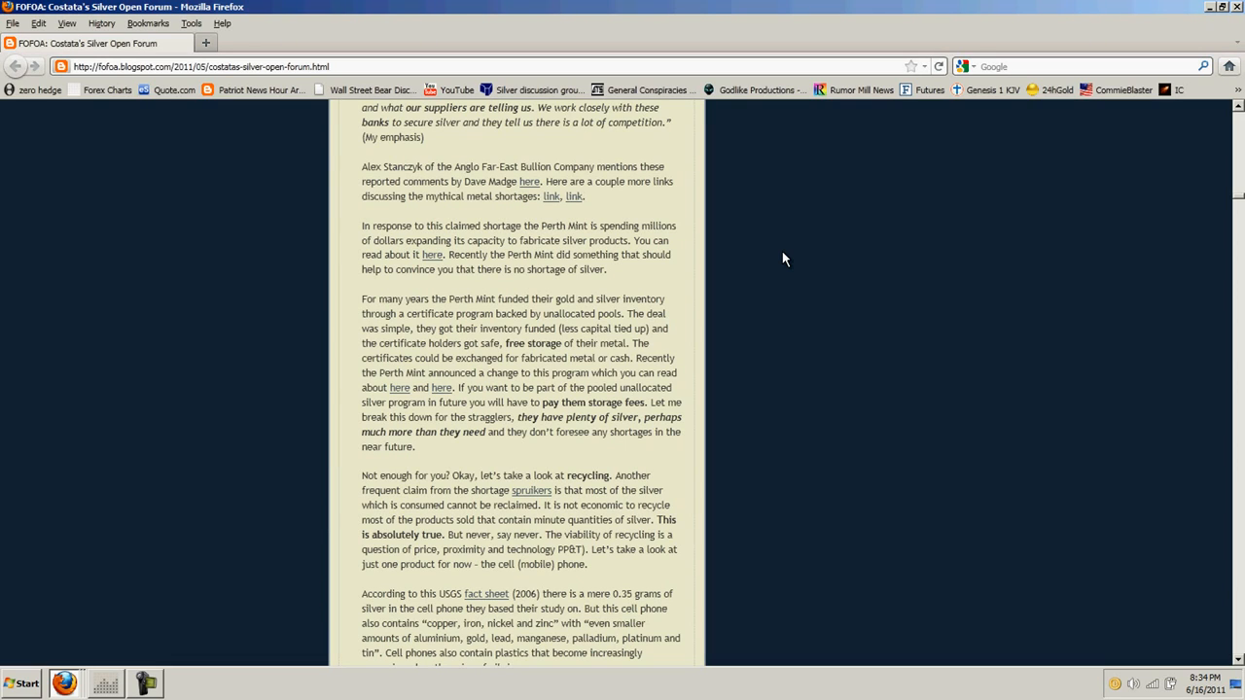
pyautogui.moveTo(747, 257)
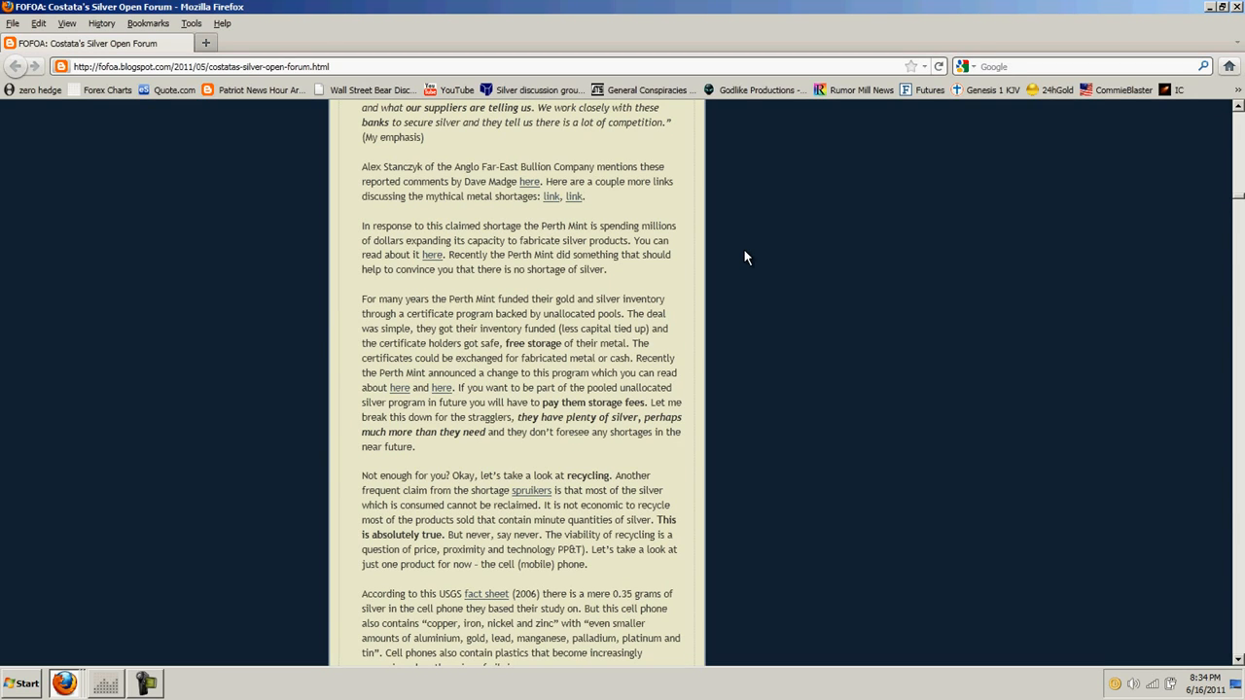
pyautogui.scroll(-3)
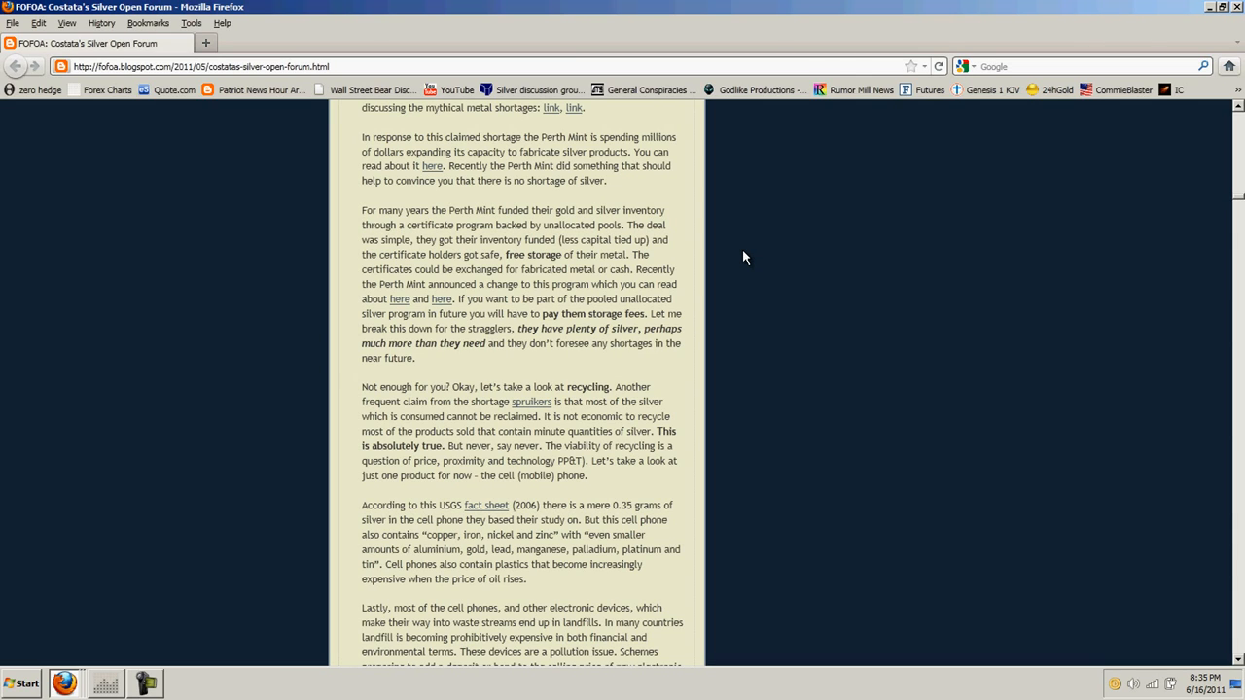
pyautogui.moveTo(544, 317)
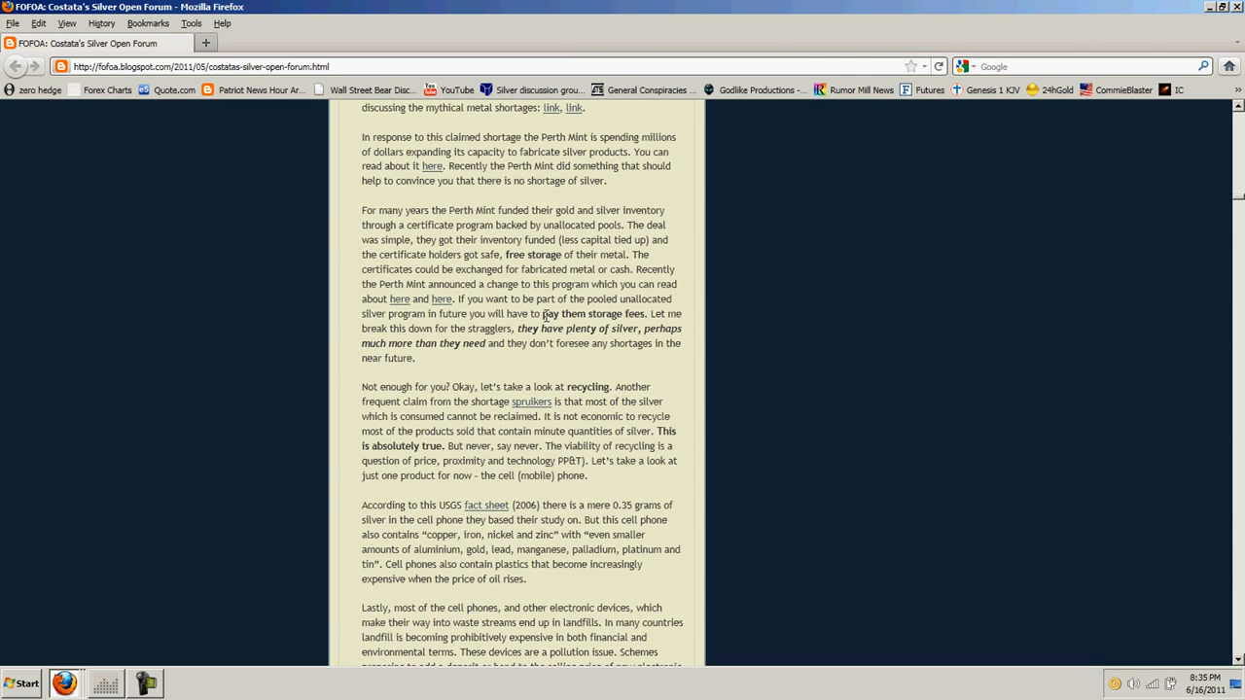
# Drag across a line in the recycling passage while the landfill paragraph begins below
pyautogui.moveTo(545, 313); pyautogui.dragTo(642, 313)
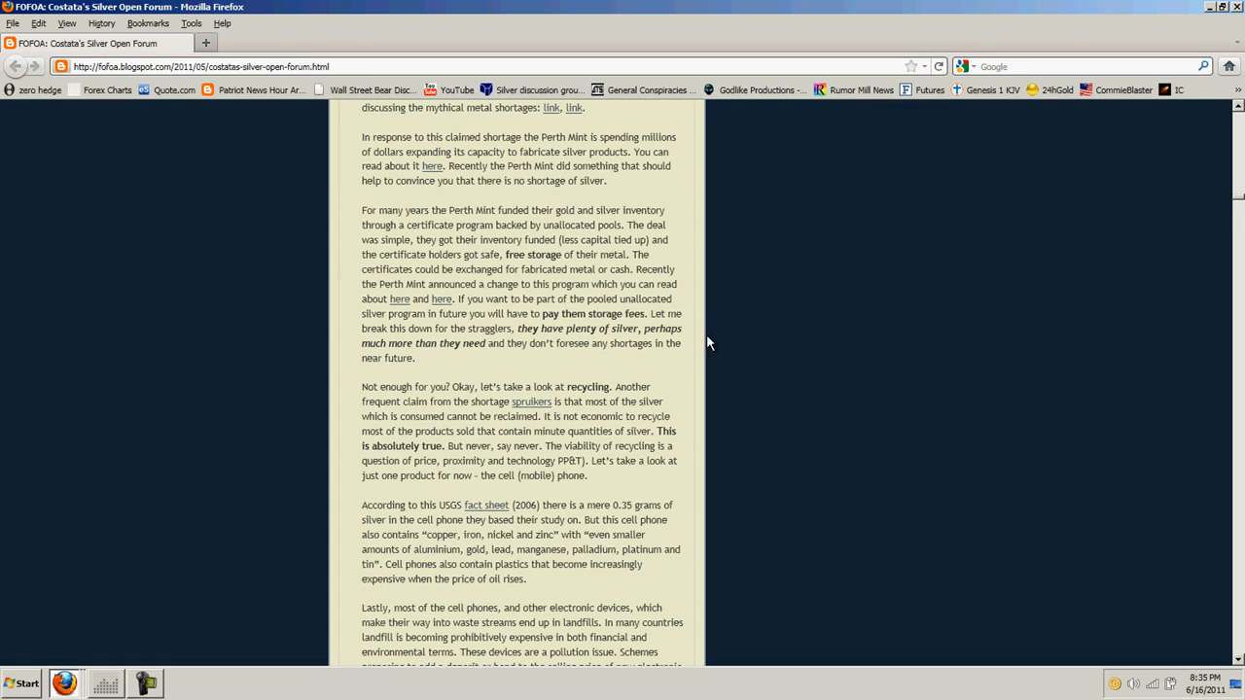
pyautogui.moveTo(743, 338)
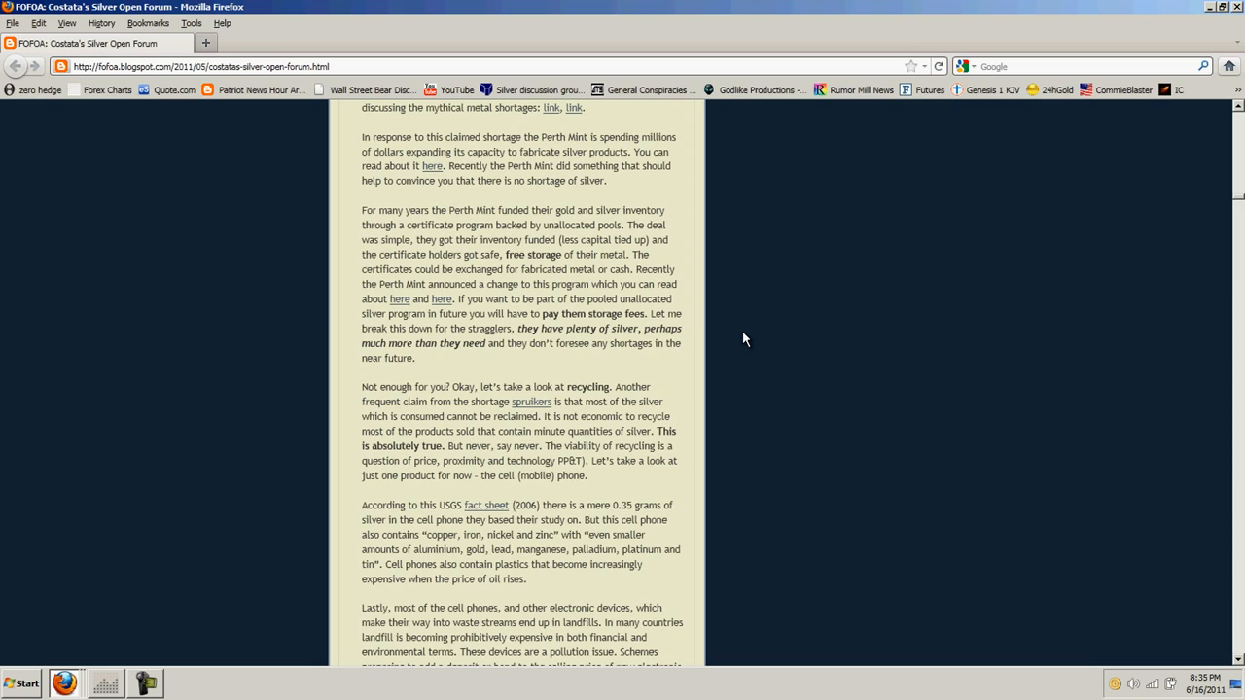
# Scroll down through the landfill paragraph to the industrial silver users section
pyautogui.scroll(-3)
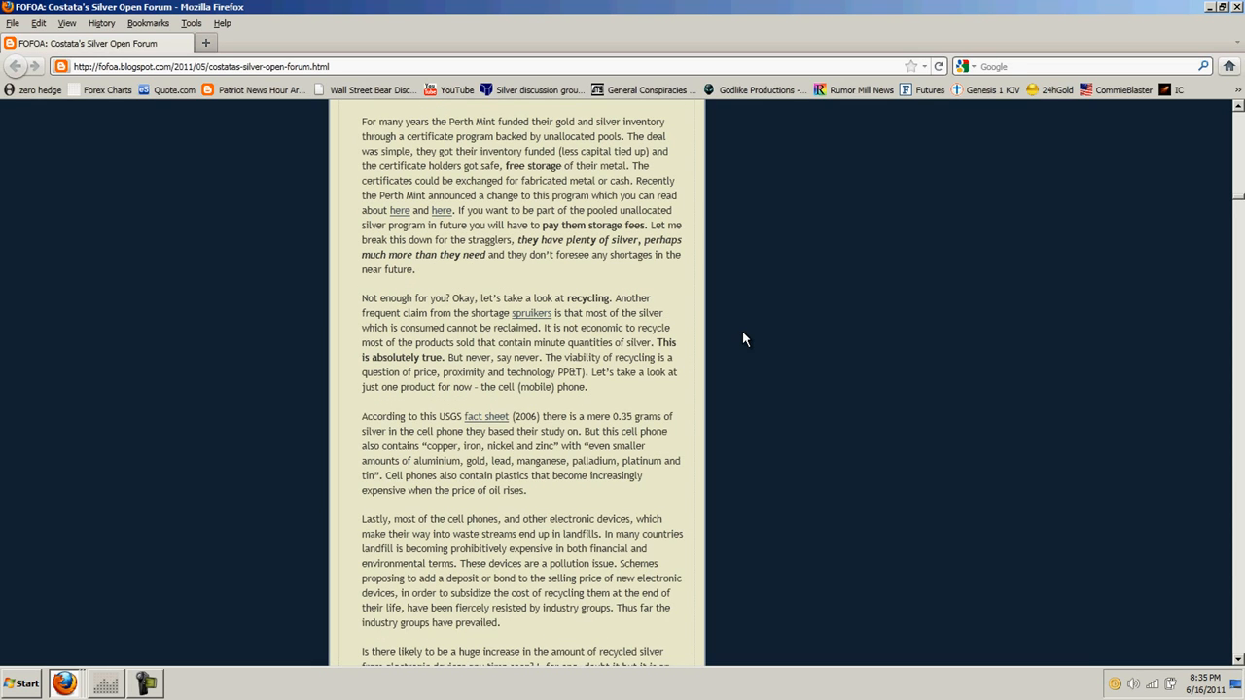
pyautogui.scroll(-3)
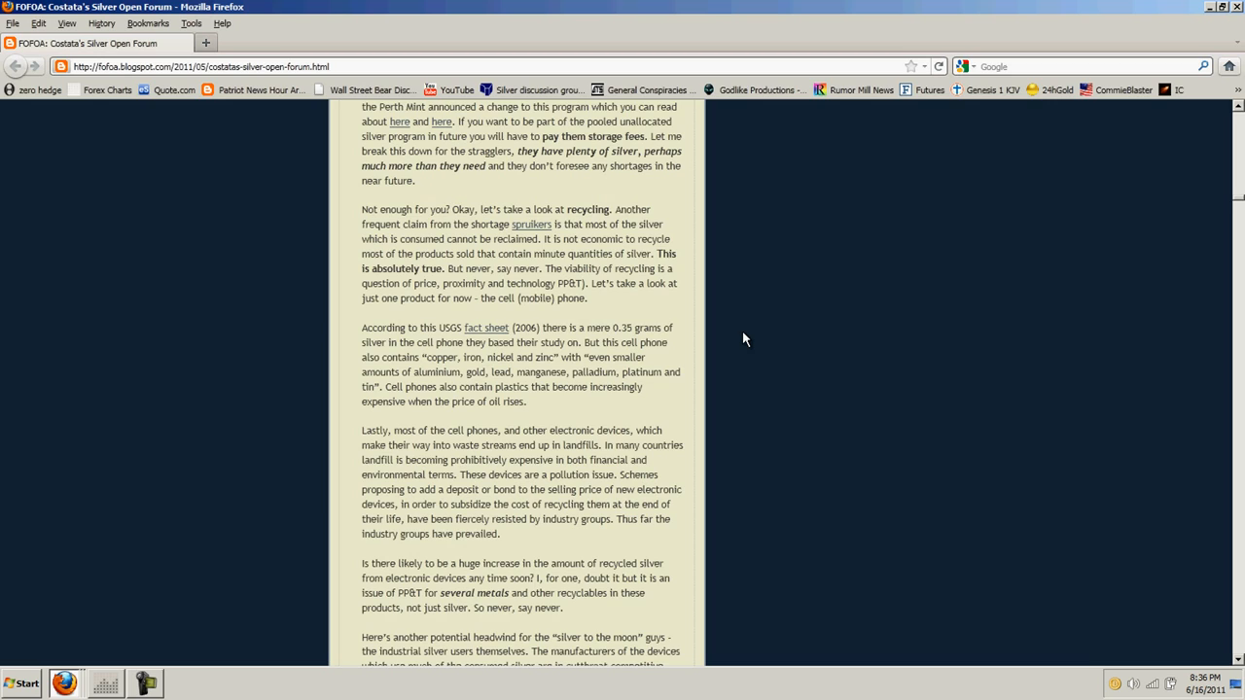
pyautogui.scroll(-3)
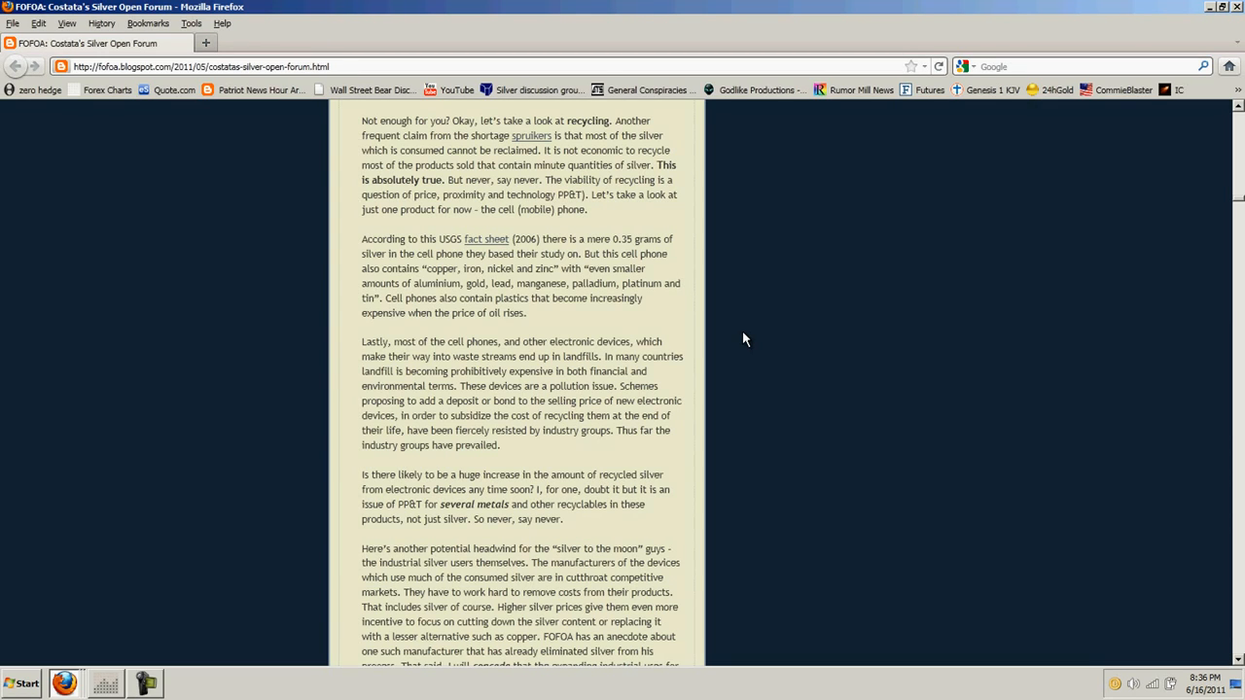
# Scroll down toward the Max Keiser paragraph, then back up slightly to reread
pyautogui.scroll(-3)
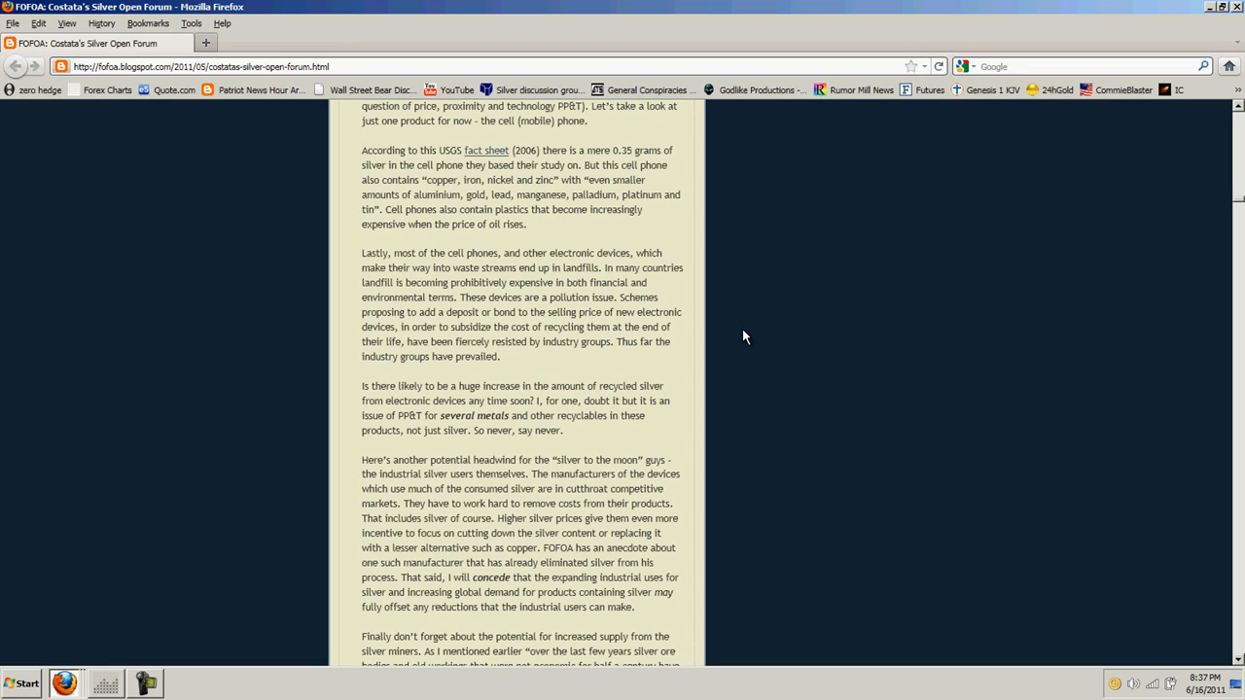
pyautogui.scroll(-3)
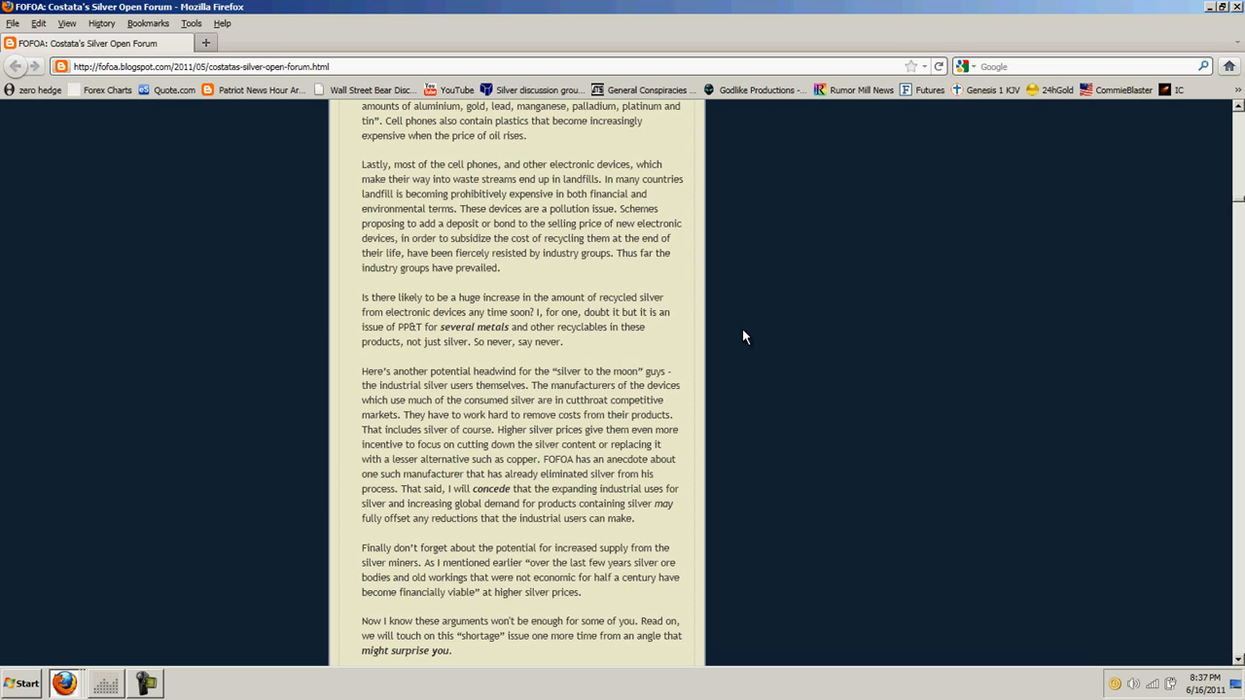
pyautogui.scroll(-3)
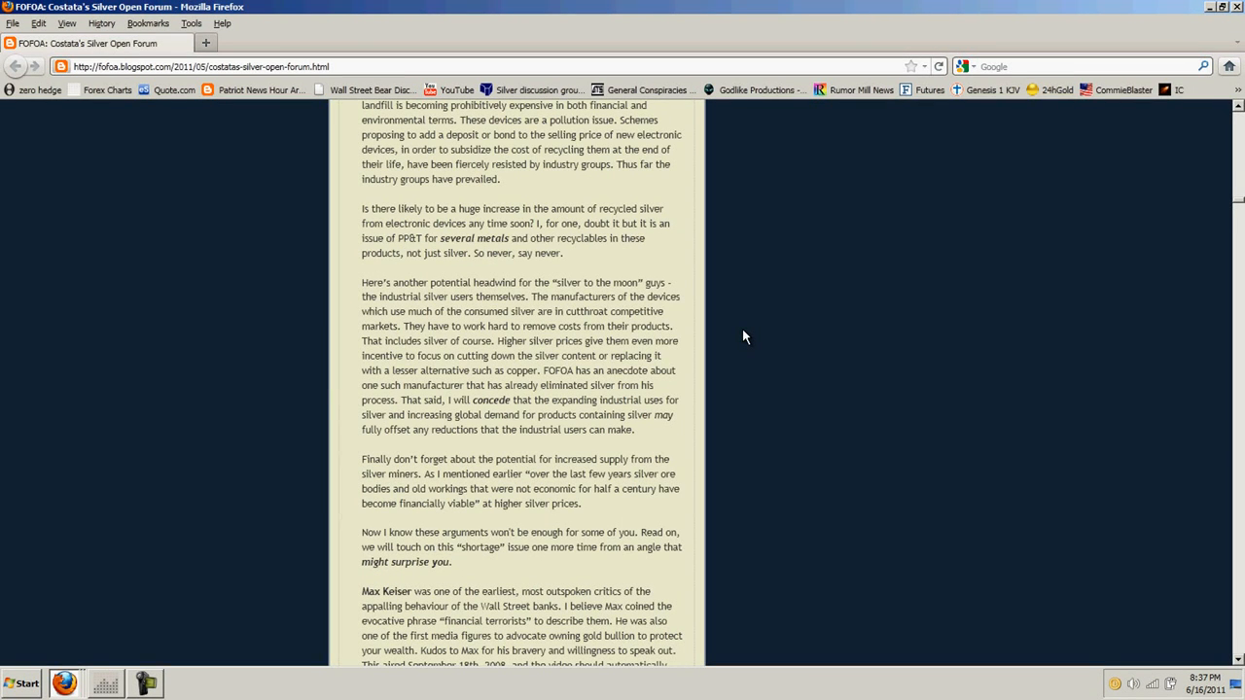
pyautogui.scroll(3)
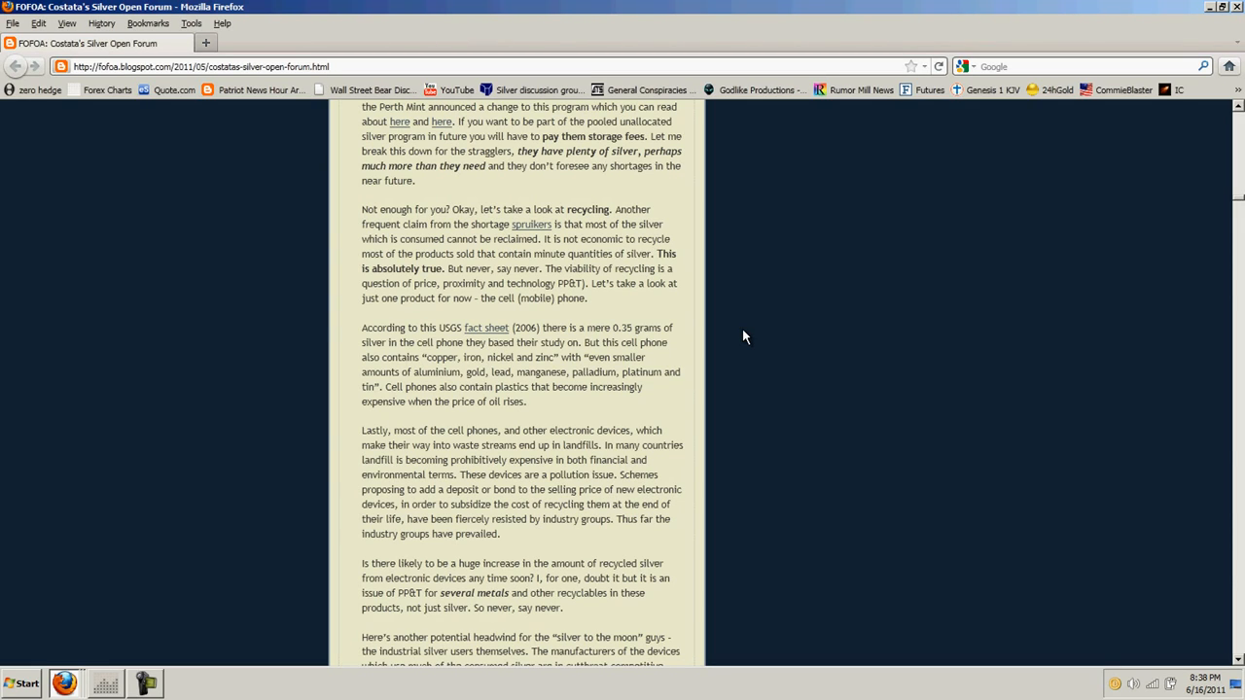
# Scroll down again to the silver-miner supply and Max Keiser paragraphs with his video
pyautogui.scroll(-3)
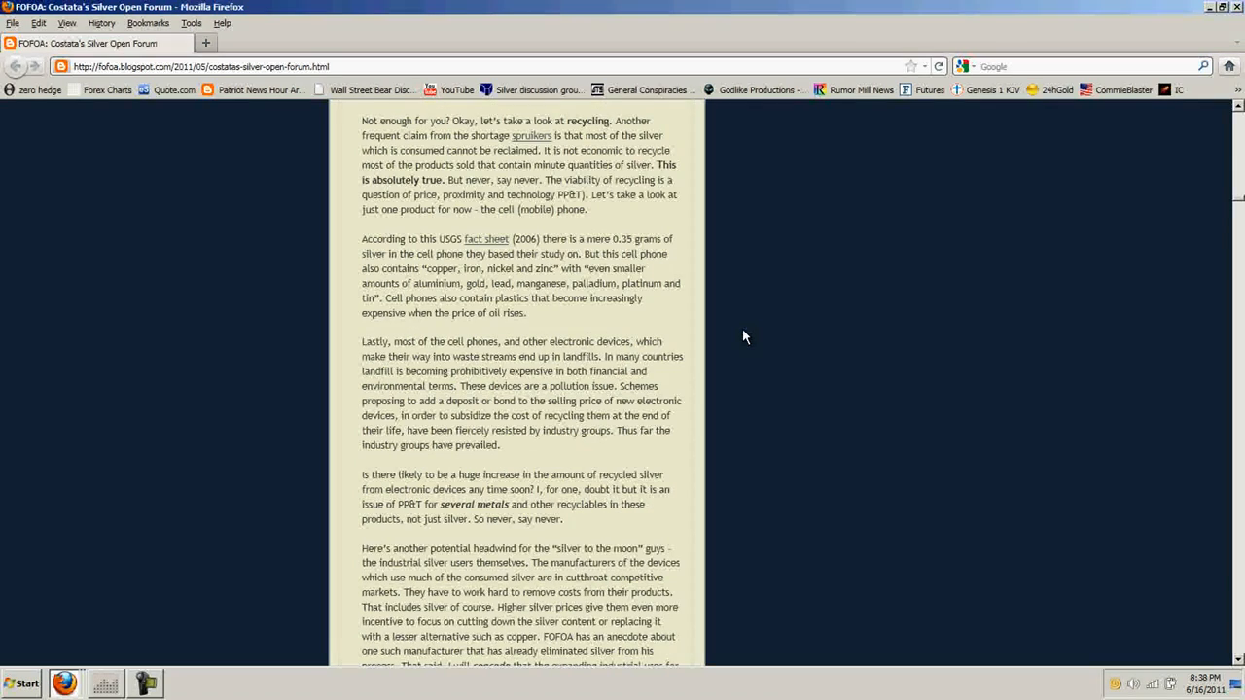
pyautogui.scroll(-3)
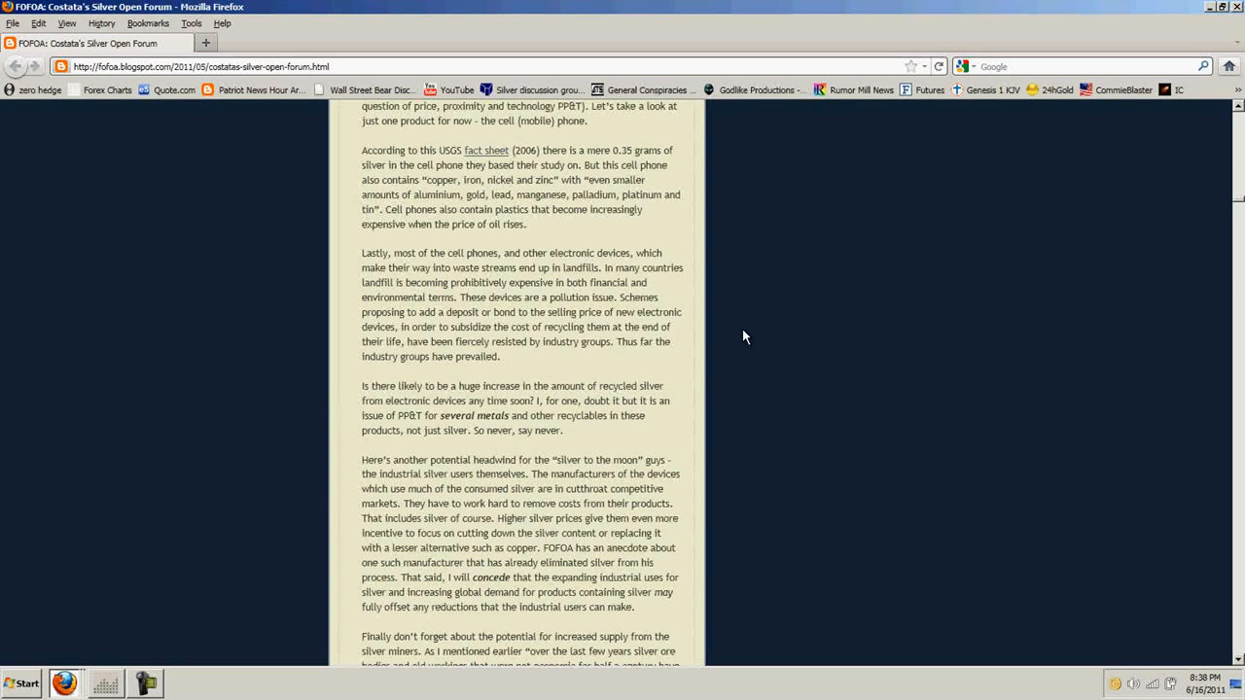
pyautogui.scroll(-3)
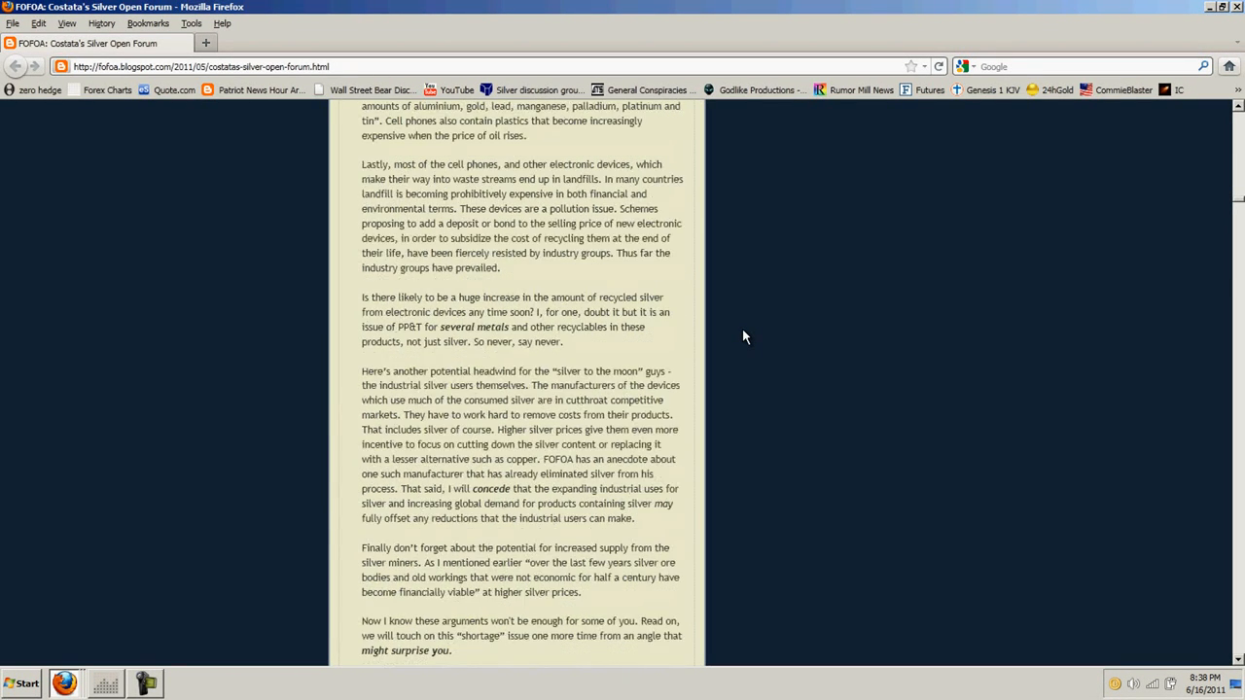
pyautogui.scroll(-3)
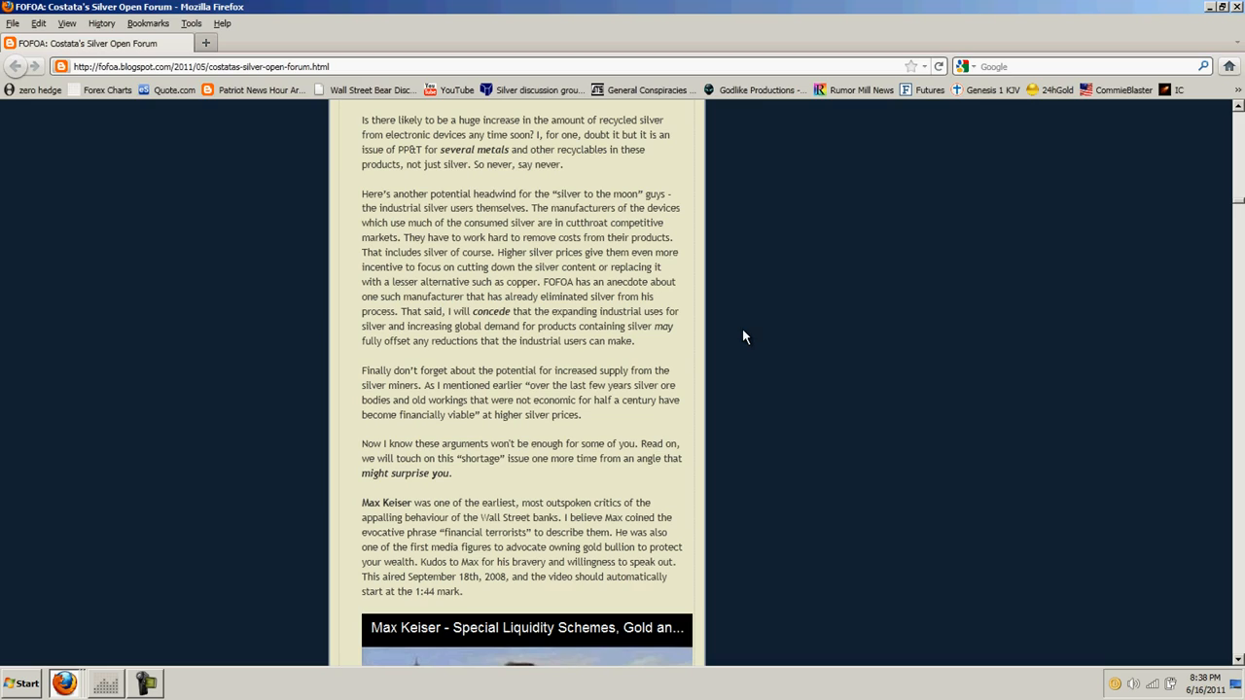
pyautogui.moveTo(749, 311)
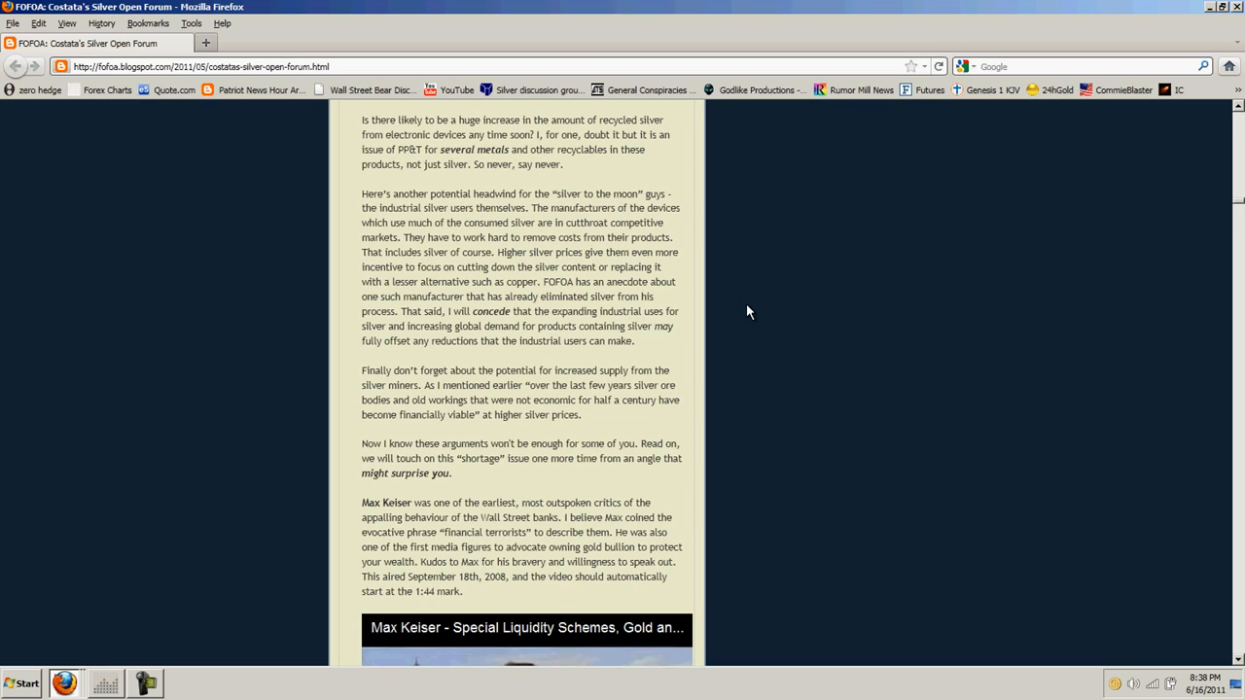
pyautogui.moveTo(755, 272)
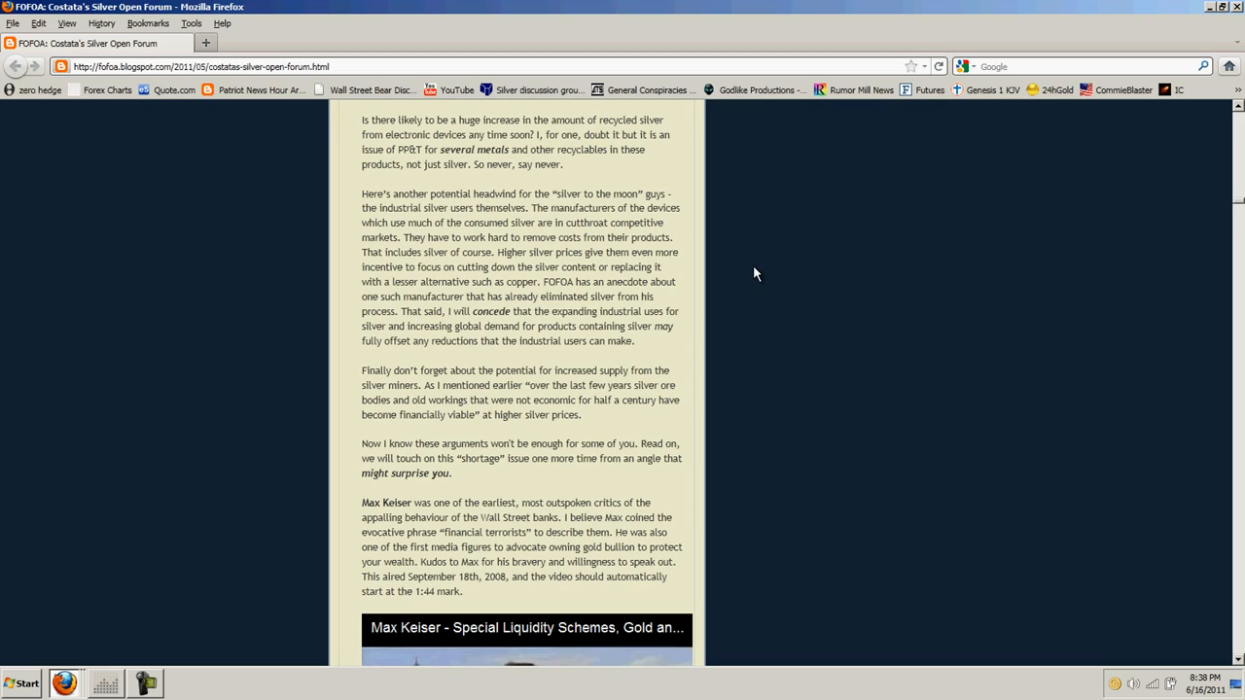
pyautogui.moveTo(766, 251)
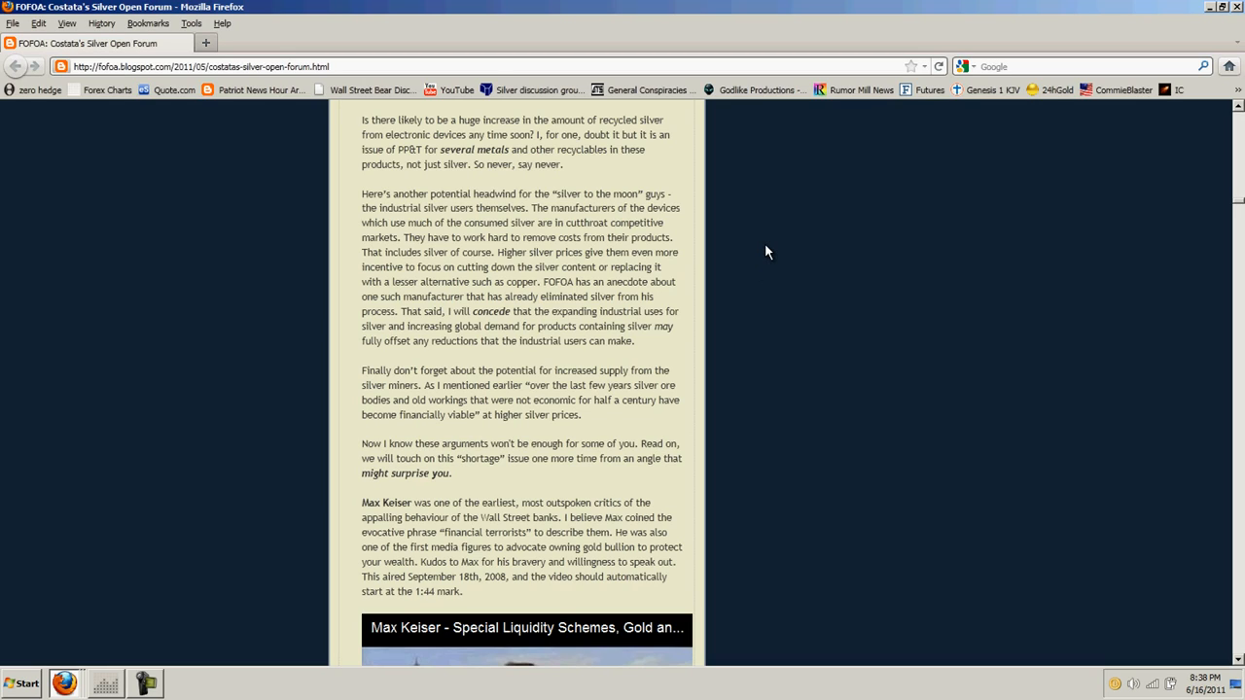
pyautogui.moveTo(755, 247)
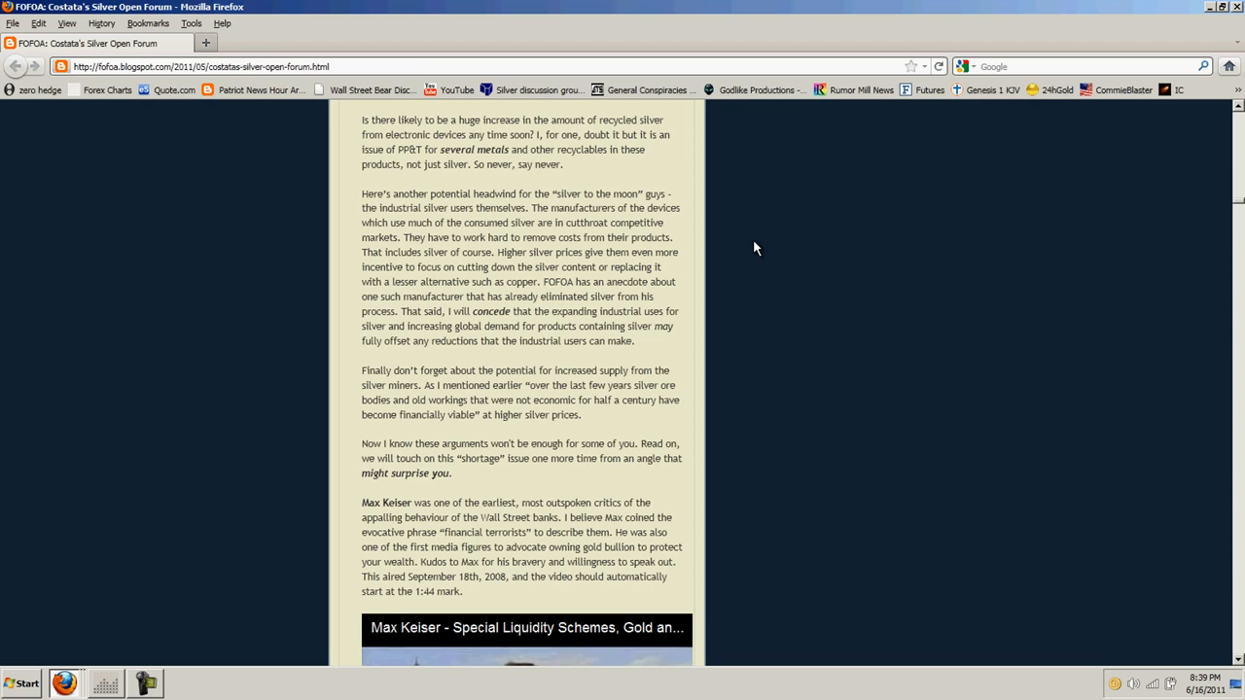
# Scroll down until the Max Keiser 'Special Liquidity Schemes' video thumbnail shows
pyautogui.scroll(-3)
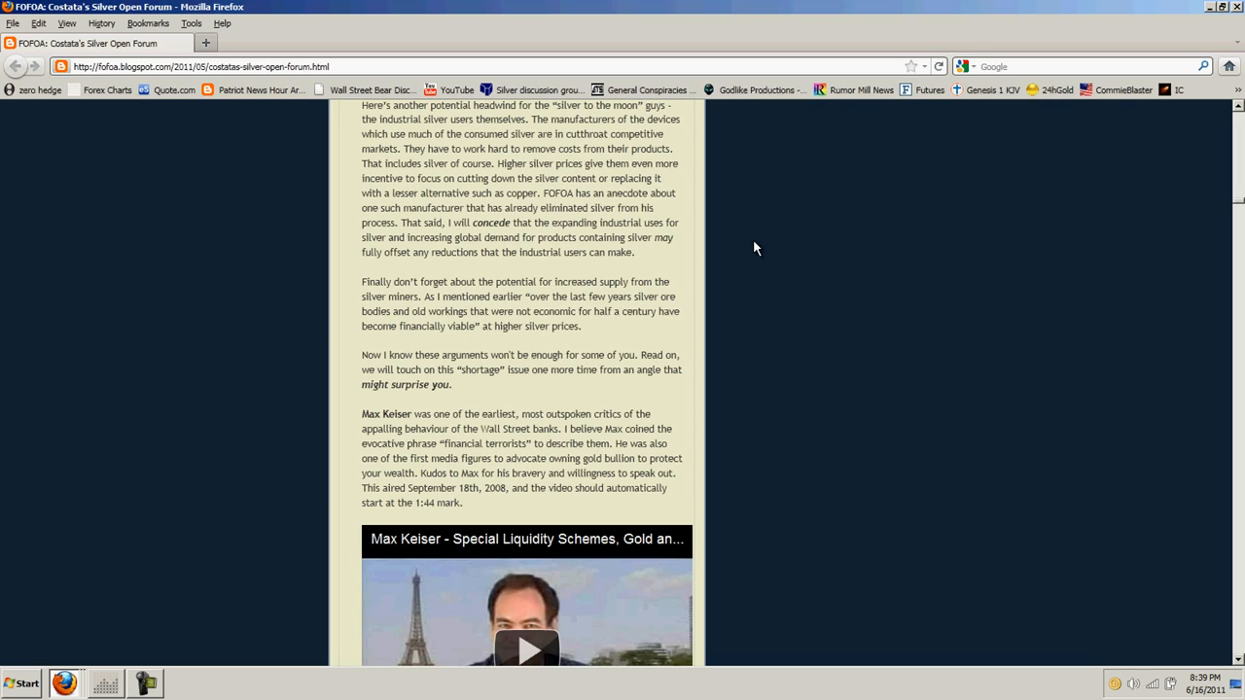
pyautogui.scroll(-3)
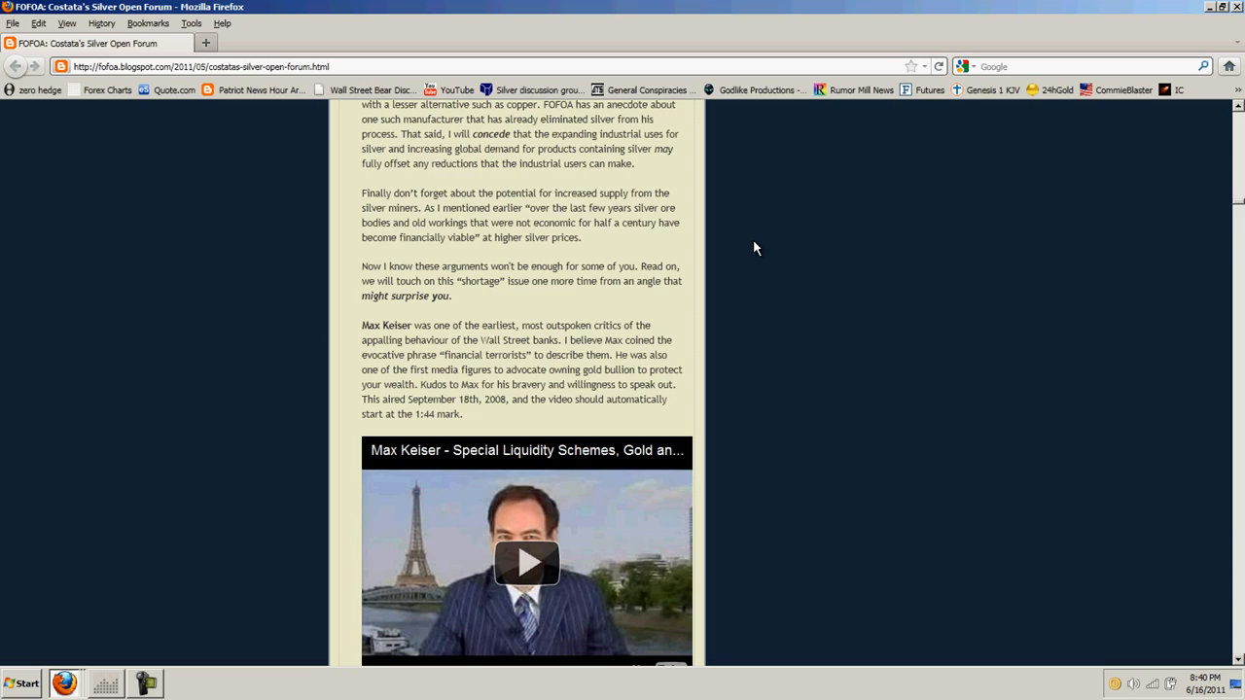
# Scroll past the video to the Silver Liberation Army paragraphs and 'Position Vacant' heading
pyautogui.scroll(-3)
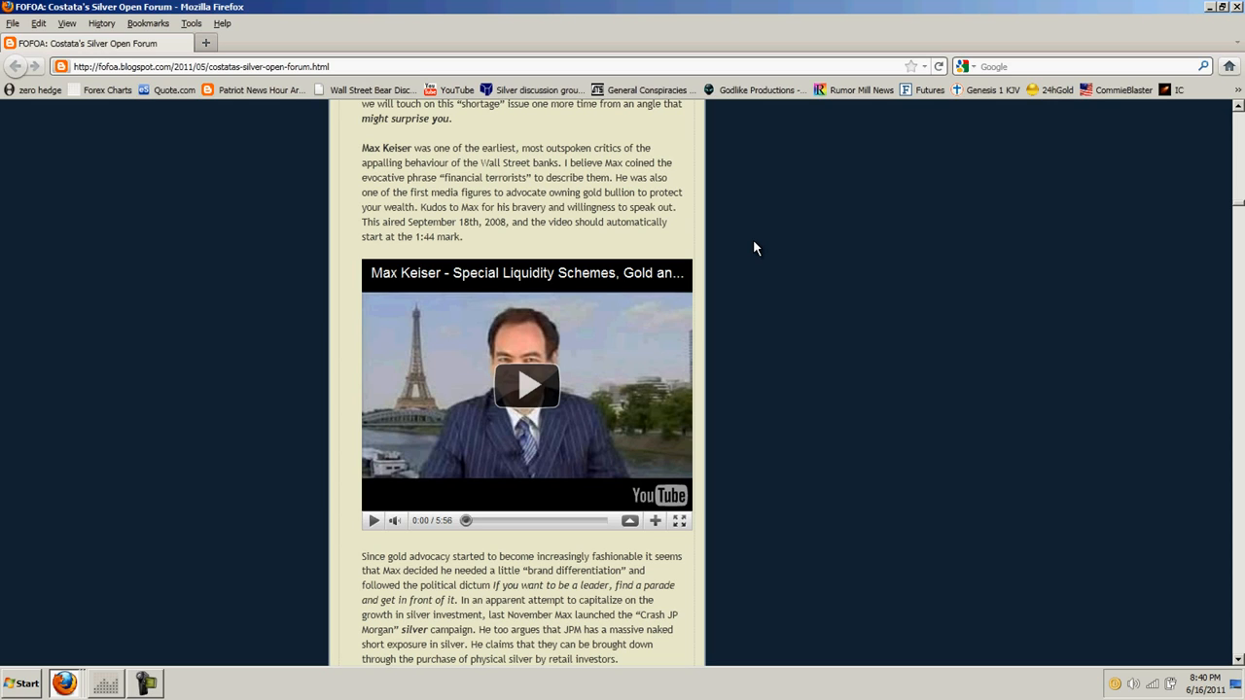
pyautogui.scroll(-3)
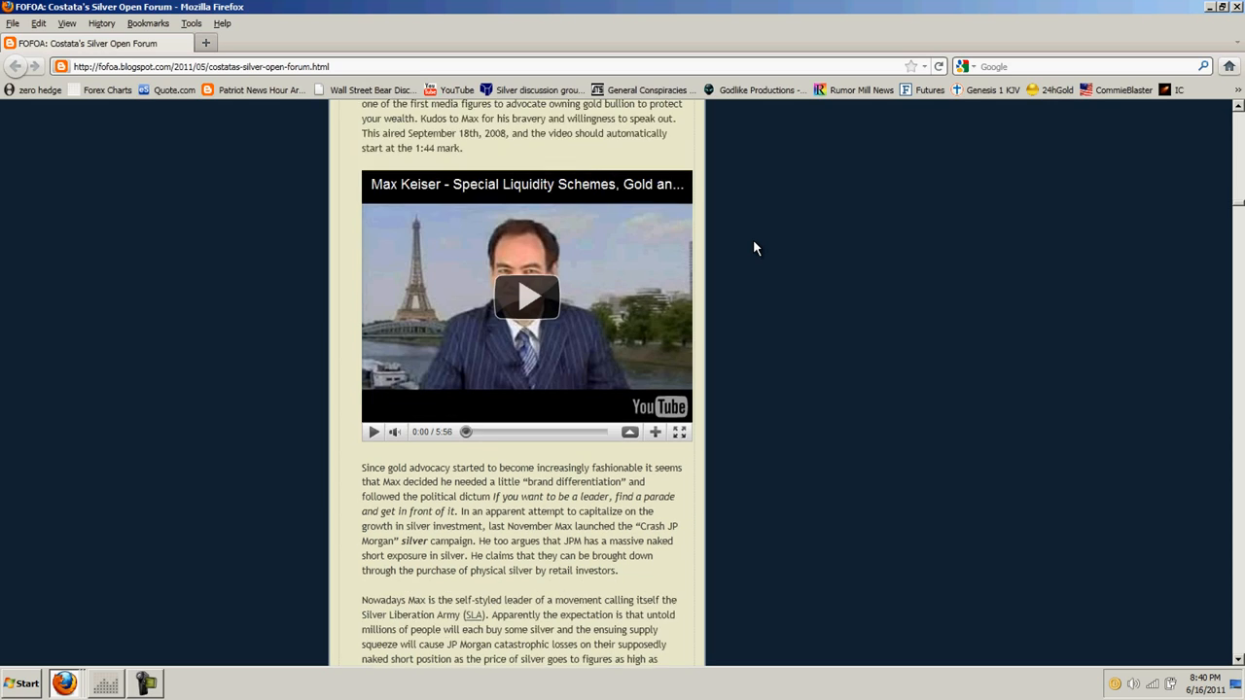
pyautogui.scroll(-3)
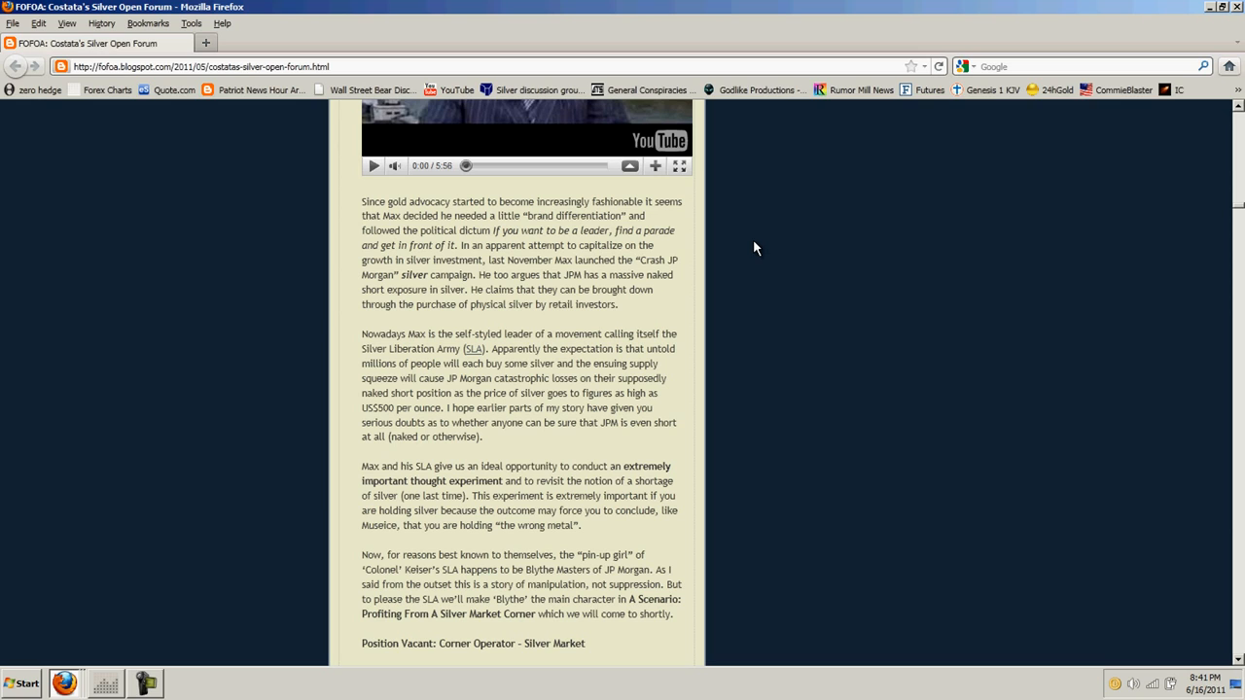
# Scroll down to the 'Position Vacant: Corner Operator' bulleted list of requirements
pyautogui.scroll(-3)
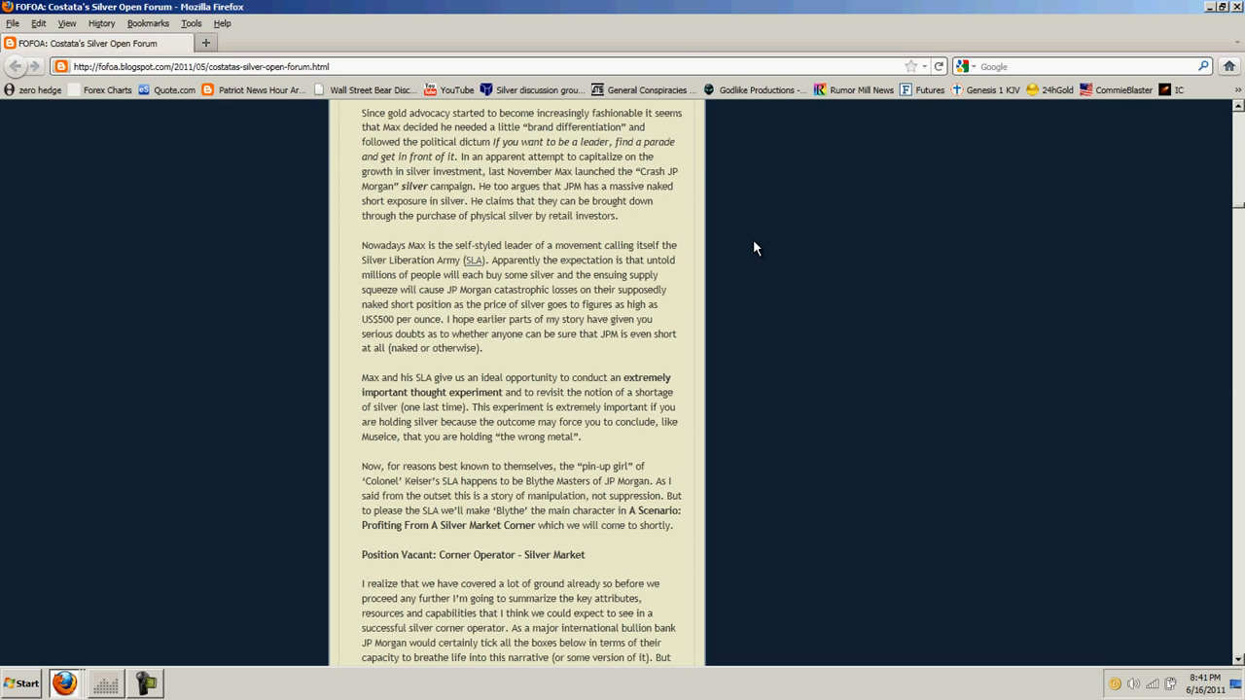
pyautogui.scroll(-3)
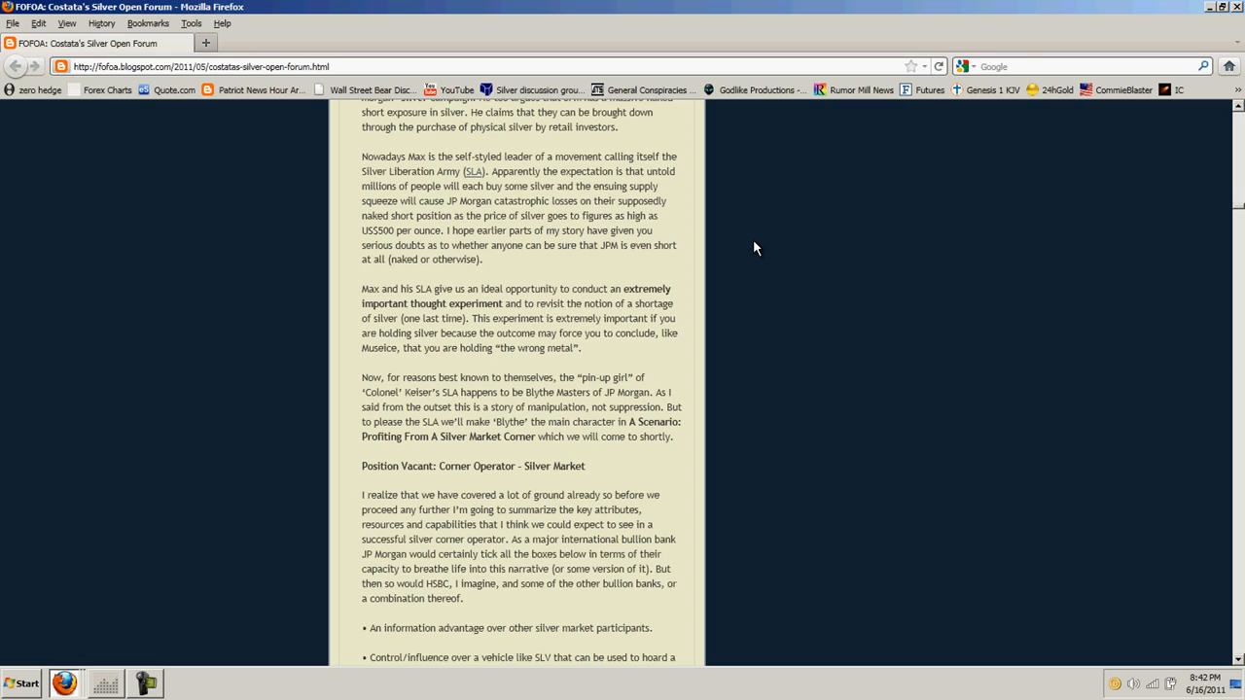
pyautogui.scroll(-3)
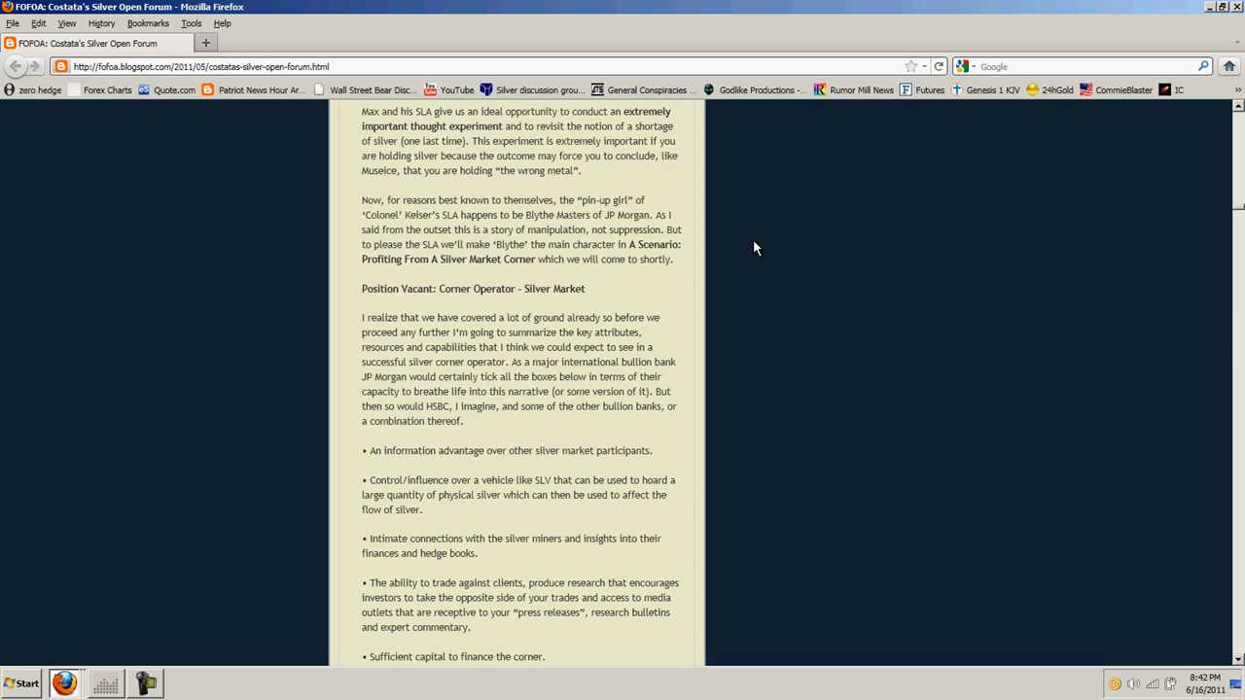
pyautogui.scroll(-3)
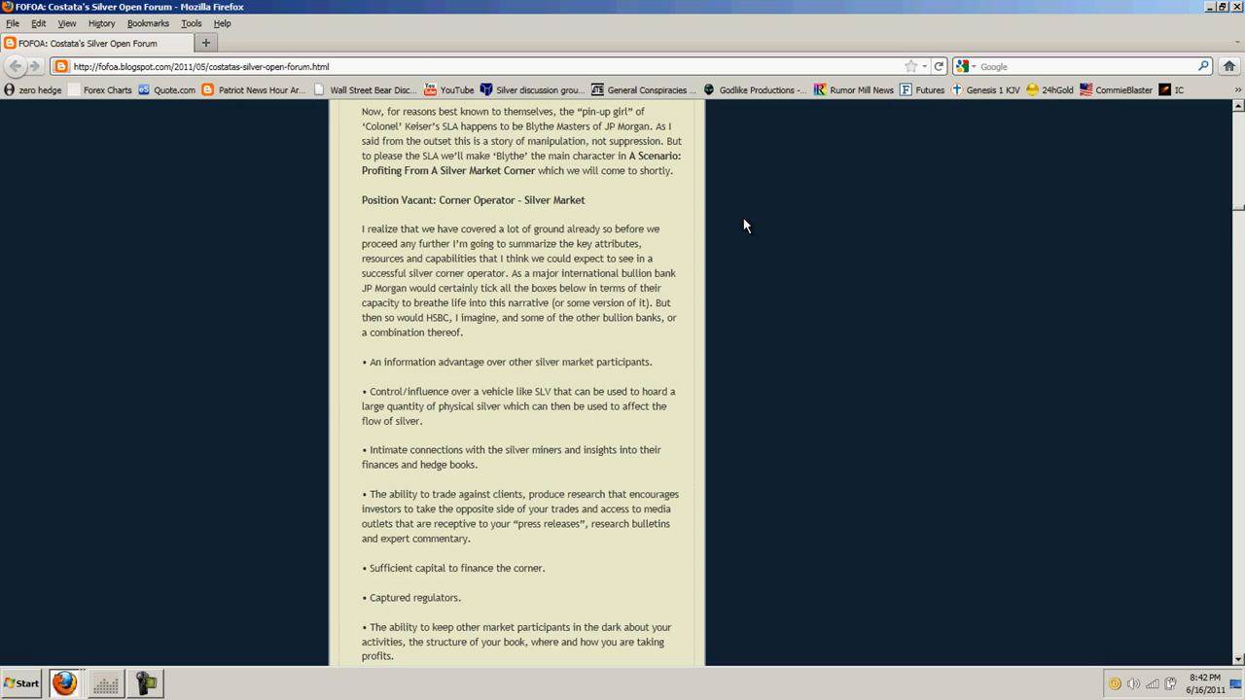
# Skim down through the rest of the FOFOA silver post to its footnotes
pyautogui.scroll(-3)
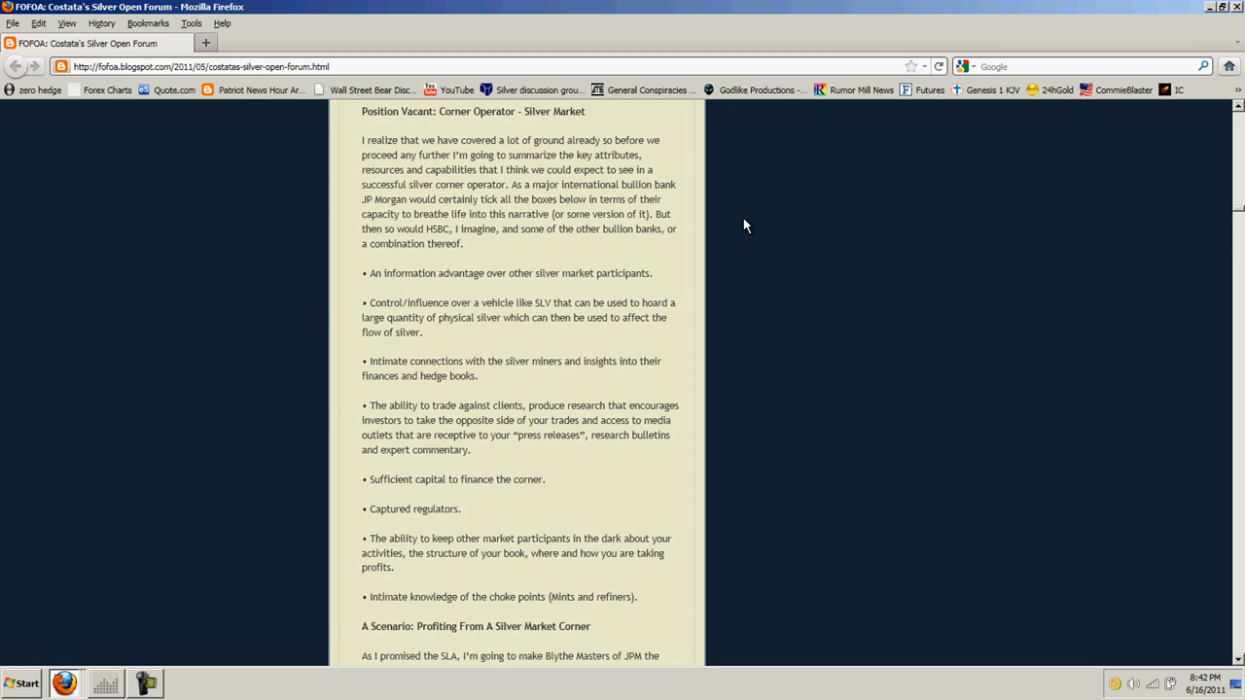
pyautogui.scroll(-3)
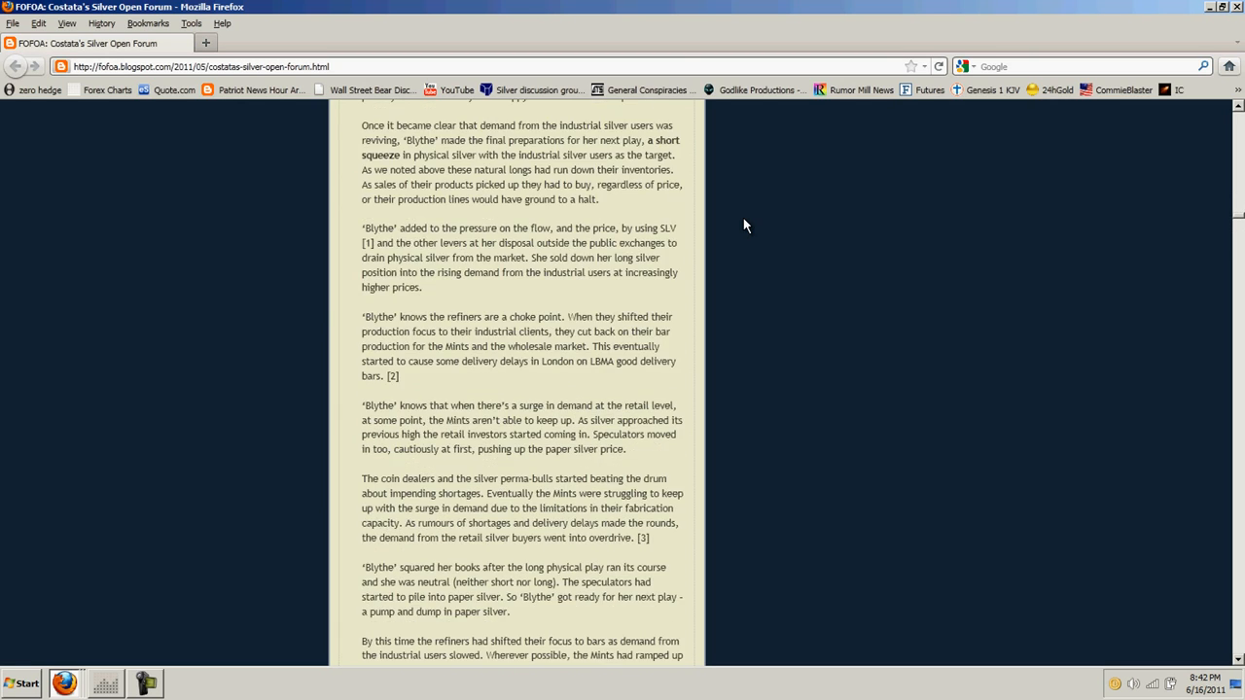
pyautogui.scroll(-3)
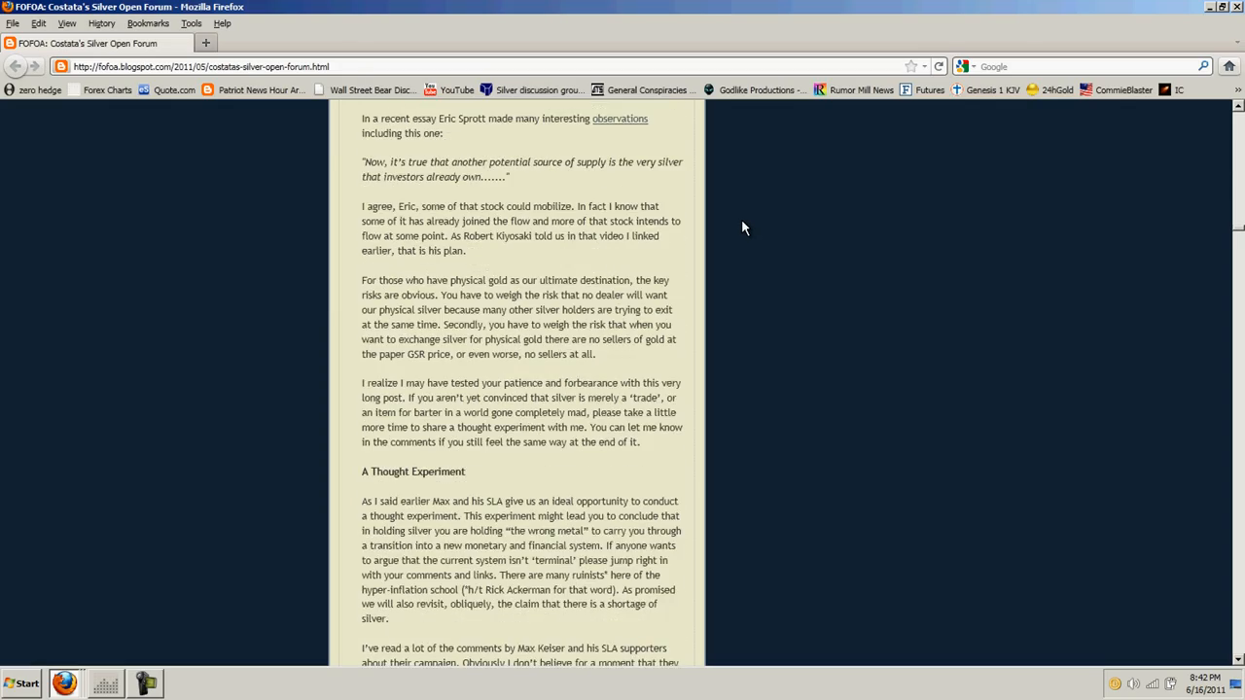
pyautogui.scroll(-3)
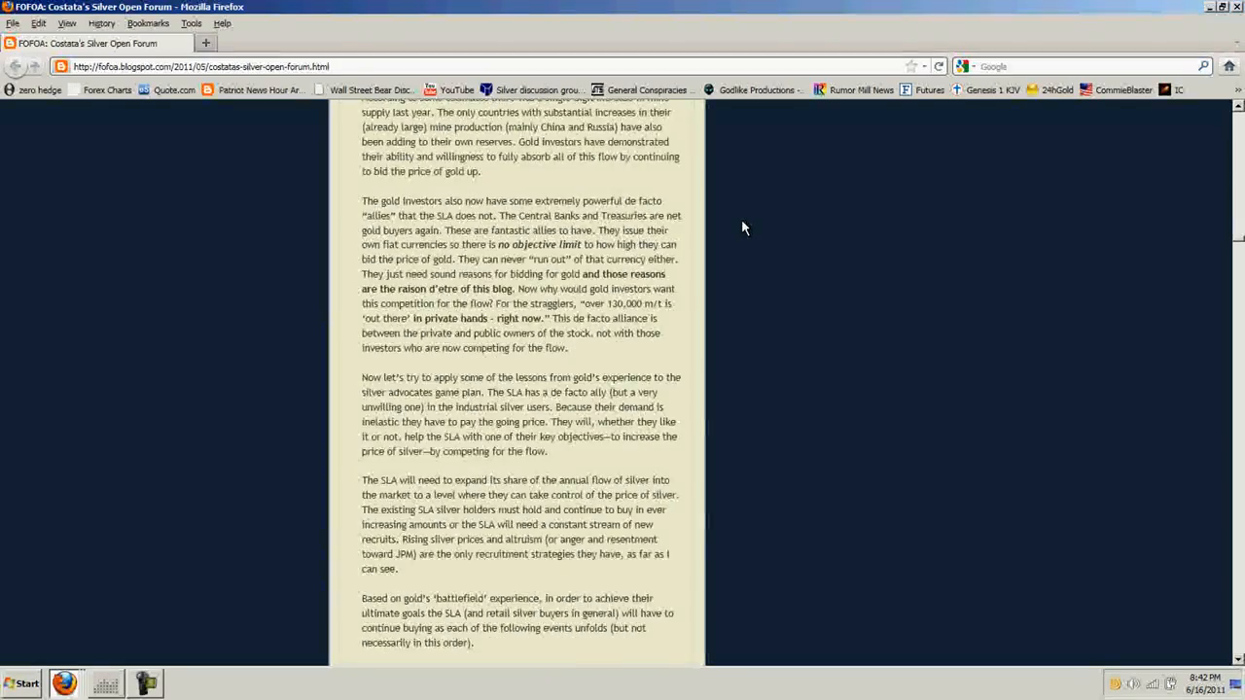
pyautogui.scroll(-3)
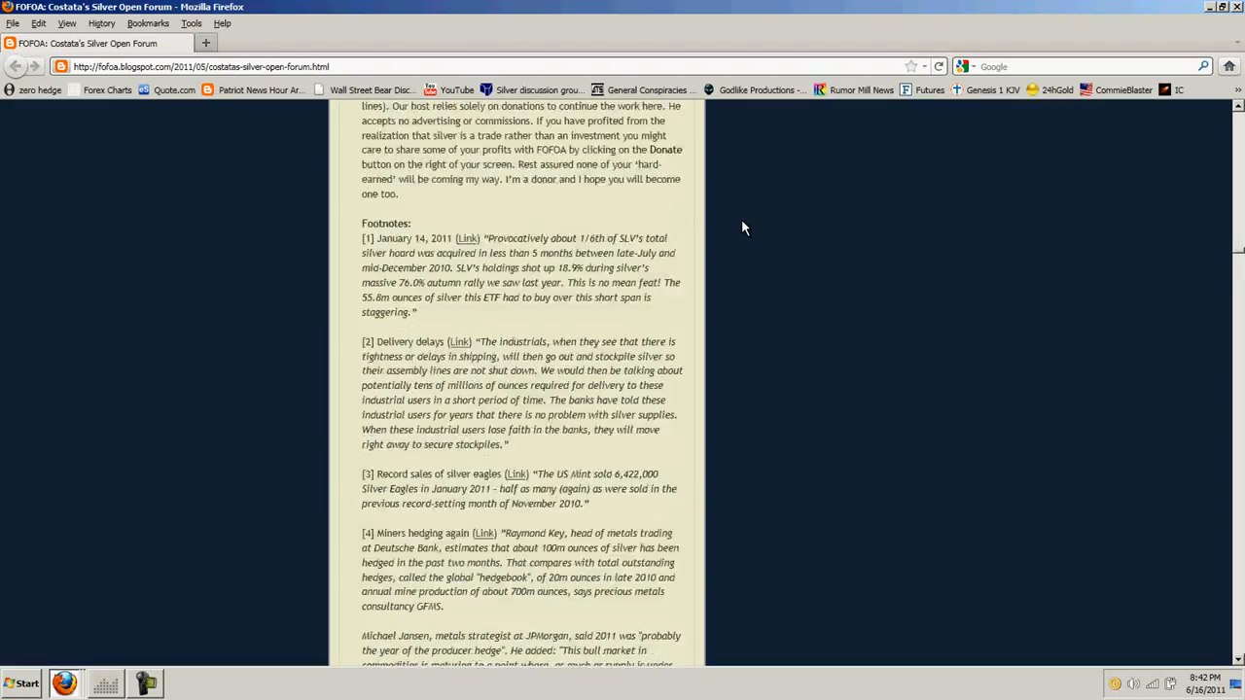
pyautogui.scroll(-3)
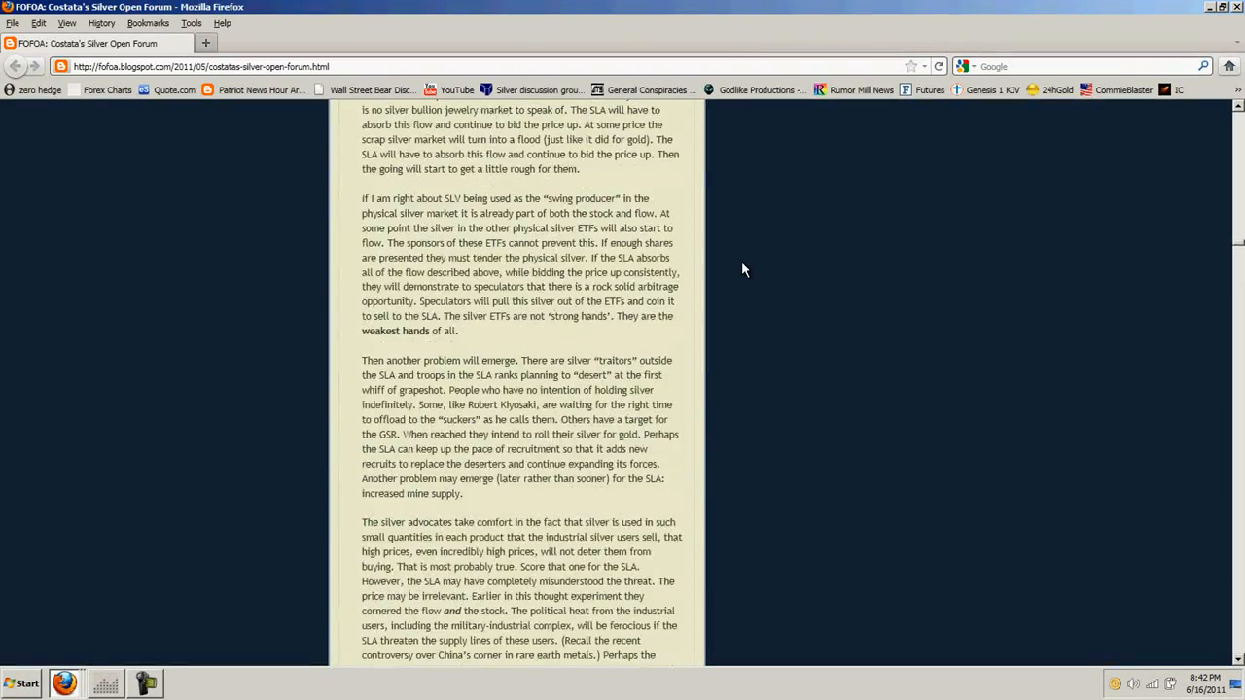
pyautogui.scroll(-3)
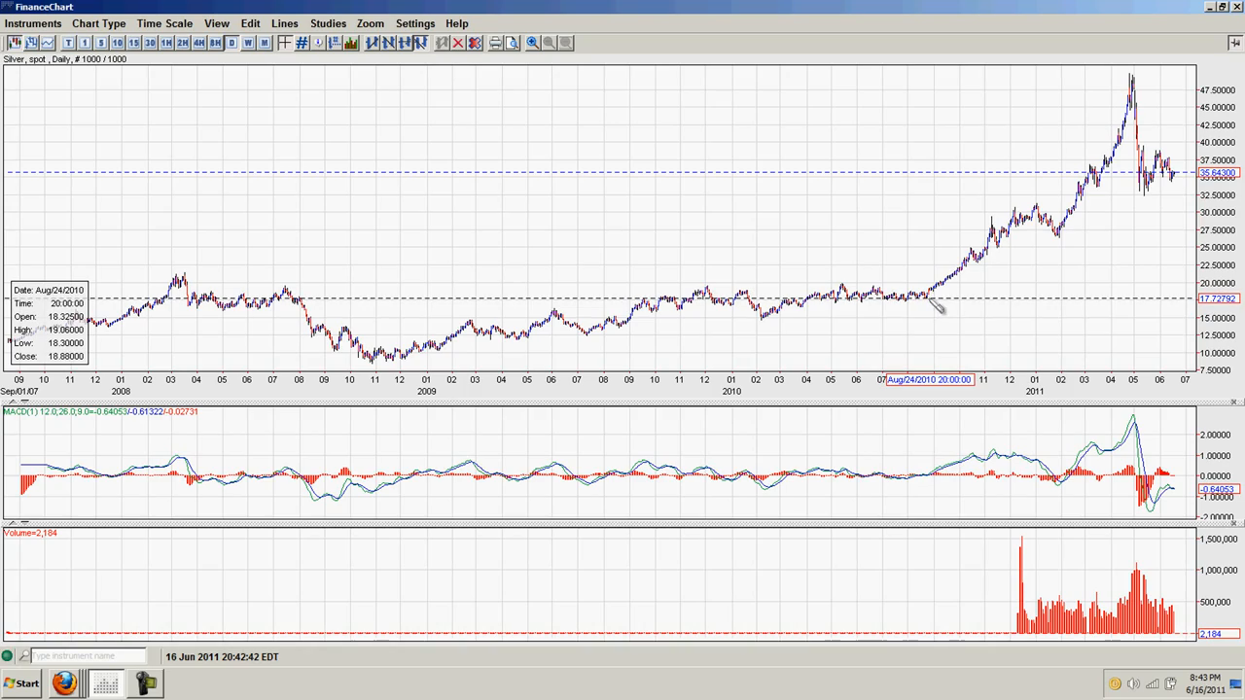
# Draw a long rising trendline on the daily silver chart from the 2010 lows through mid-2011
pyautogui.moveTo(768, 373); pyautogui.dragTo(1177, 179)
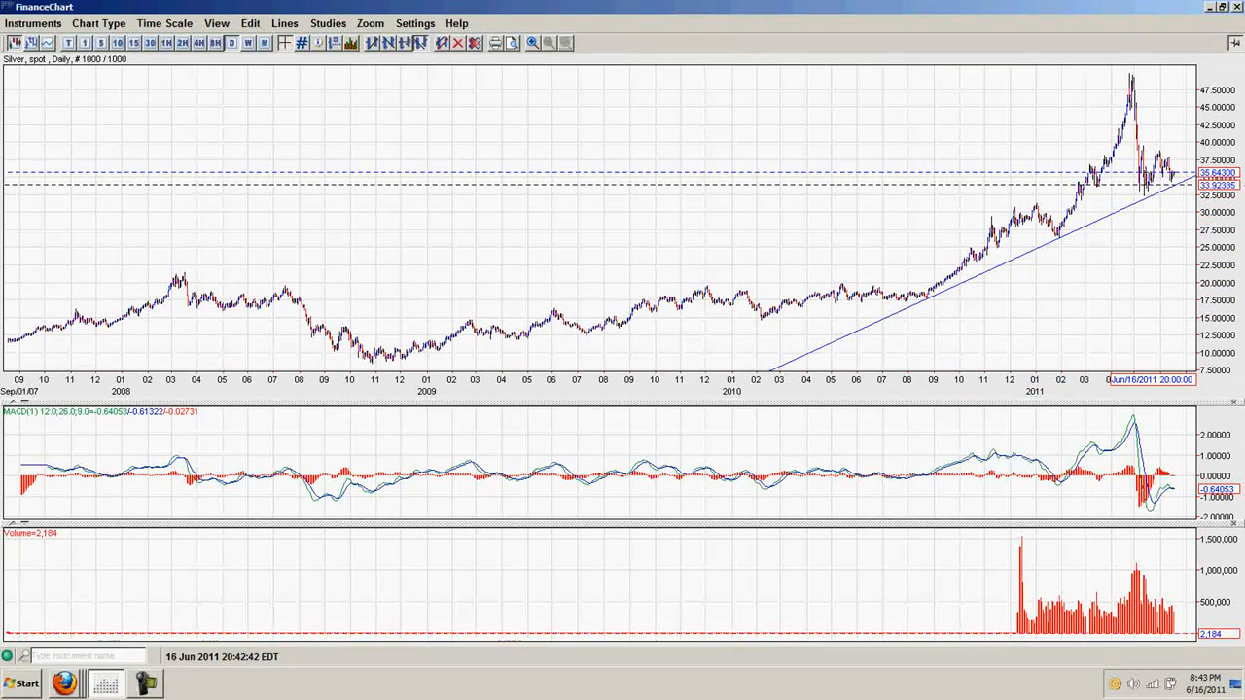